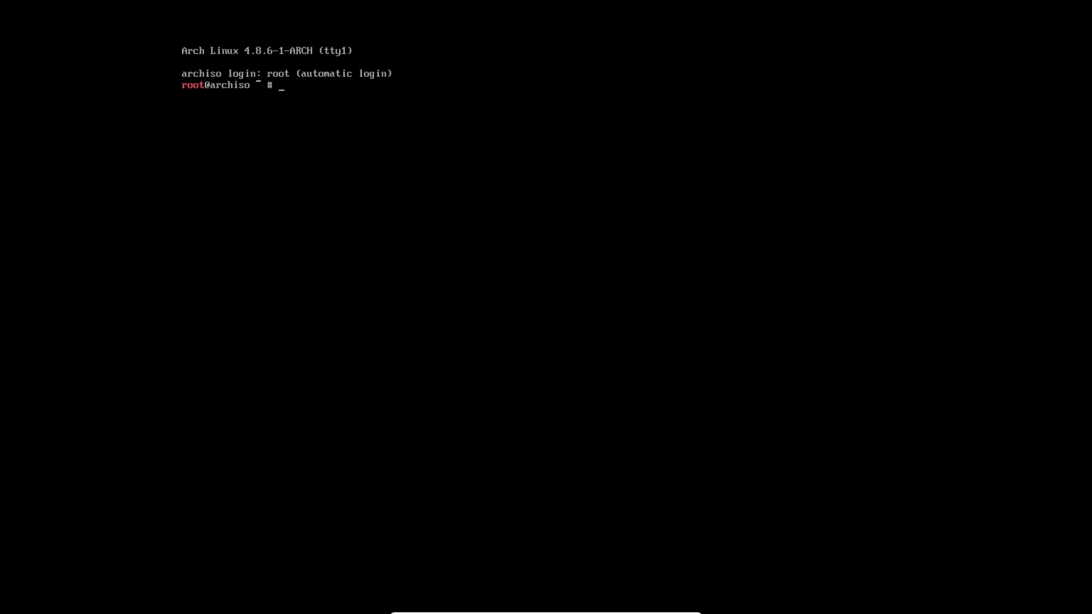
Enlarge the console font with setfont sun12x22 and begin a ping command
type("setfont sun12x22")
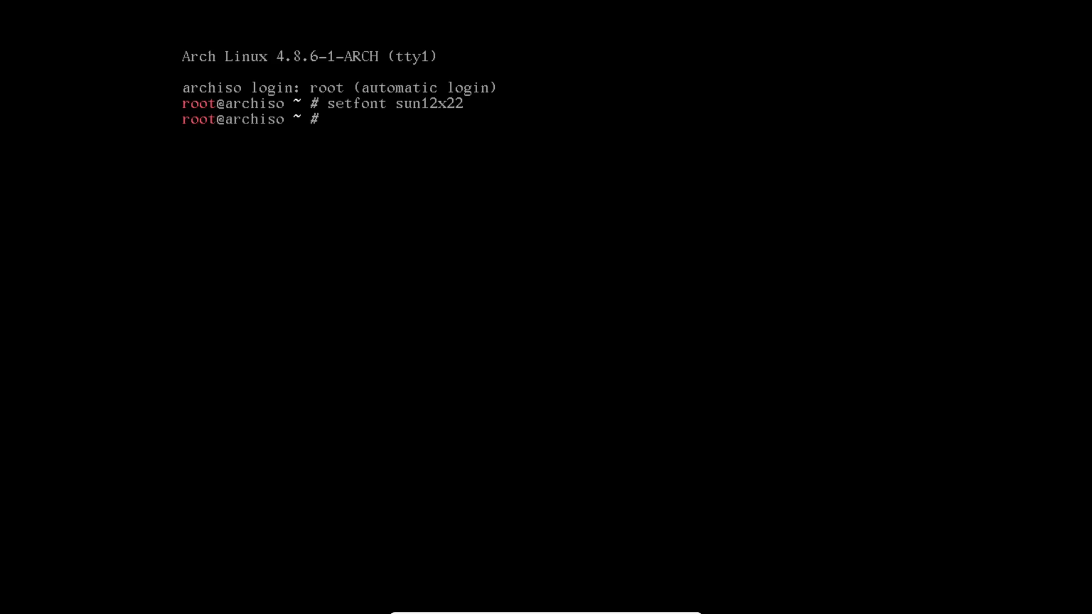
type("pign")
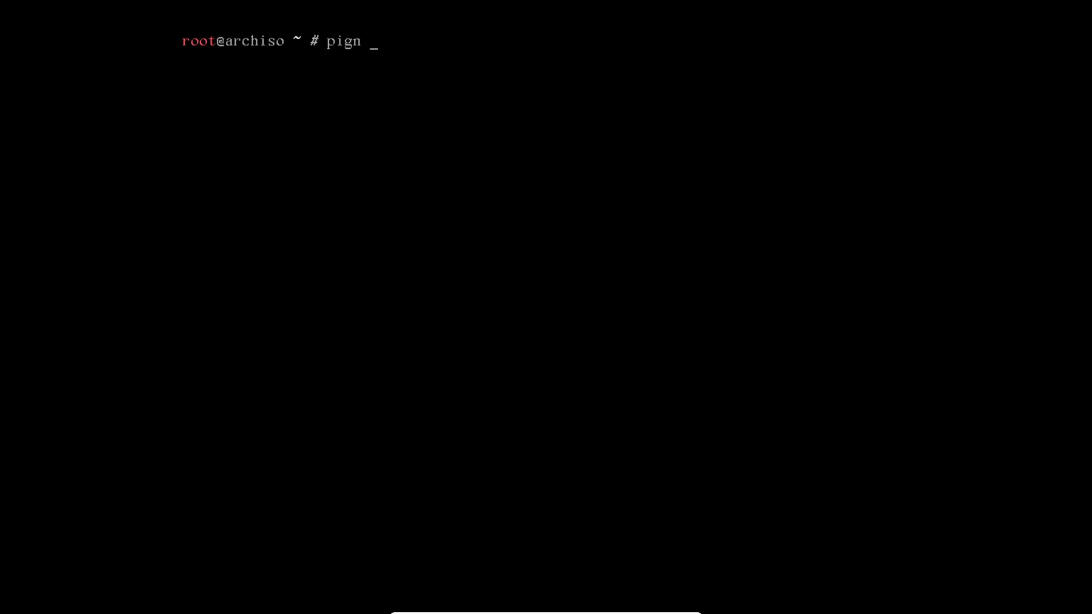
Ping 8.8.8.8, confirm replies with 0% packet loss, and stop it
type("ing 8.8.8")
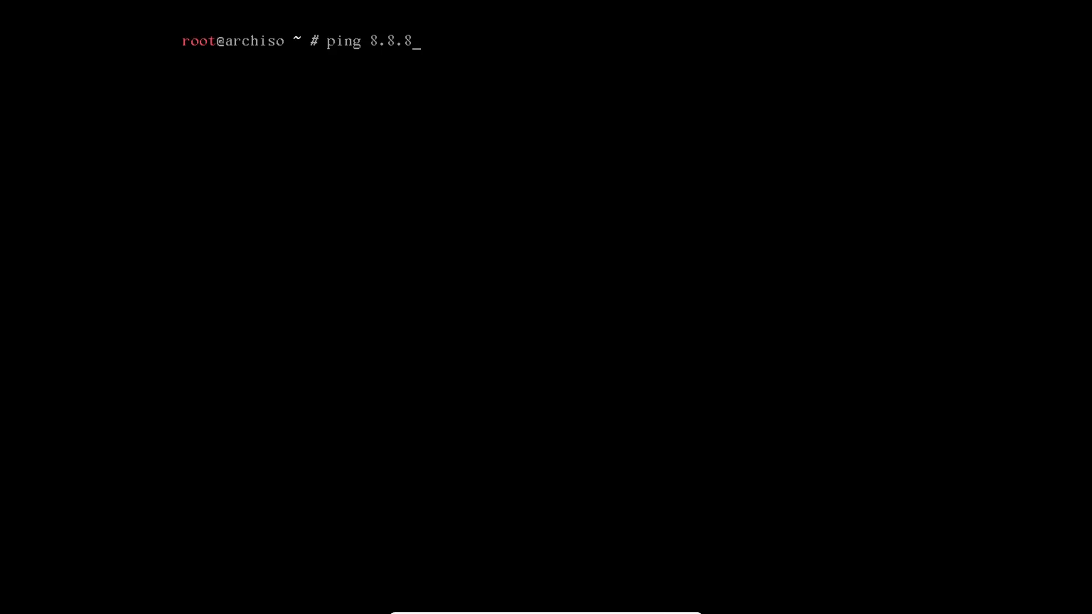
key("Return")
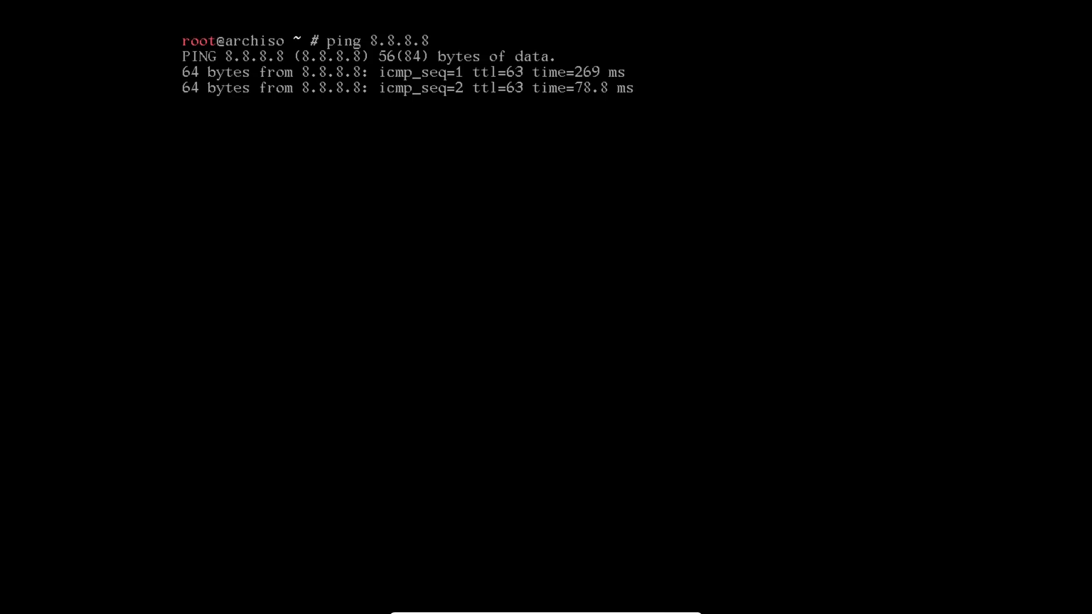
key("ctrl+c")
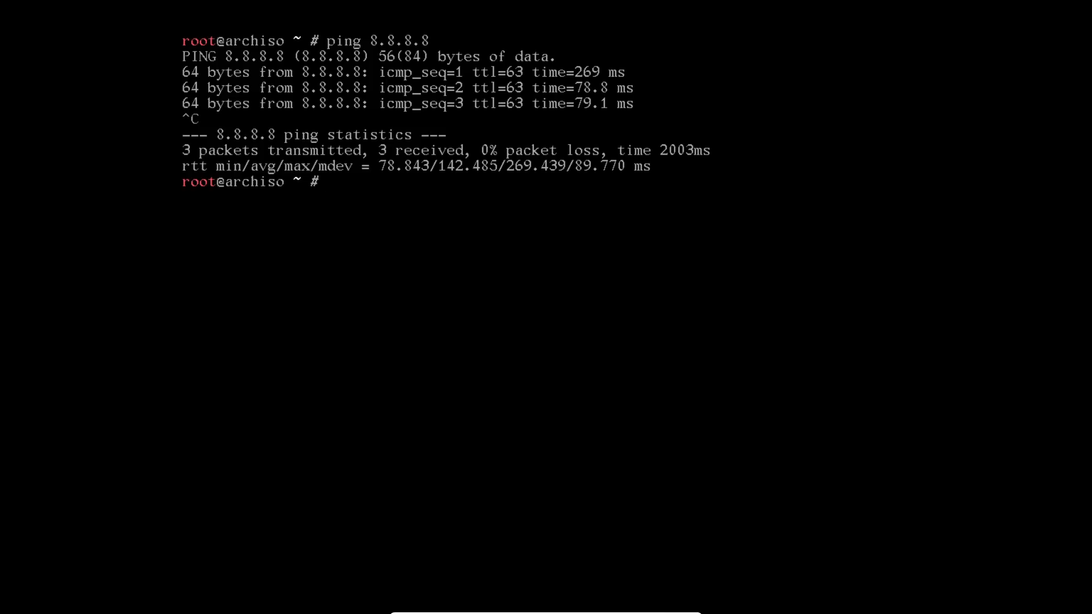
Enable network time synchronisation with timedatectl set-ntp true
type("timedate")
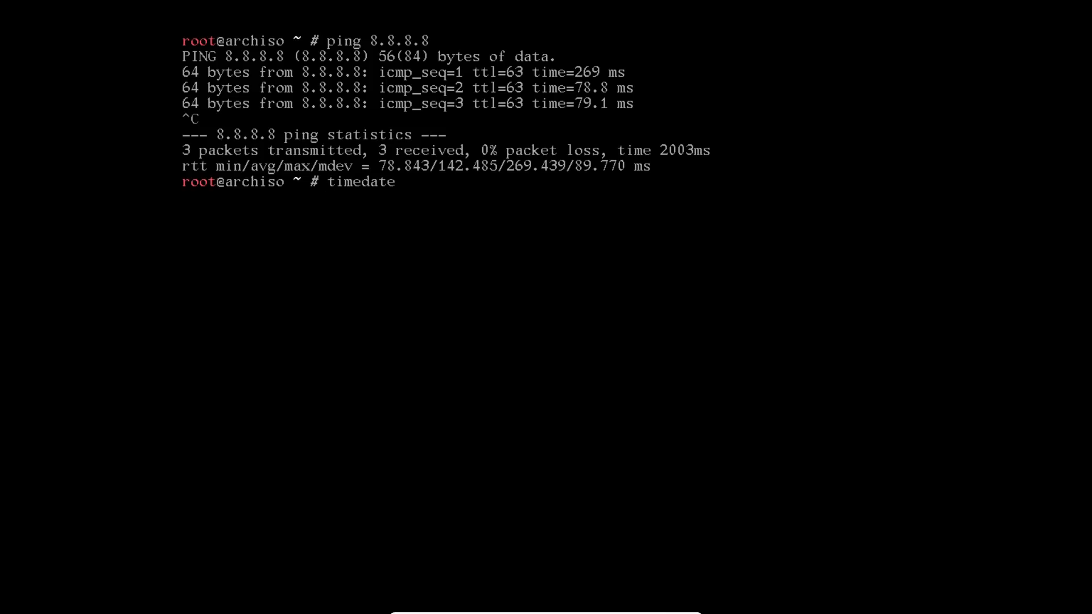
type("ctl s")
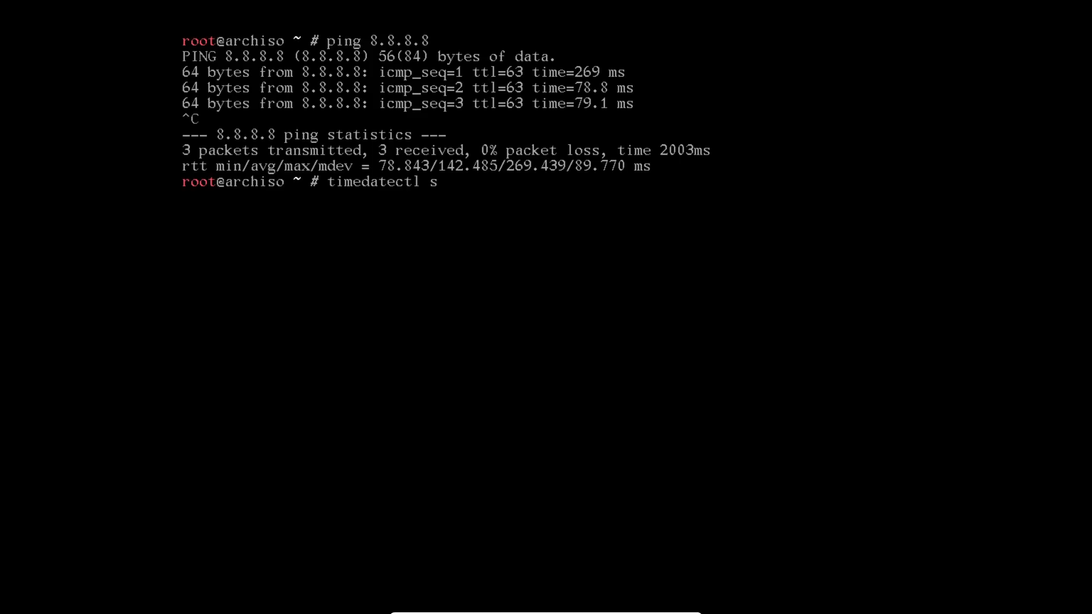
type("t-ntp true")
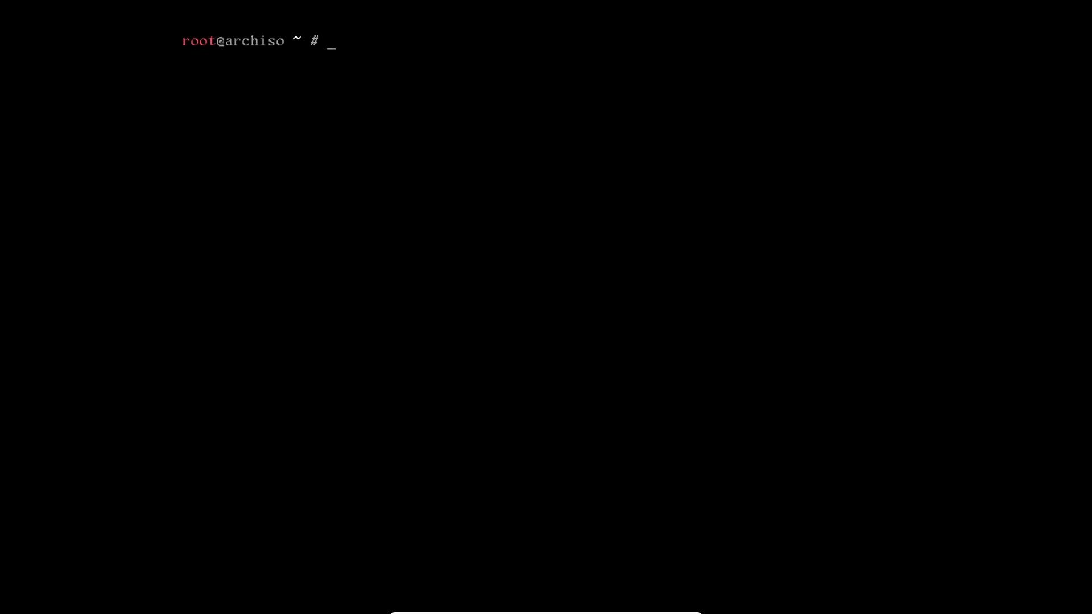
Launch GNU Parted on the disk and list its available commands via help
type("parte")
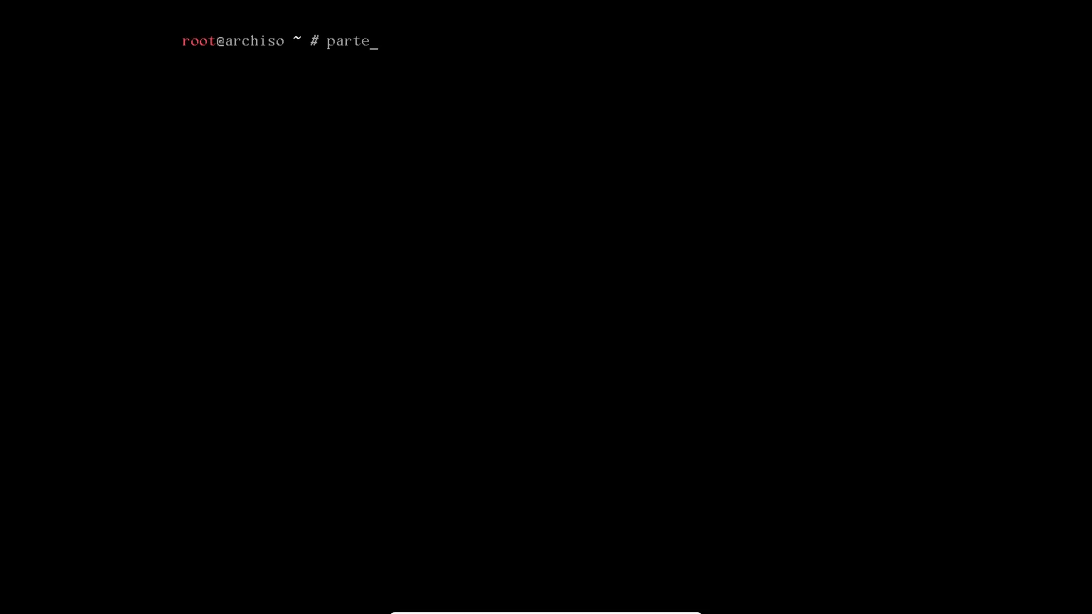
key("Return")
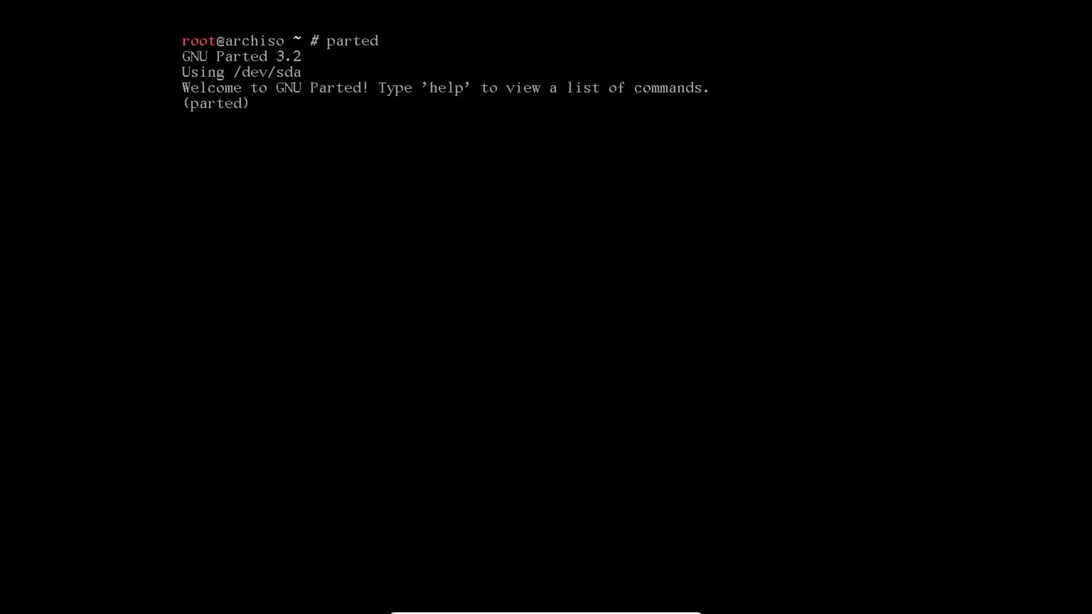
type("help")
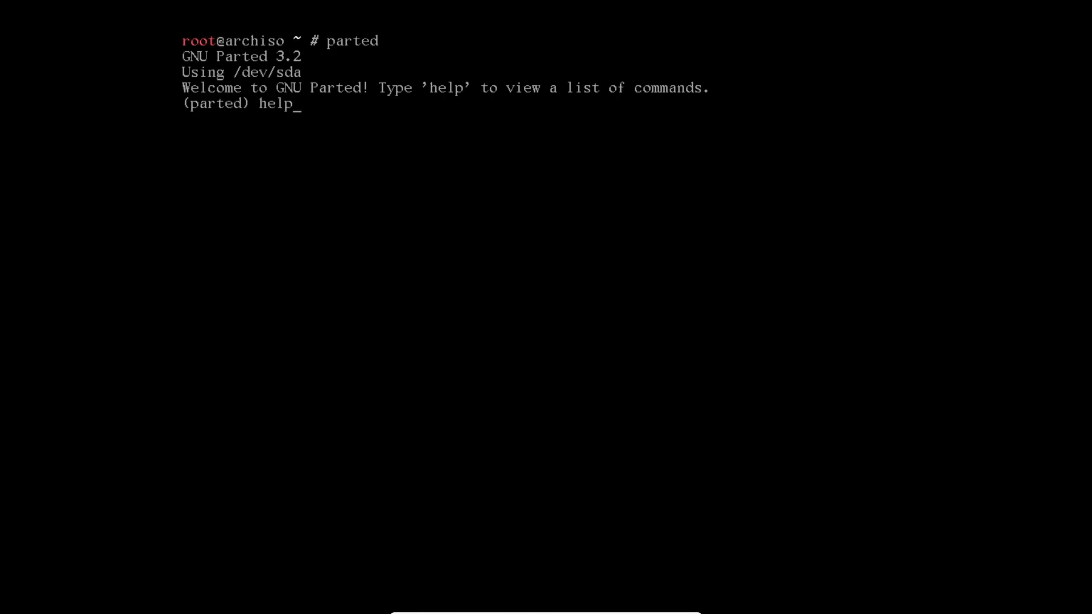
key("Return")
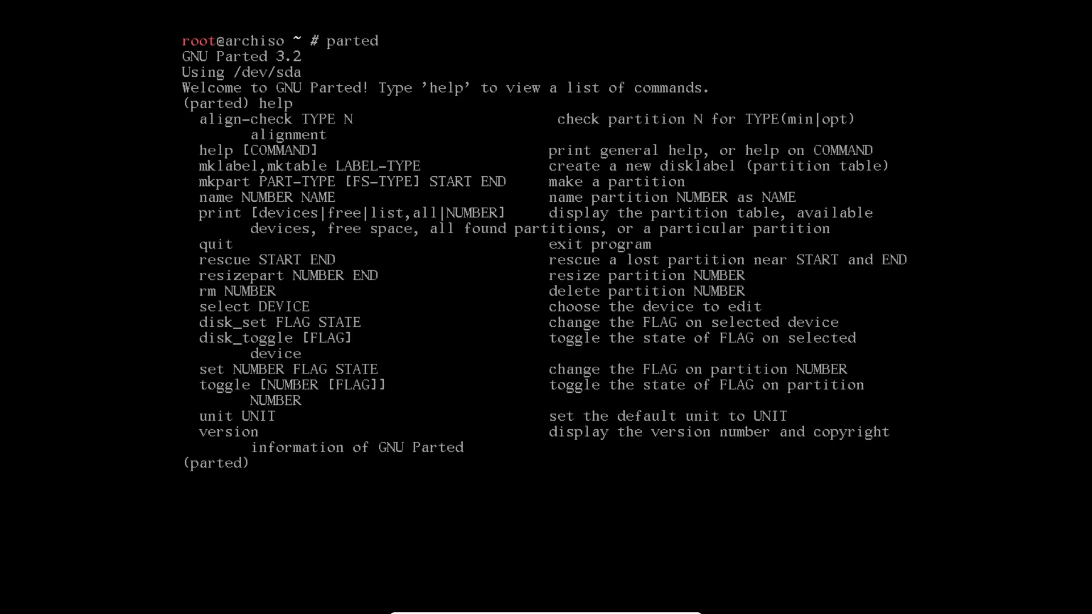
Write a fresh GPT partition table to /dev/sda with mklabel GPT
type("mkla")
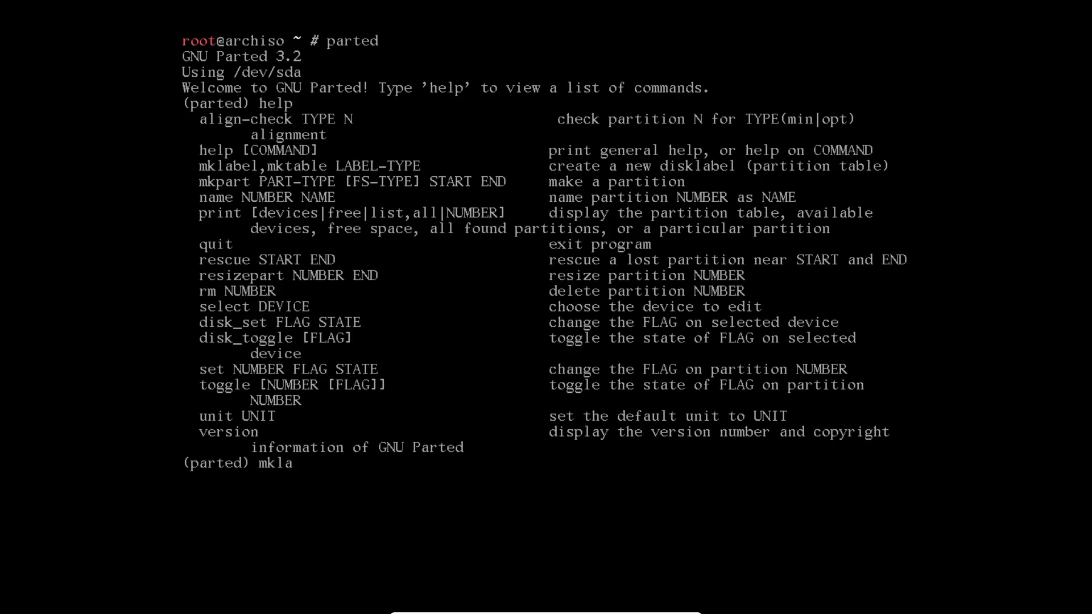
type("bel GPT")
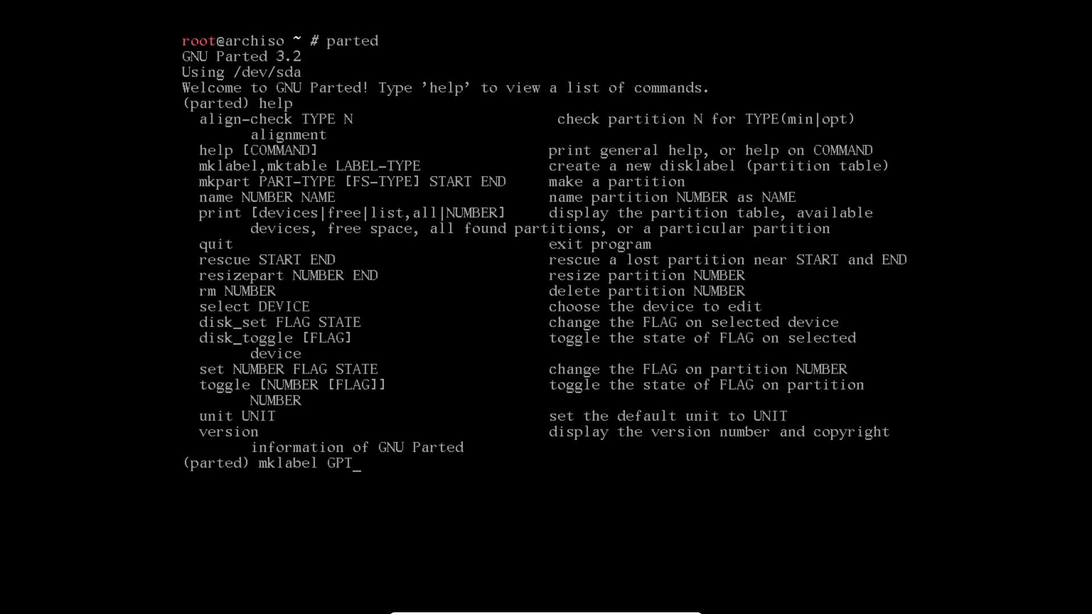
key("Return")
type("q")
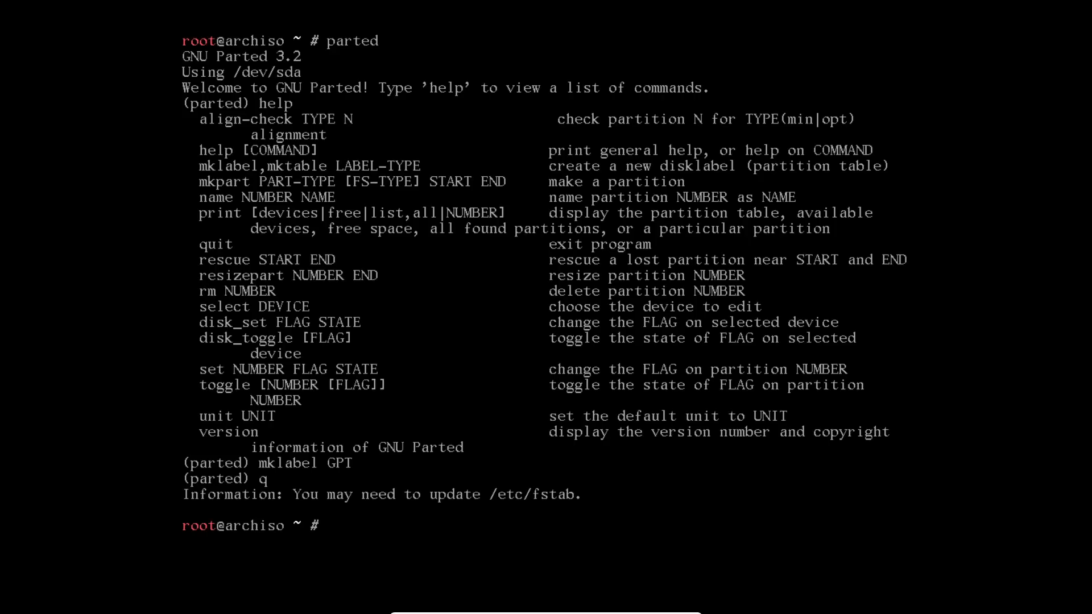
Start cgdisk and open /dev/sda, showing 20.0 GiB free with no partitions
type("cgf")
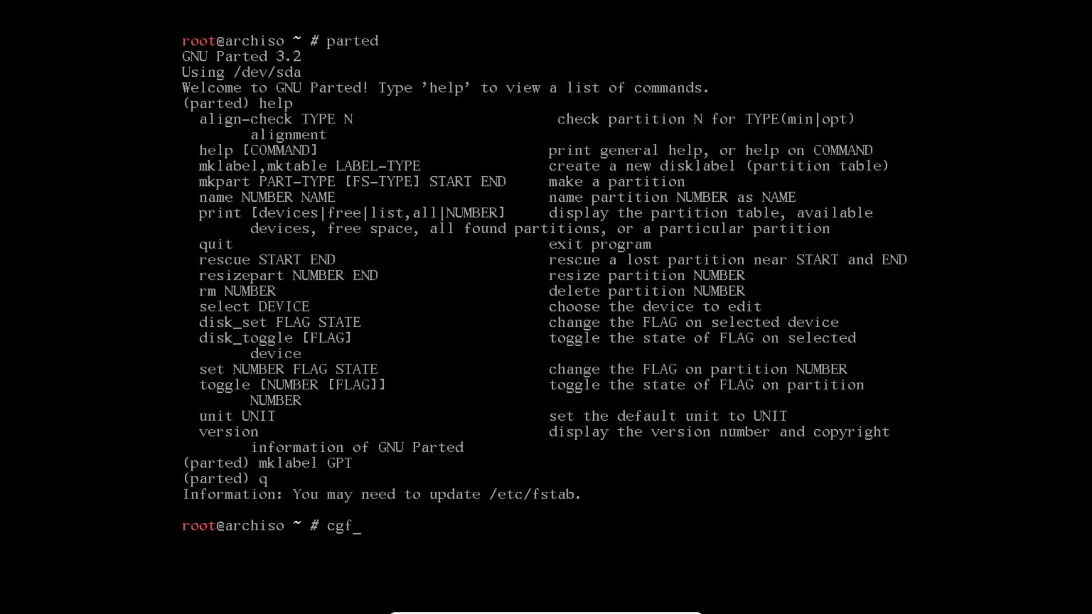
type("disk")
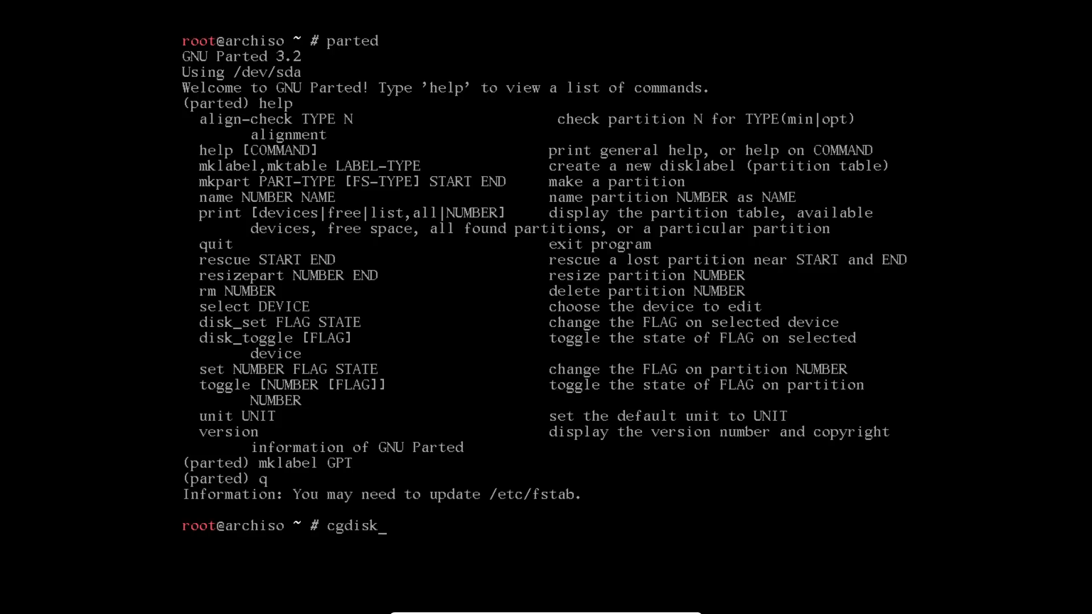
key("Return")
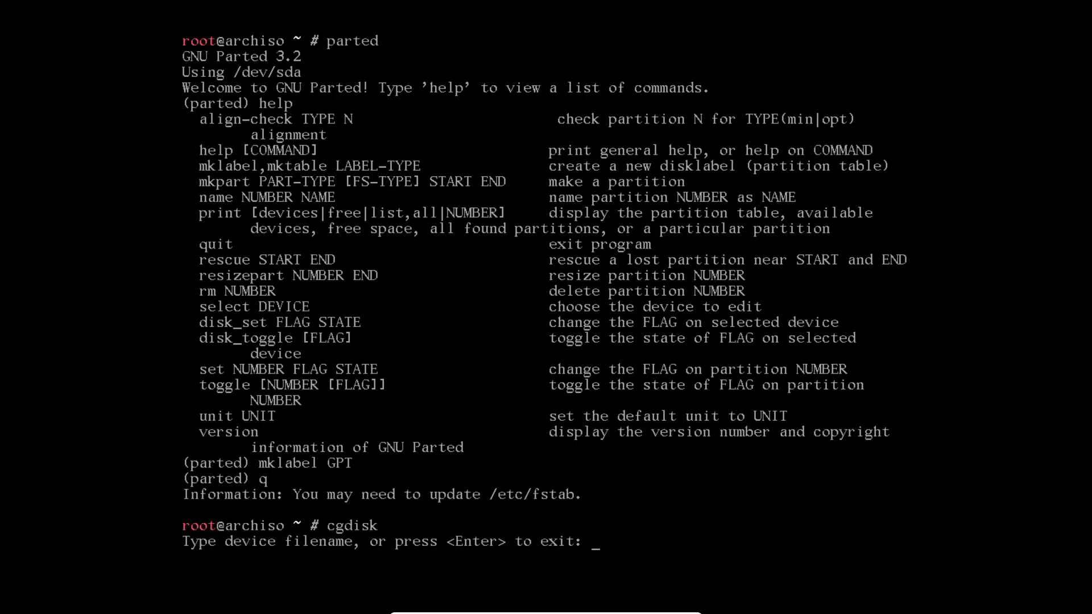
type("/dev/sda")
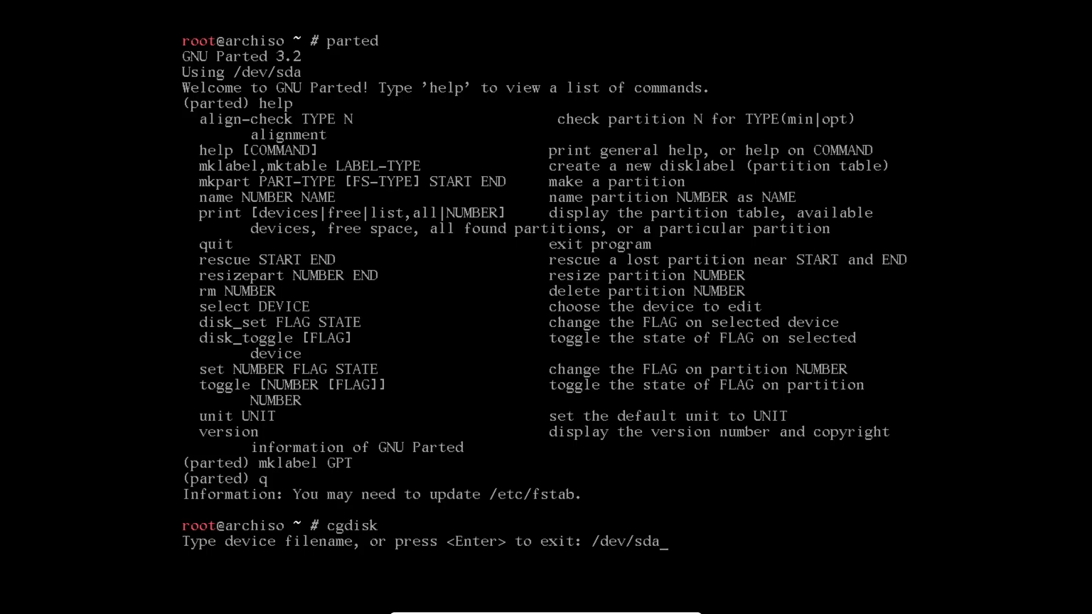
key("Return")
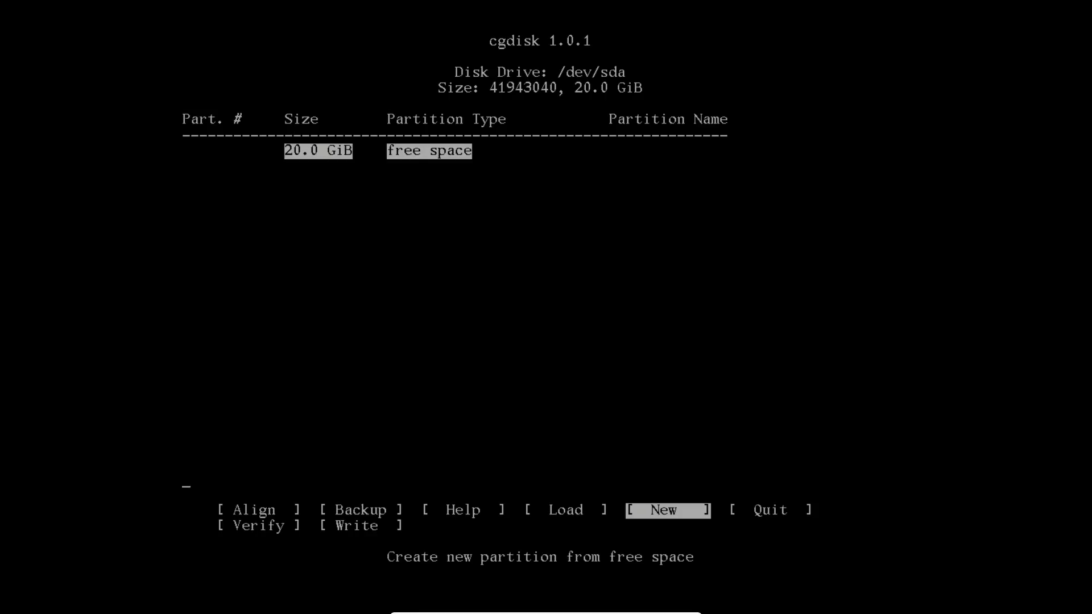
Start a new partition at the default first sector with a size of 400M
key("Left")
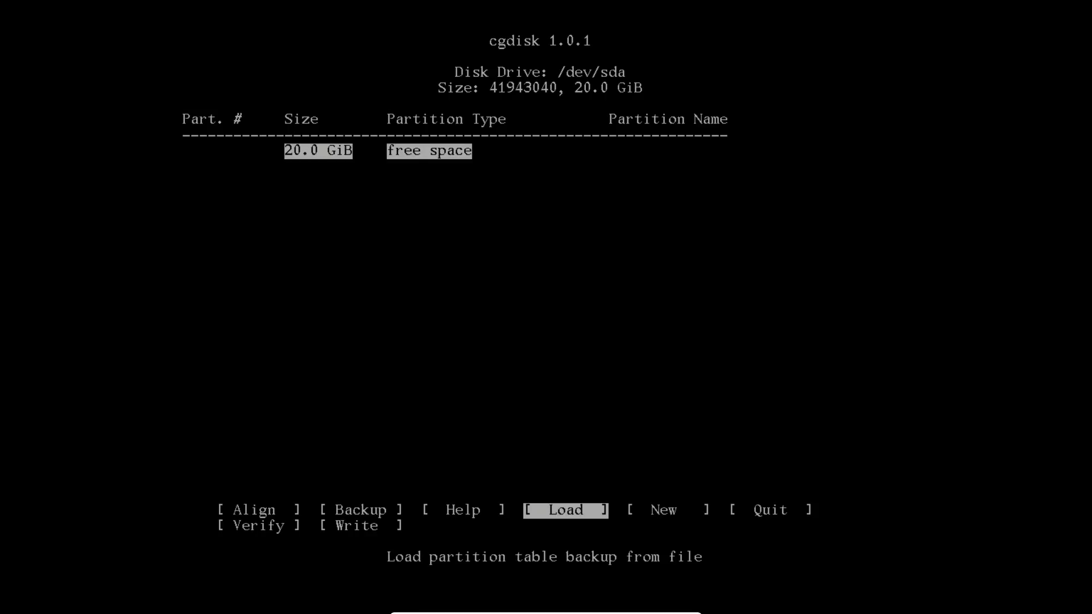
key("Right")
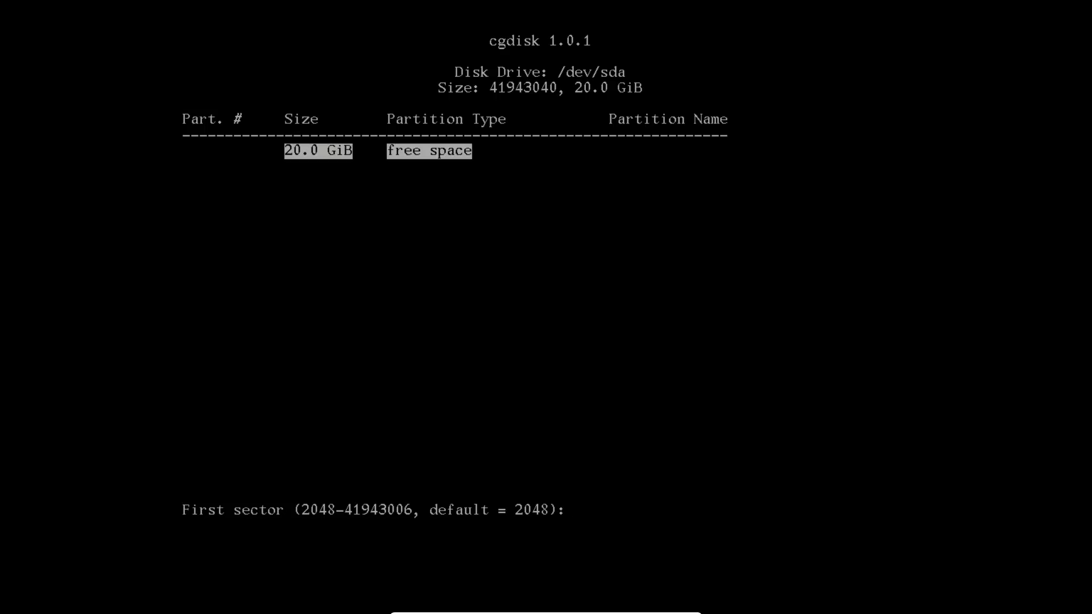
key("Return")
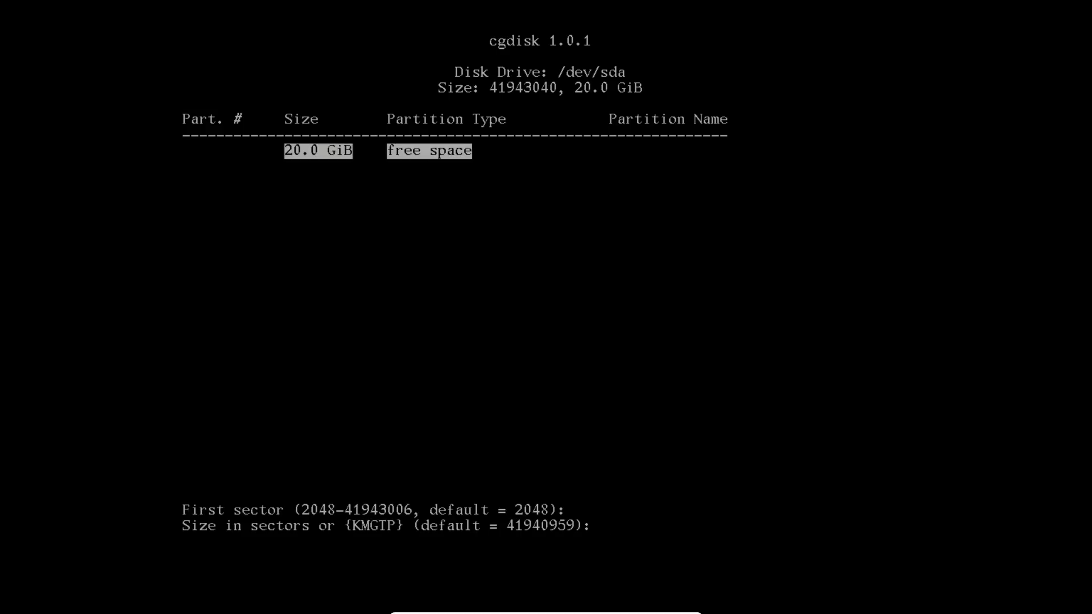
key("Return")
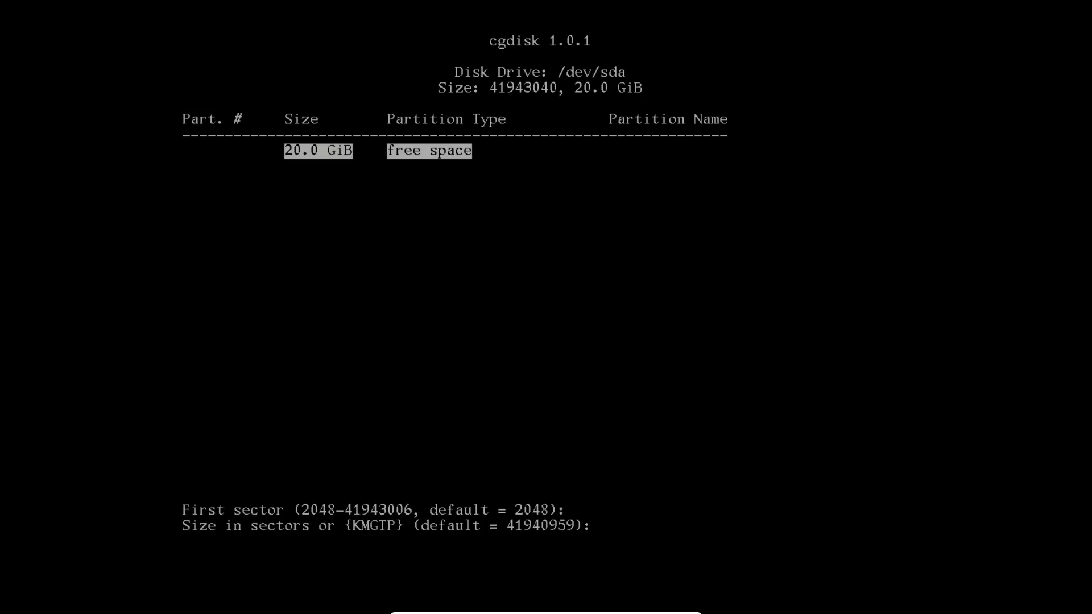
type("400M")
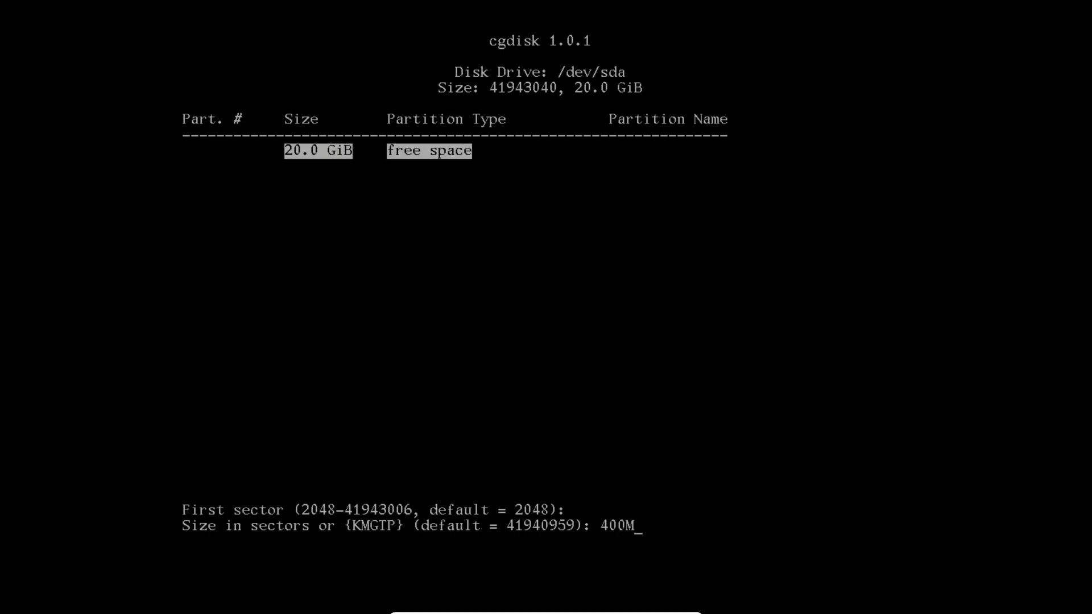
key("Return")
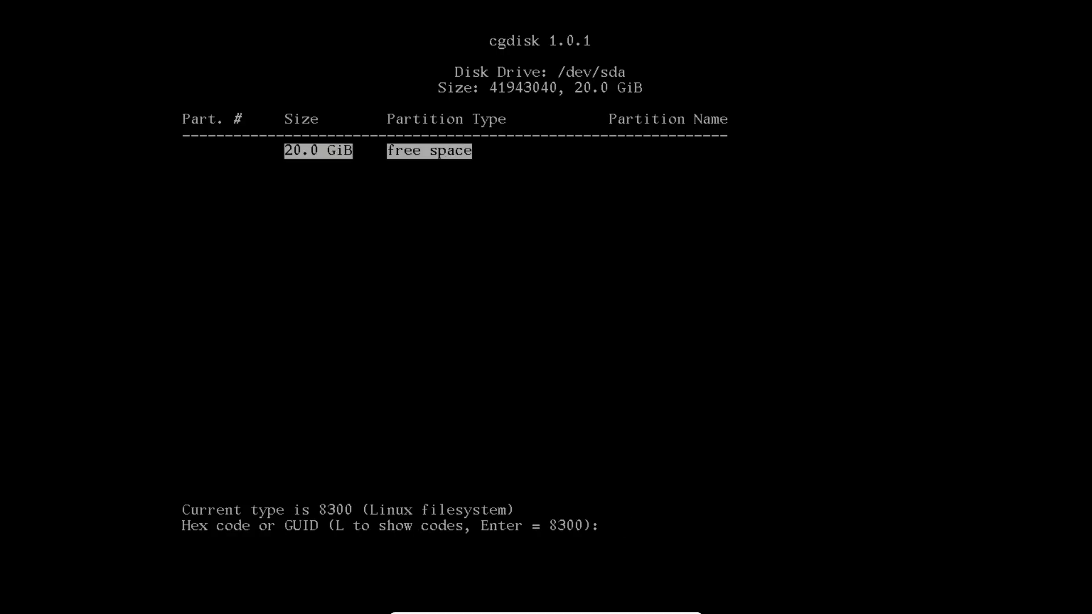
Set its type to ef00 EFI System, name it EFI and create the partition
type("ef0")
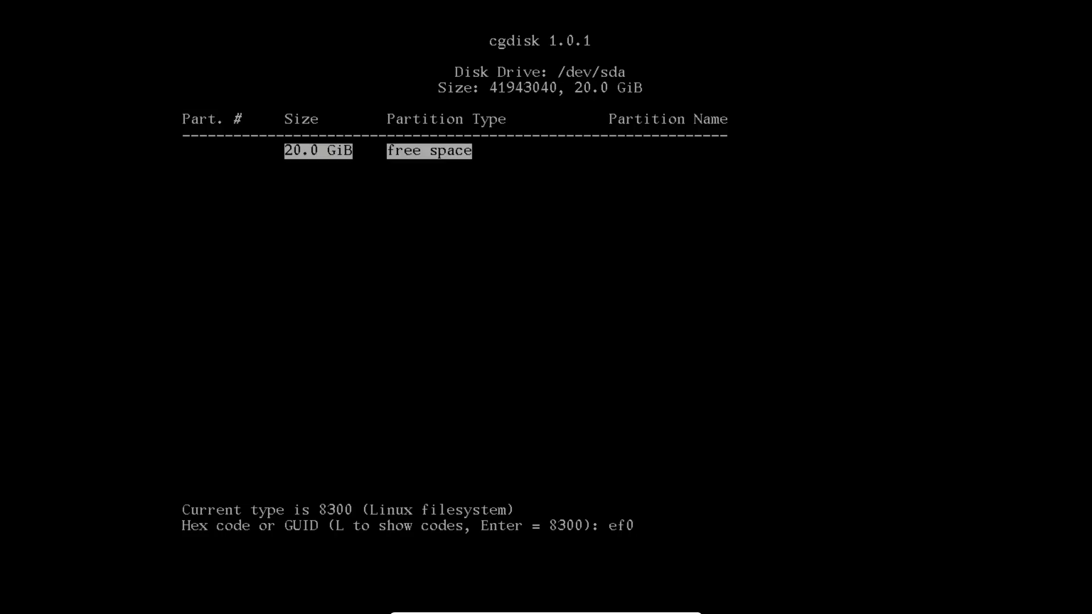
type("0")
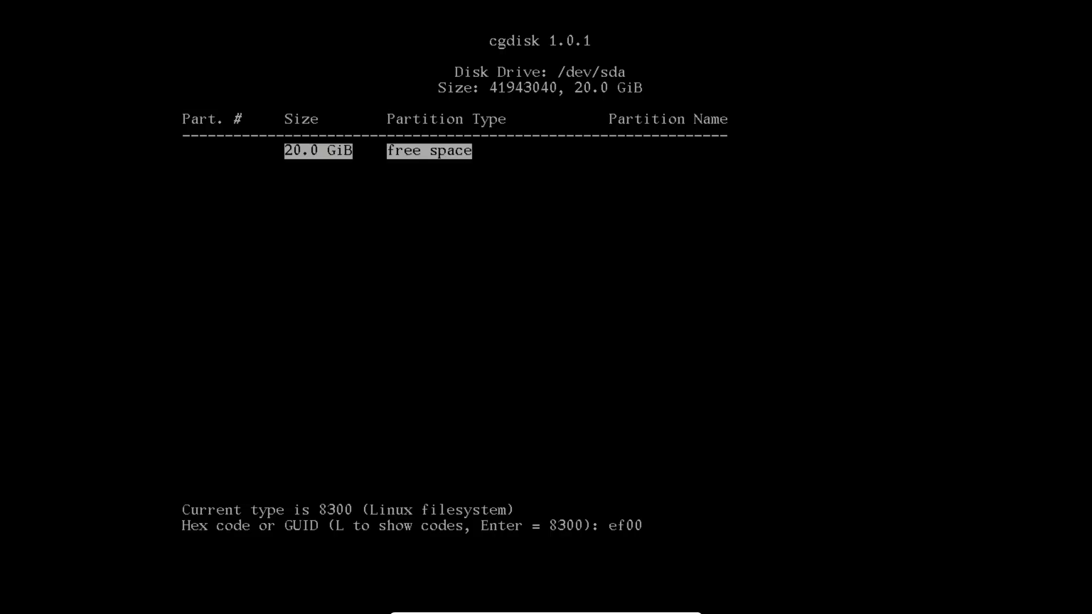
key("Return")
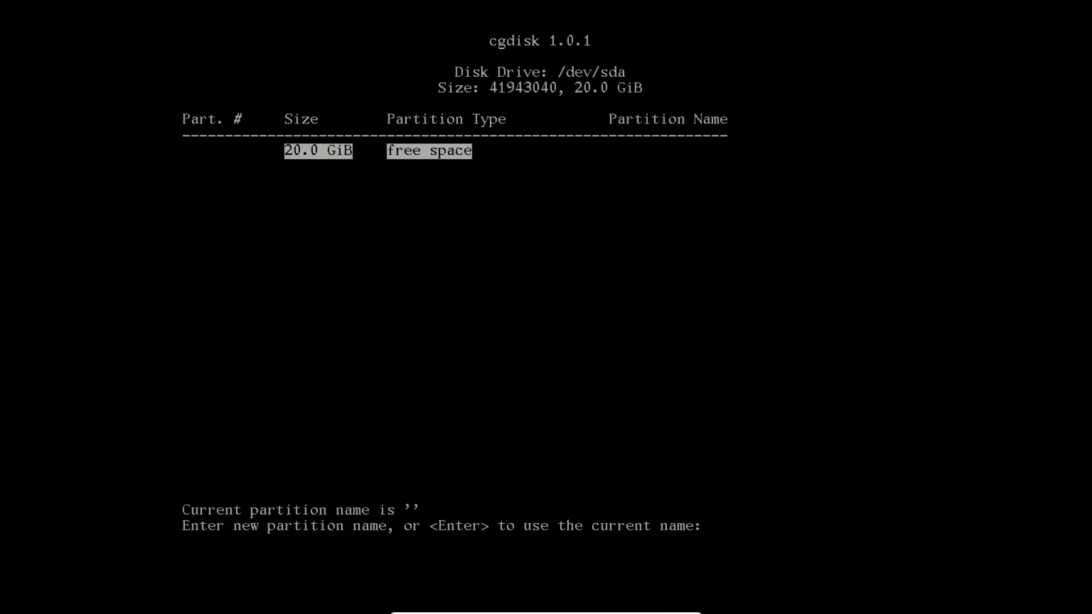
type("EFI")
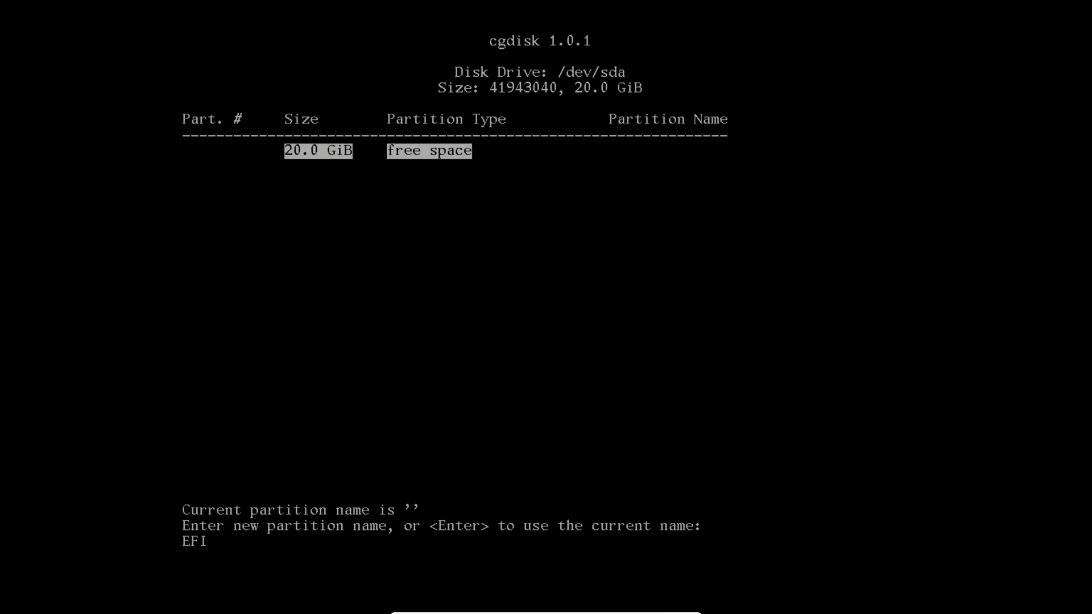
key("Return")
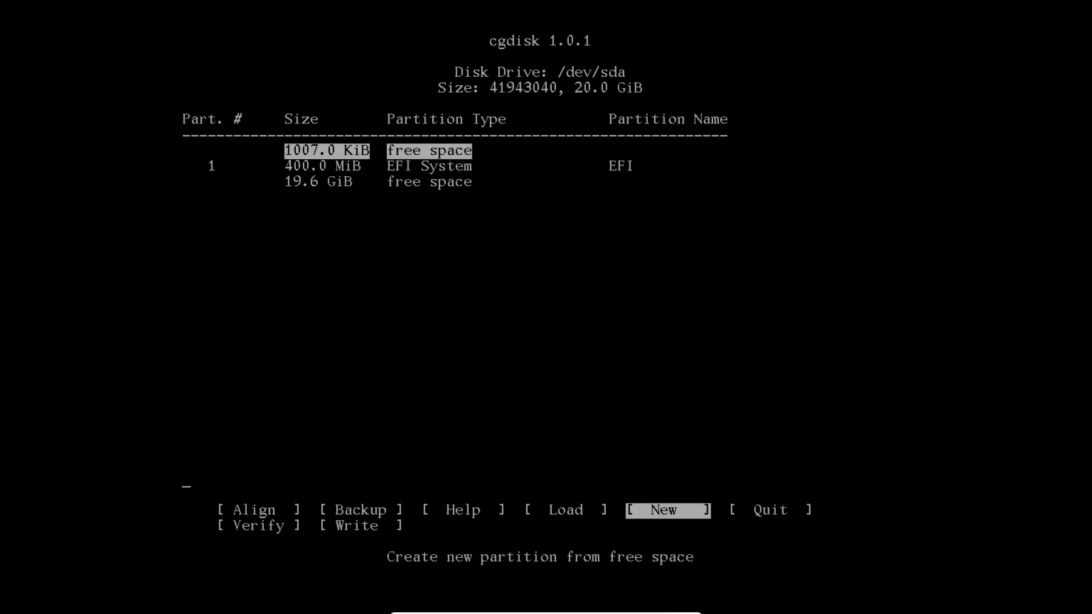
Create a partition in the remaining 19.6 GiB free space with default start, size and type 8300
key("Down")
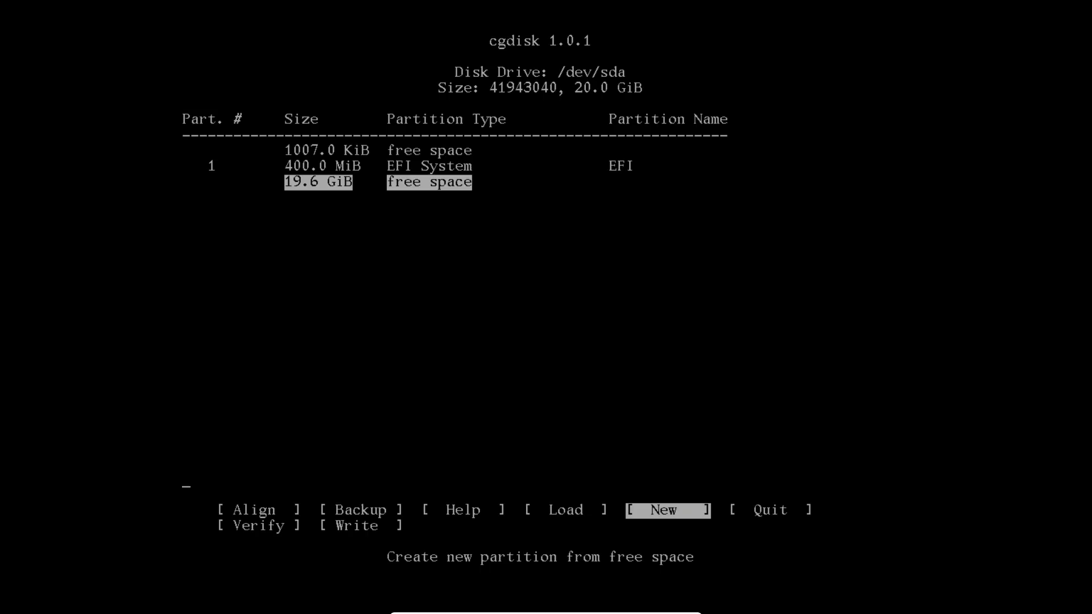
key("Return")
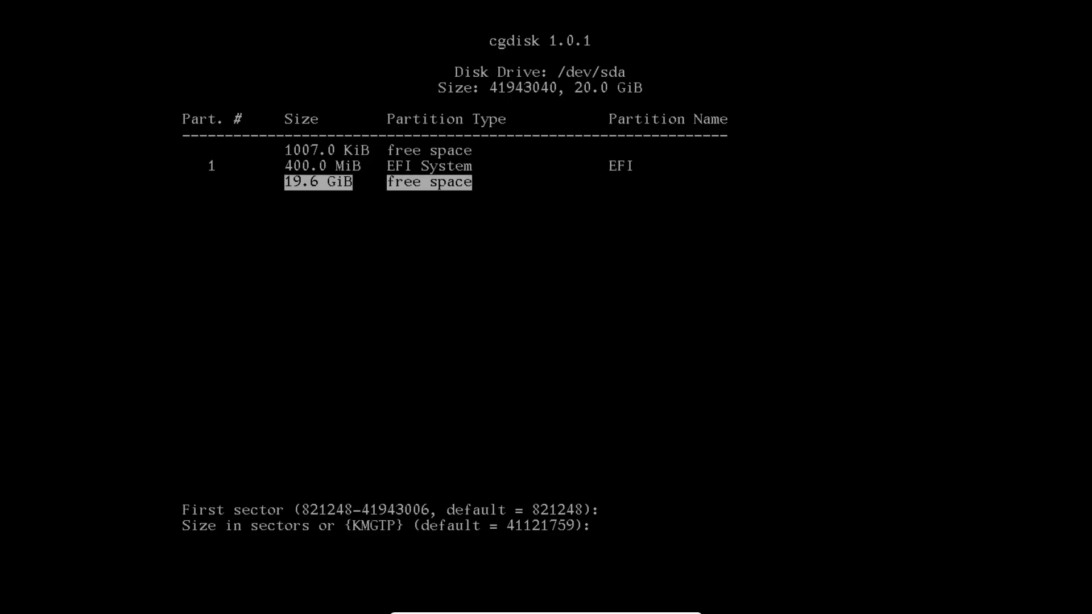
key("Return")
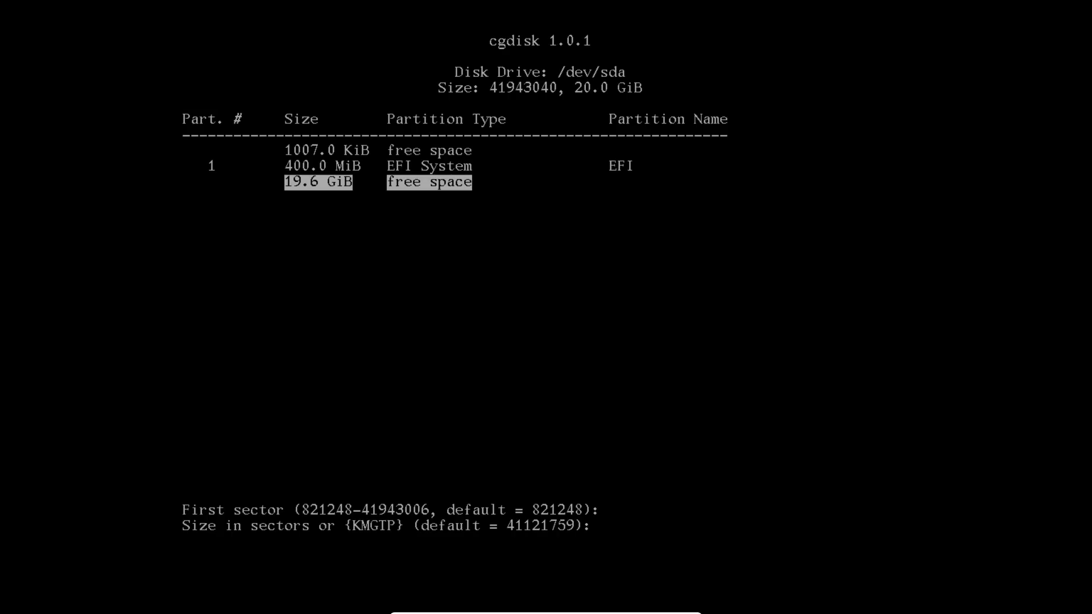
key("Return")
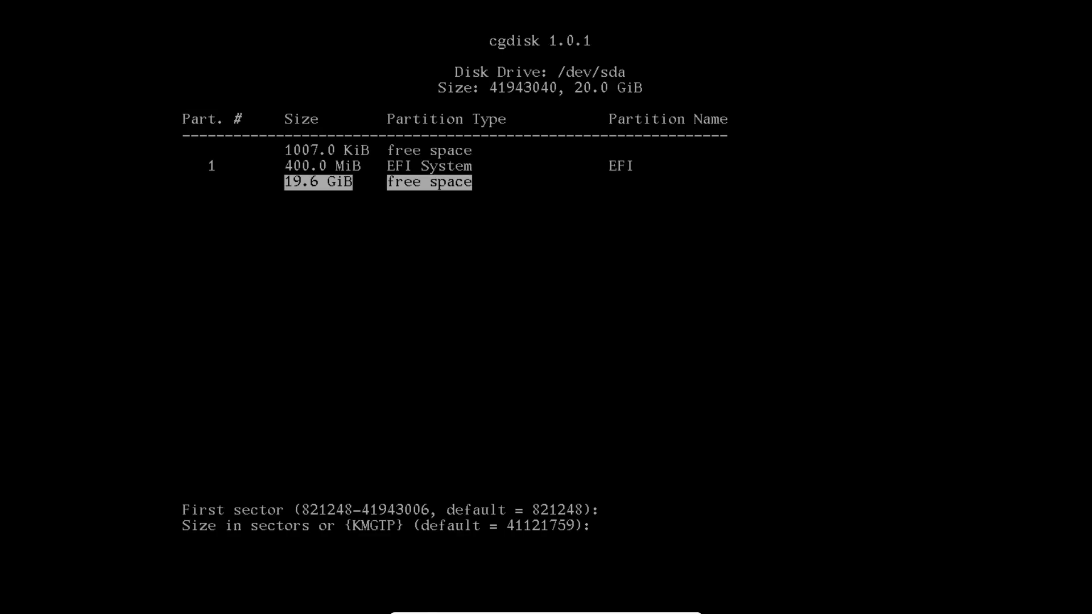
key("Return")
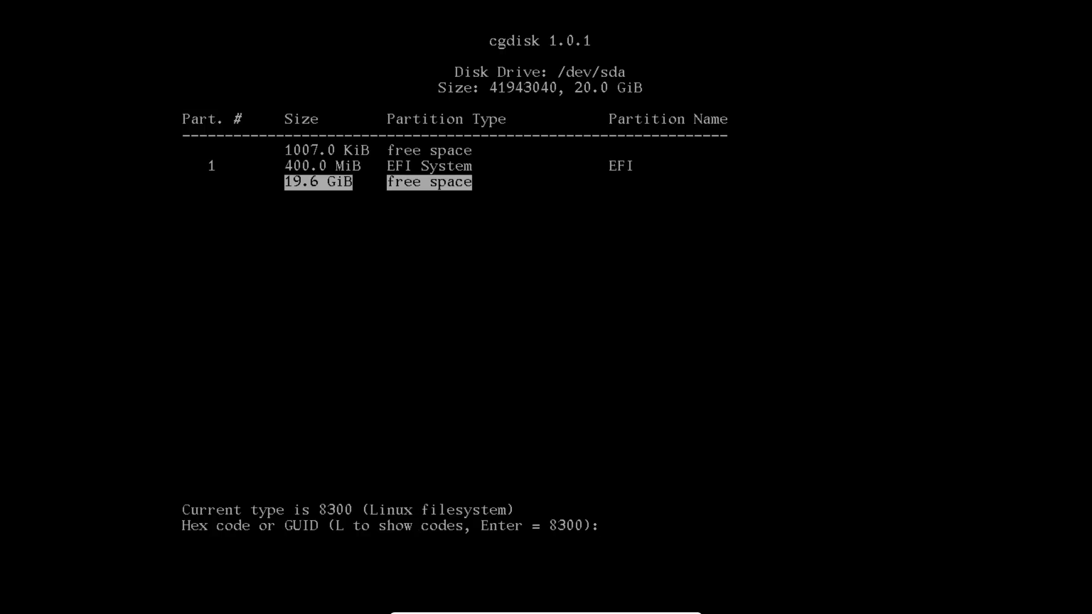
key("Return")
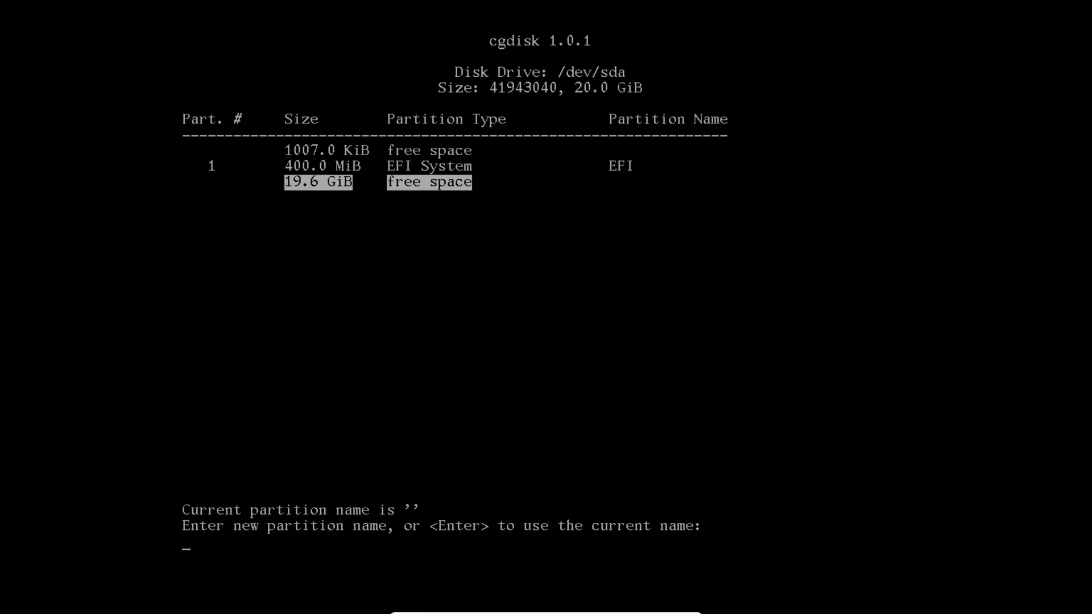
Name the partition System, then write the partition table to disk confirming with yes
type("ro")
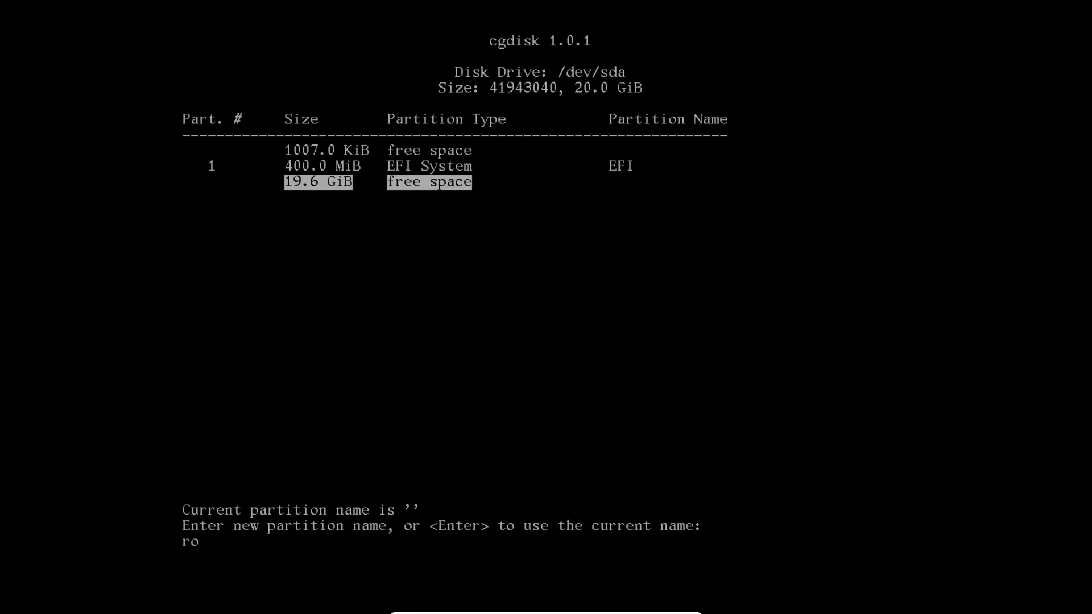
type("System")
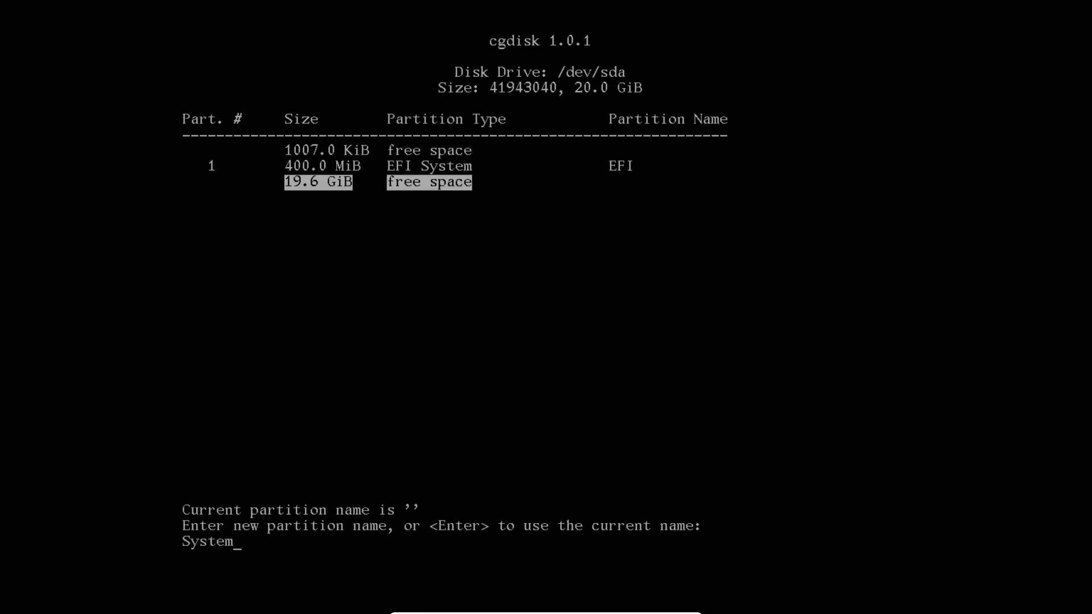
key("Return")
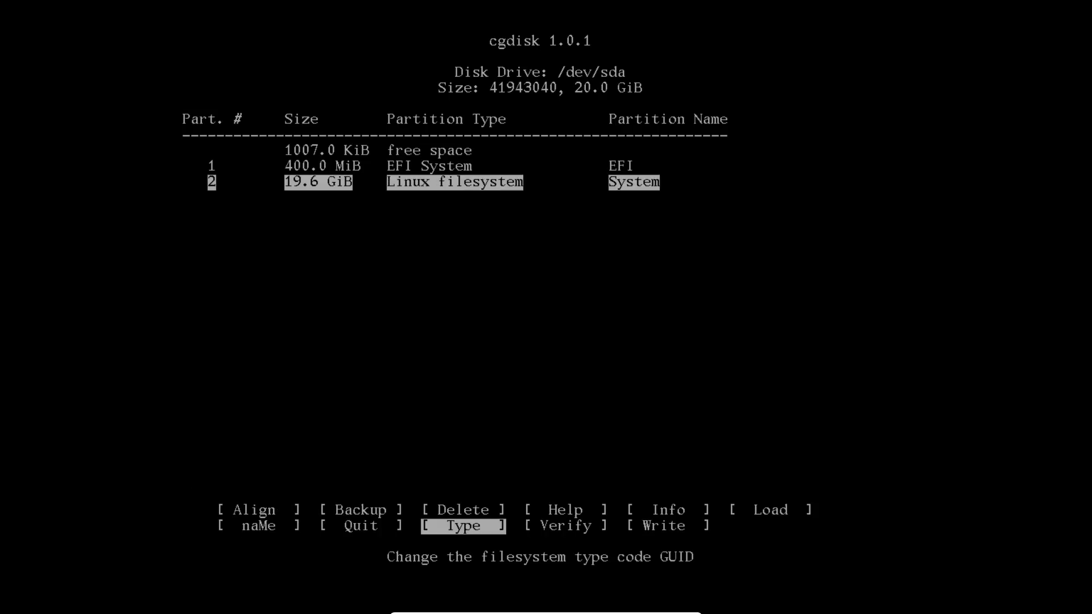
key("Right")
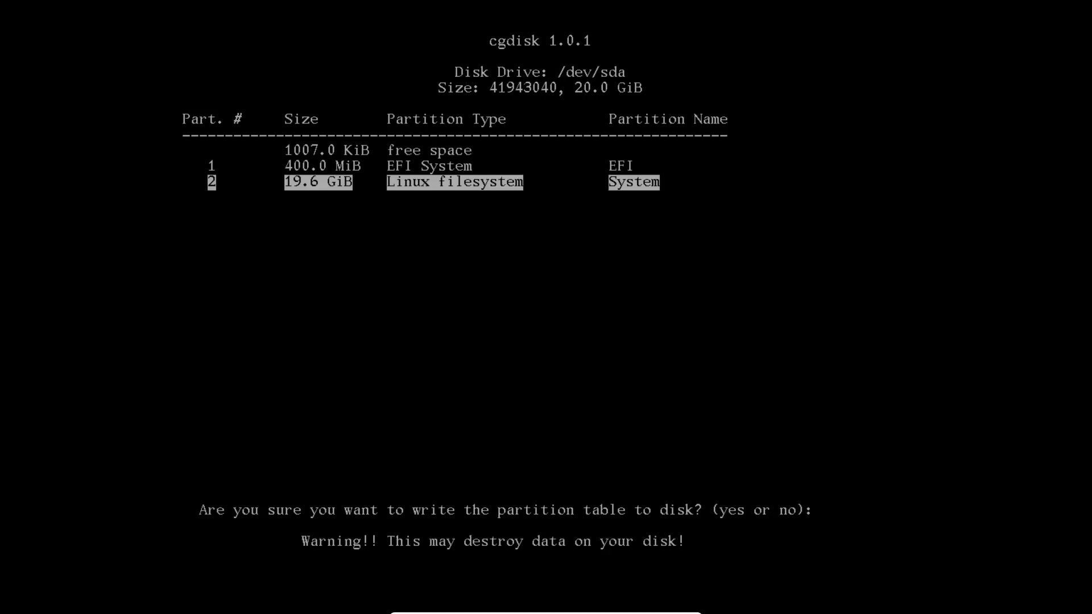
type("yes")
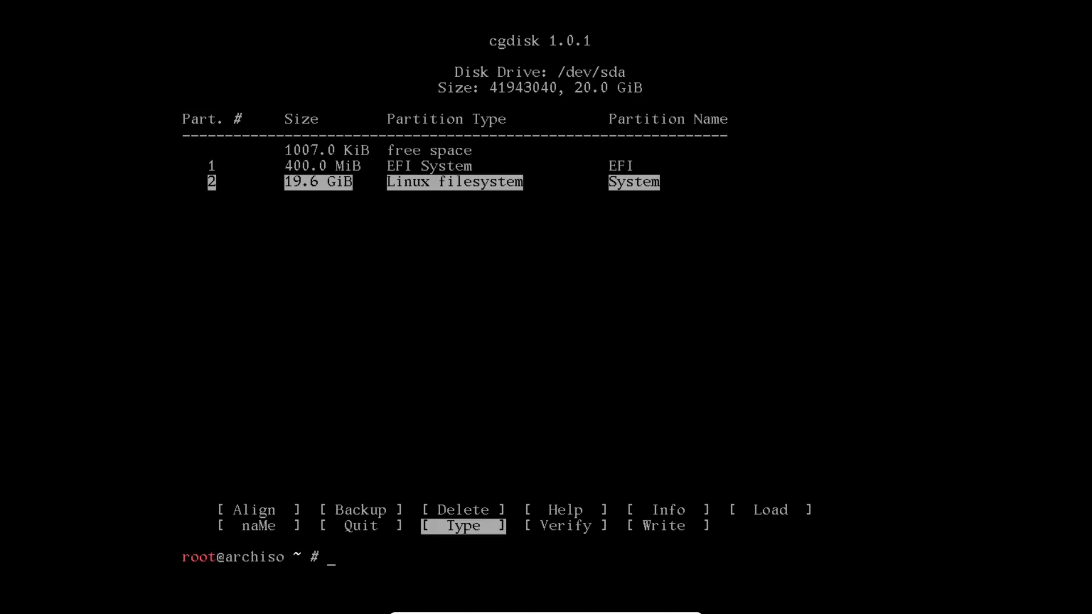
Run fdisk -l showing /dev/sda1 400M EFI System and /dev/sda2 19.6G Linux filesystem
type("f")
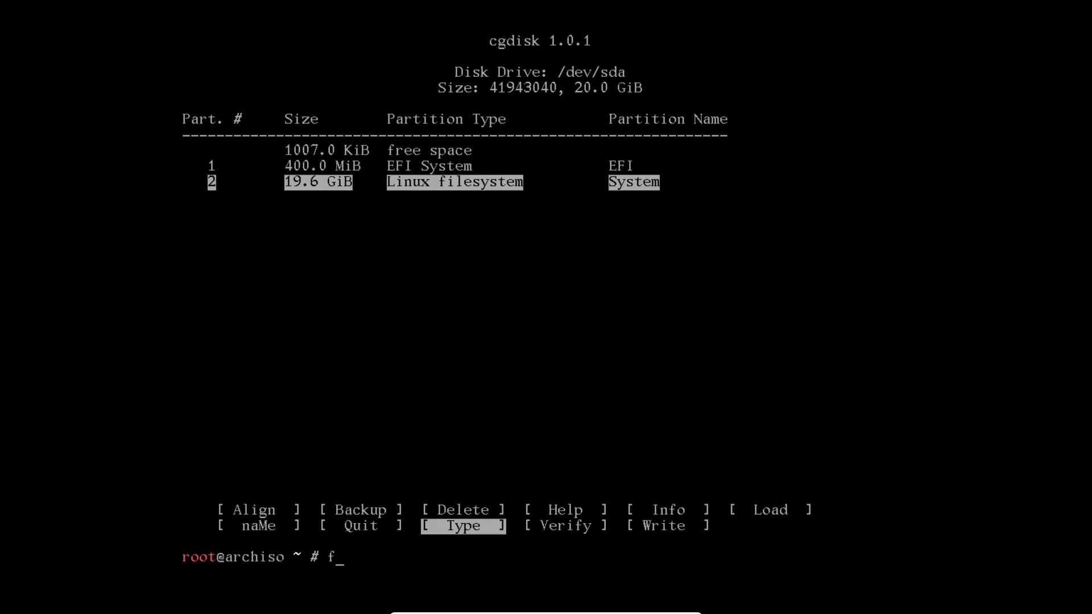
type("disk -")
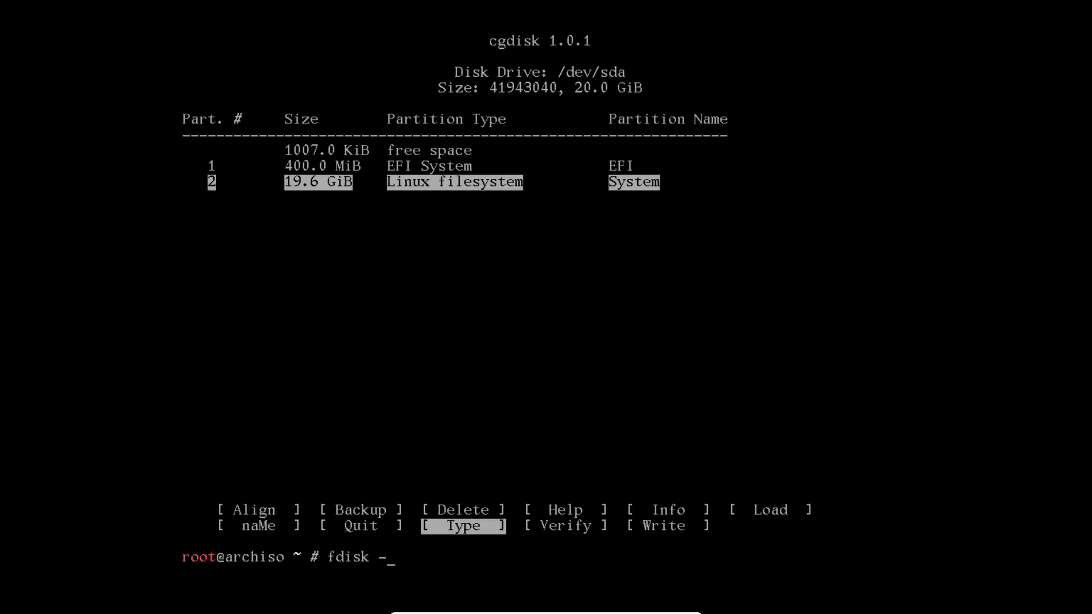
type("l")
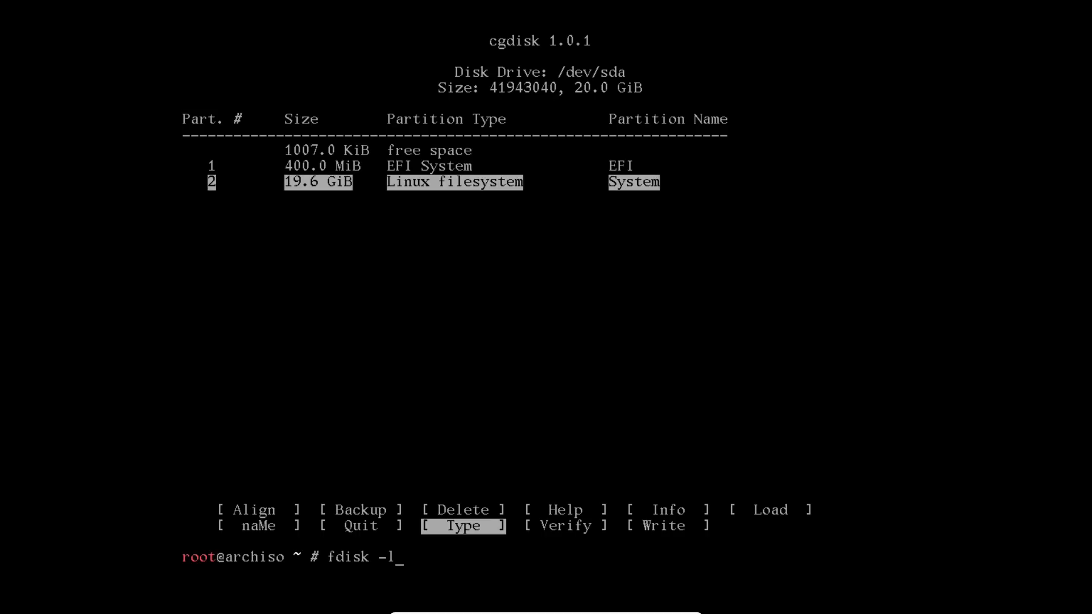
key("Return")
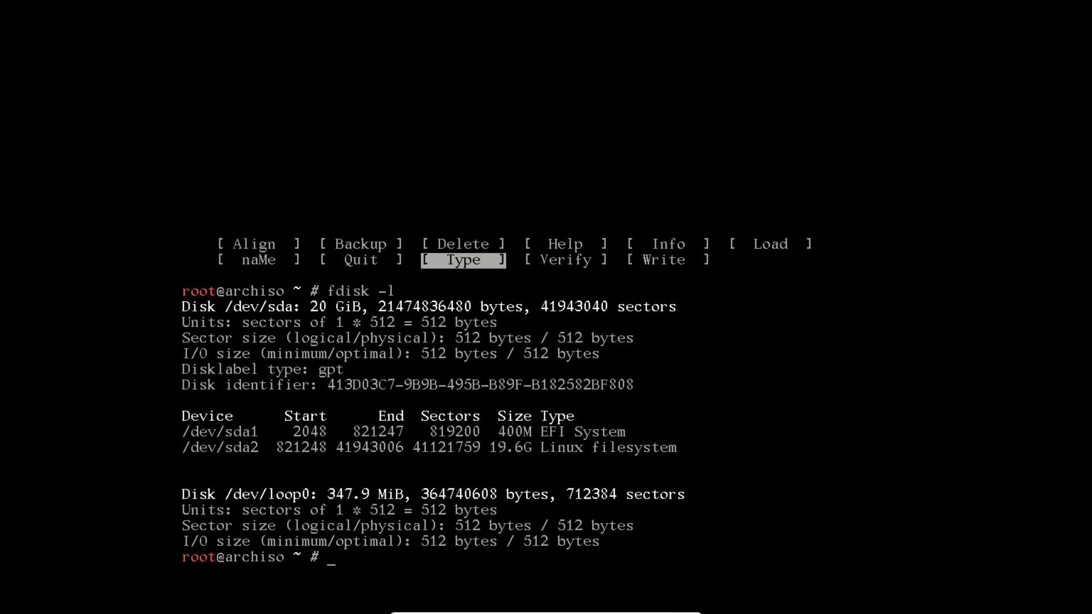
type("mk")
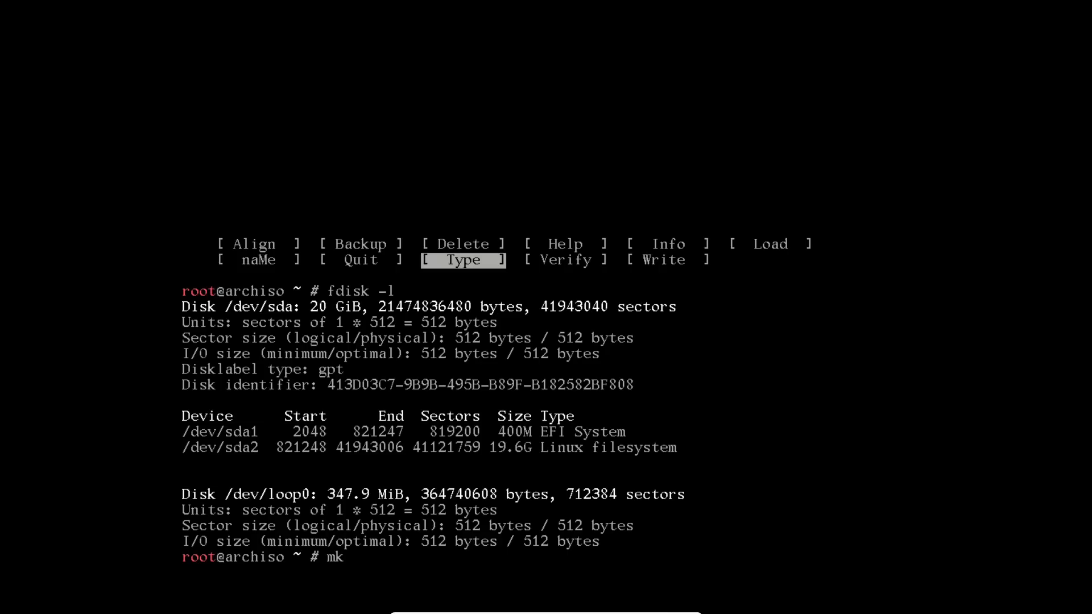
Format /dev/sda1 as FAT32 with mkfs.msdos -F32
type("fs")
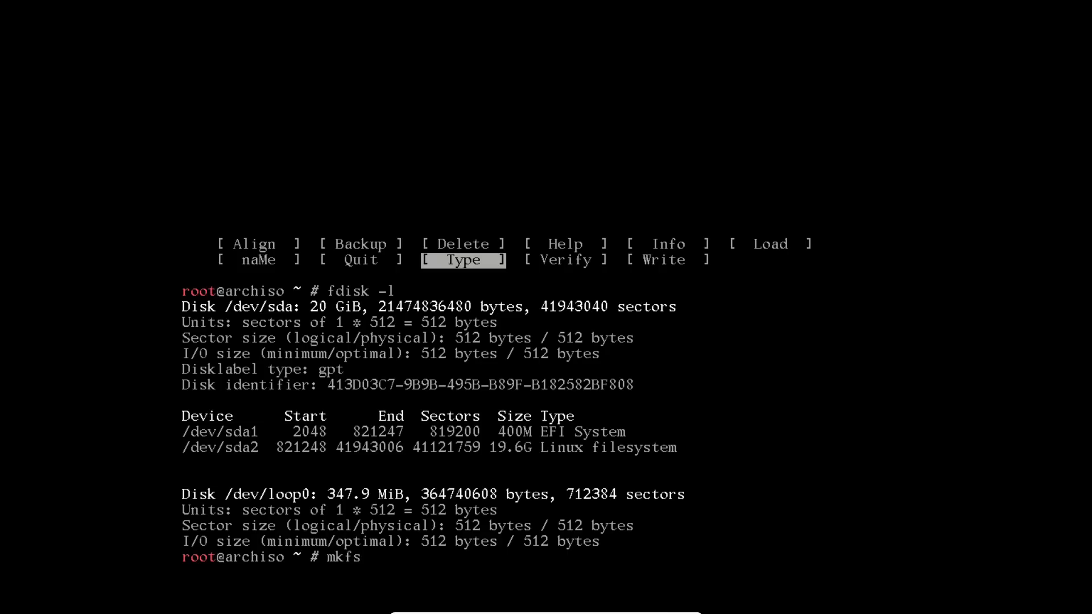
type(".msdos")
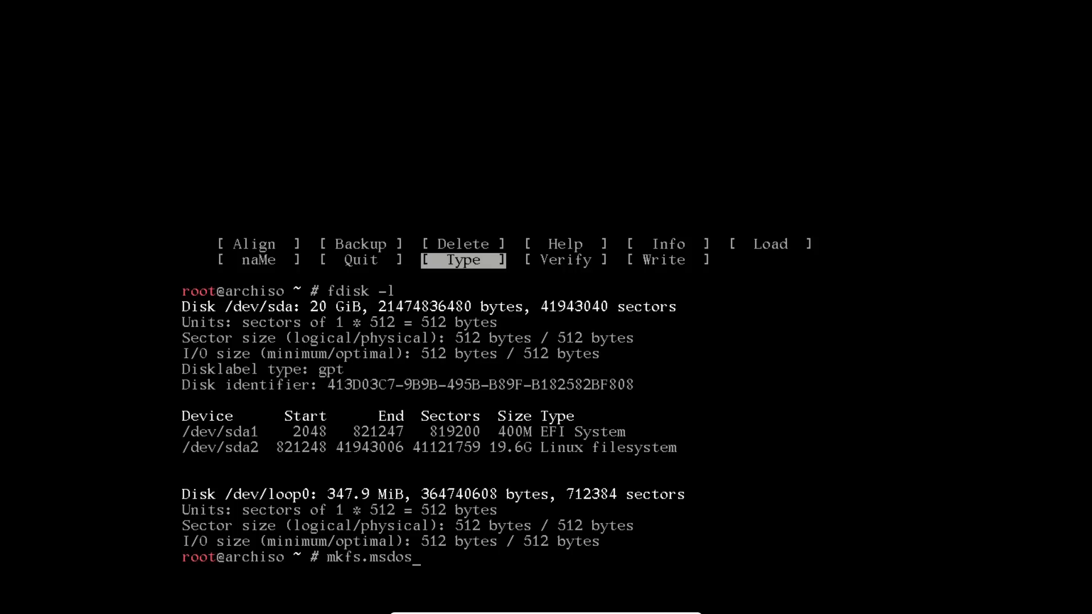
type("-F3")
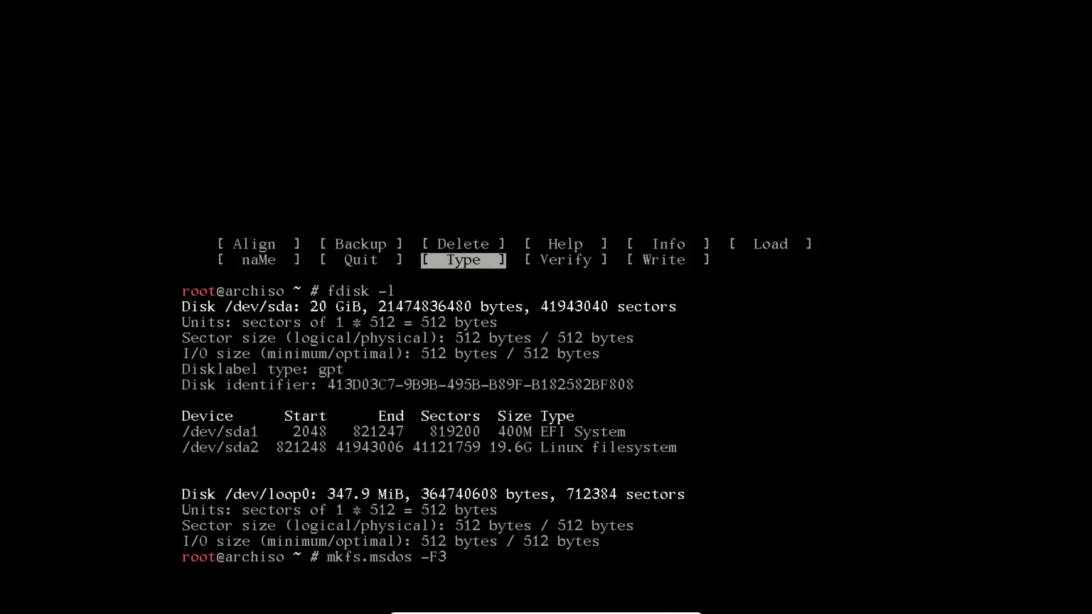
type("2")
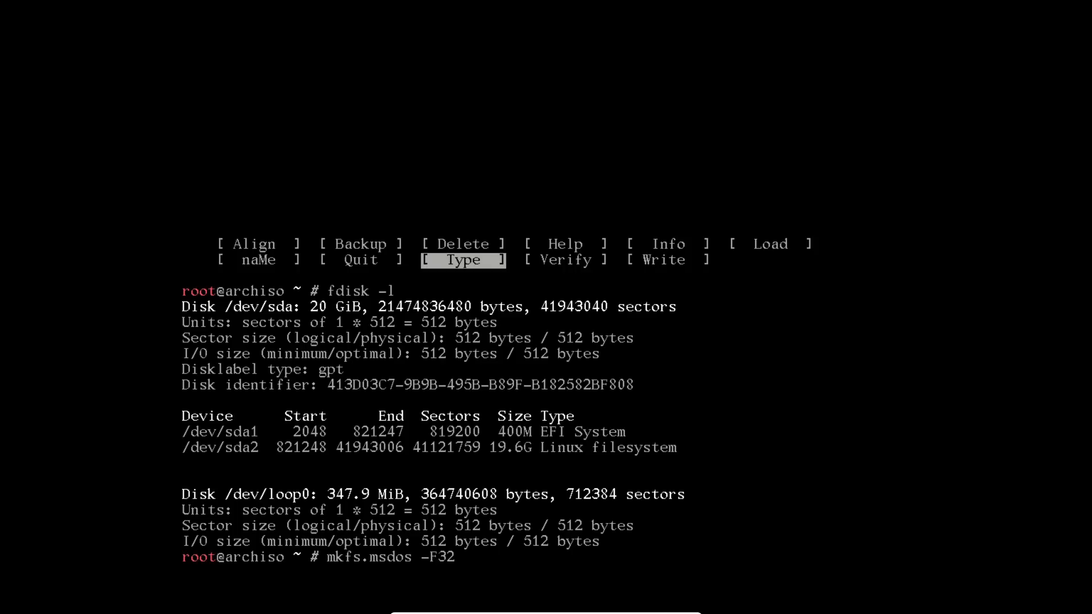
type("/dev")
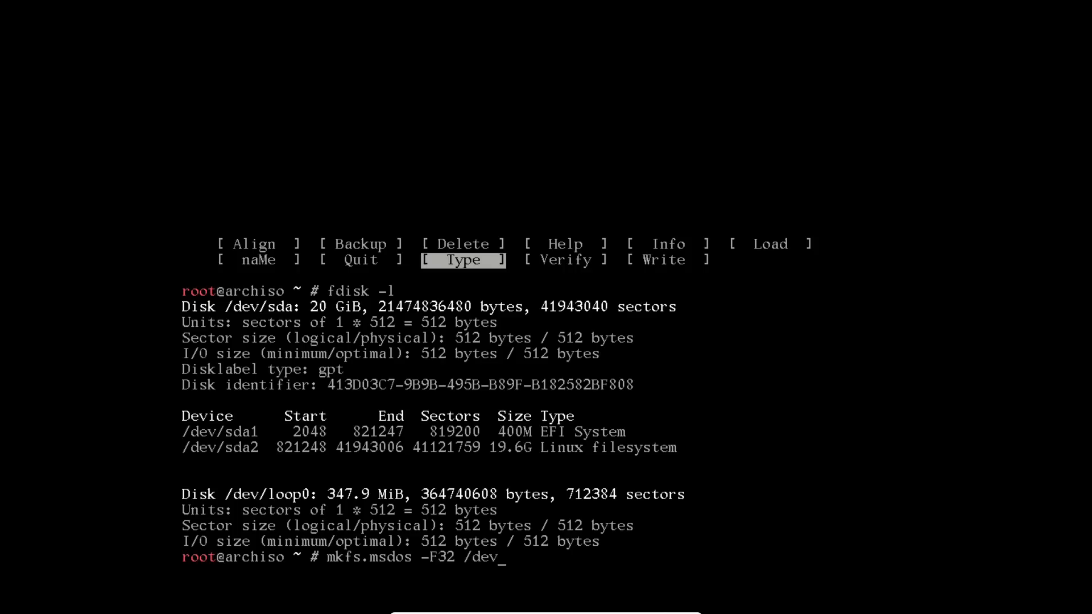
type("sda1")
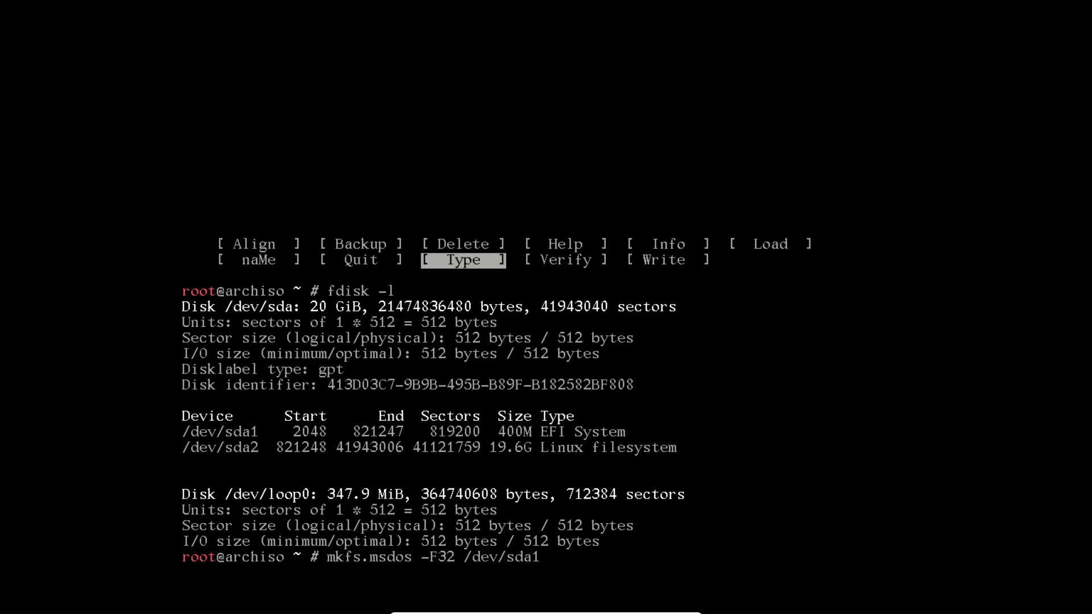
mouse_move(543, 565)
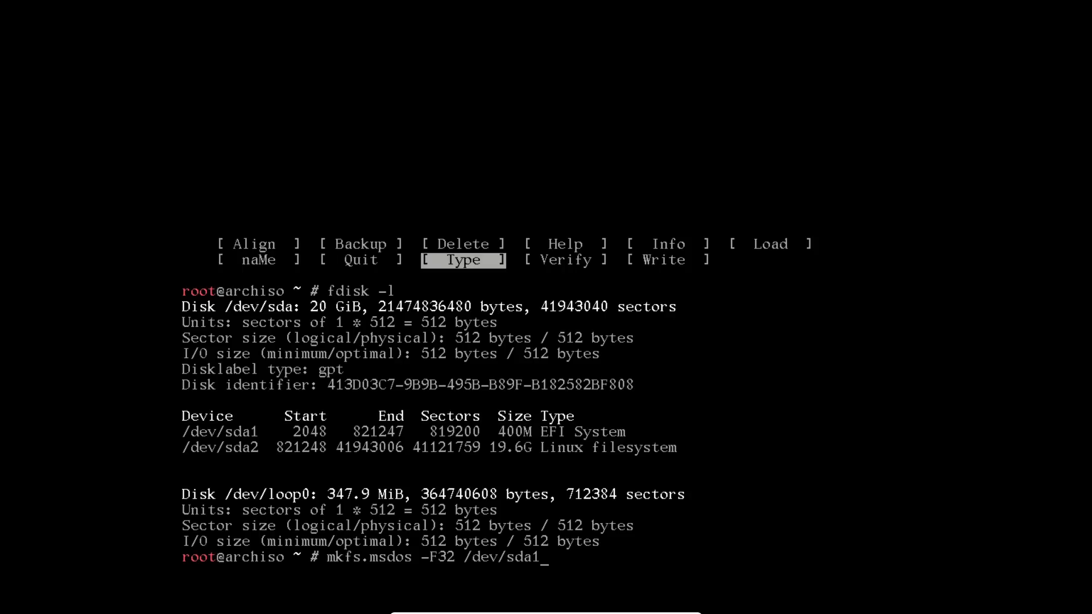
key("Return")
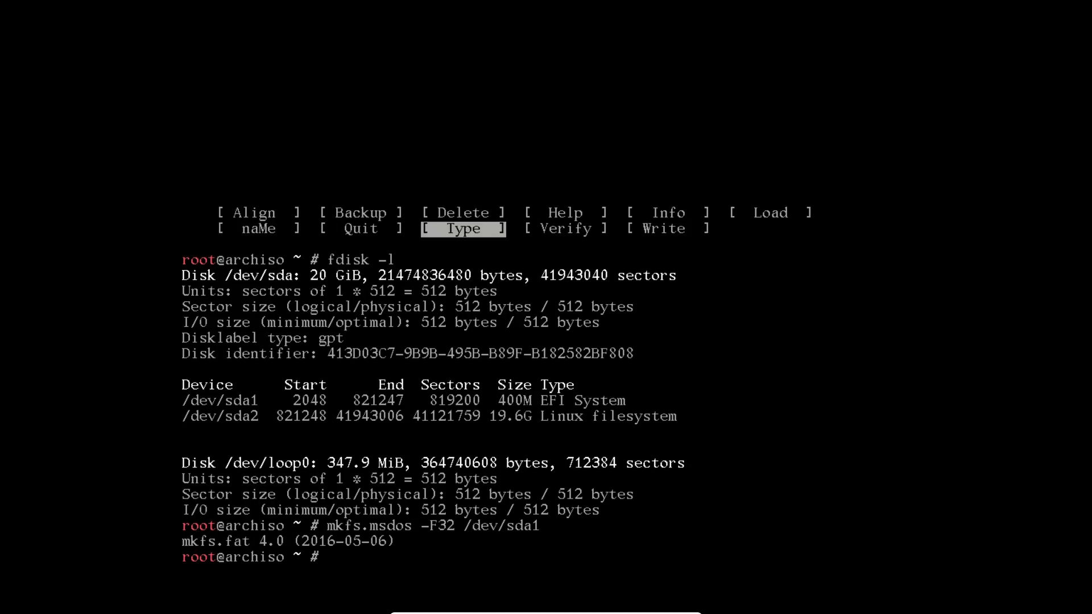
Edit the recalled command to format /dev/sda2 as ext4 with mkfs.ext4
type("mkfs.msdos -F32 /dev/sda1")
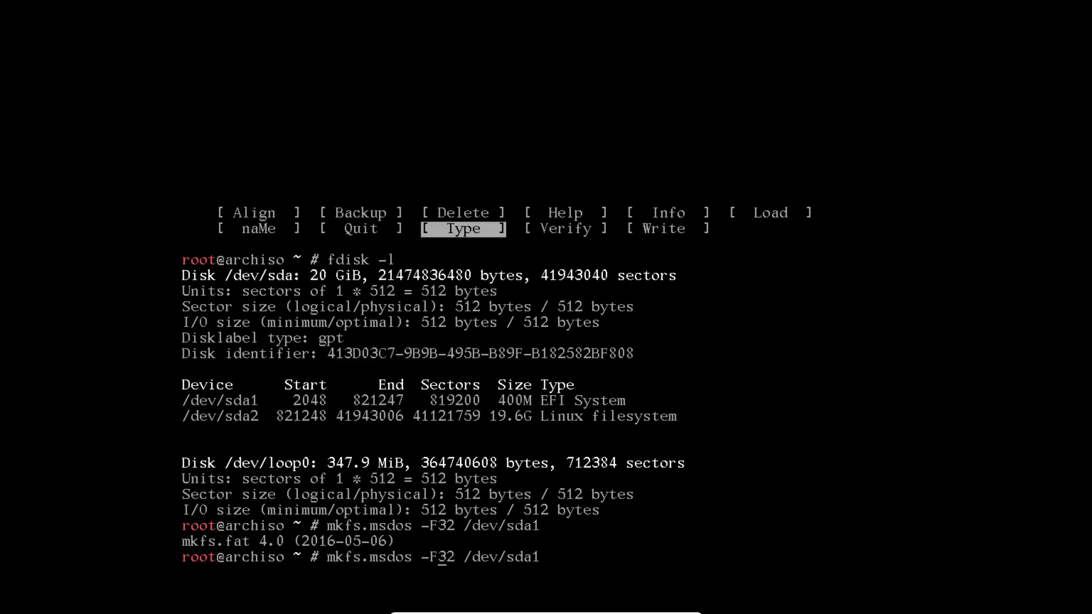
key("BackSpace")
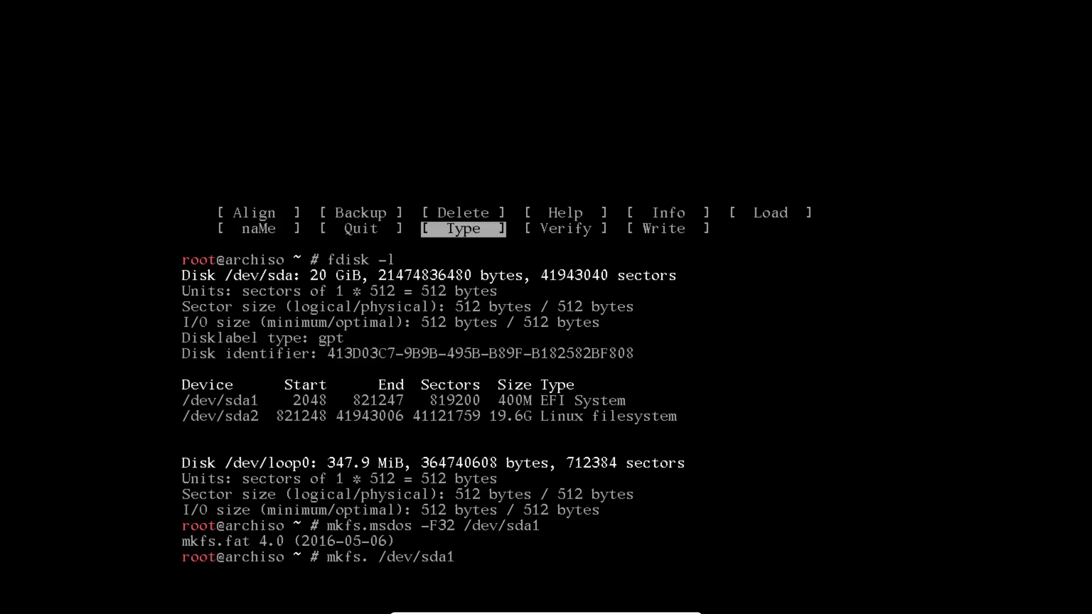
type("ext")
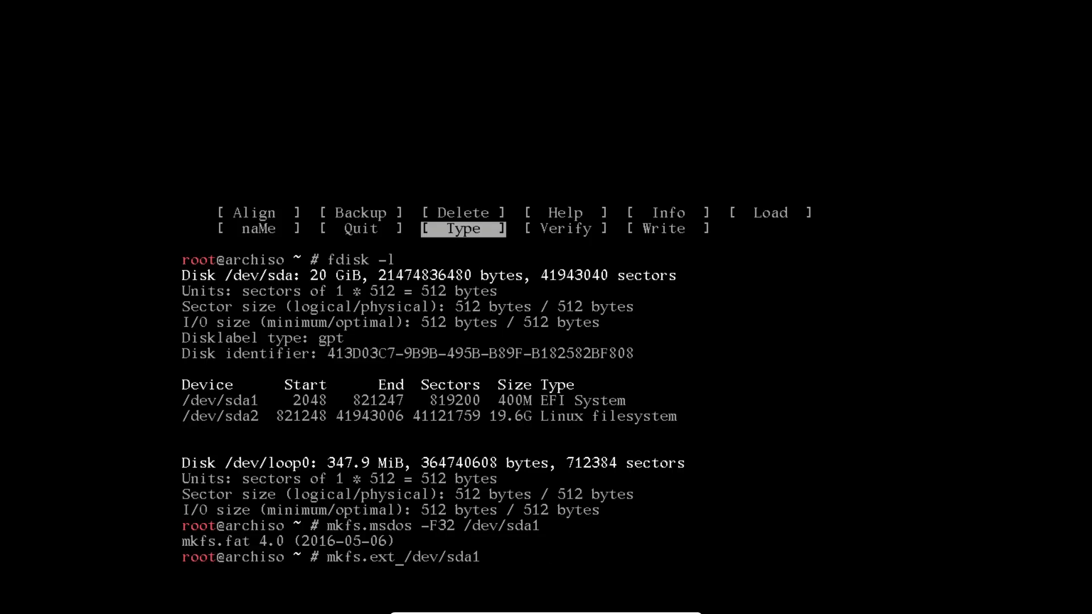
key("Tab")
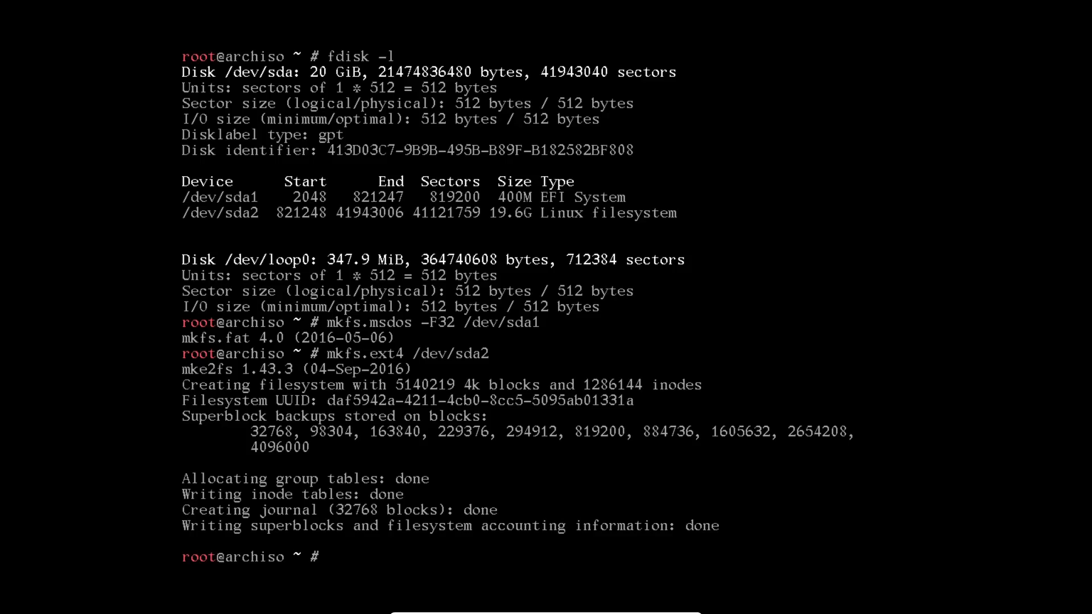
Mount the Linux partition /dev/sda2 at /mnt
type("mount")
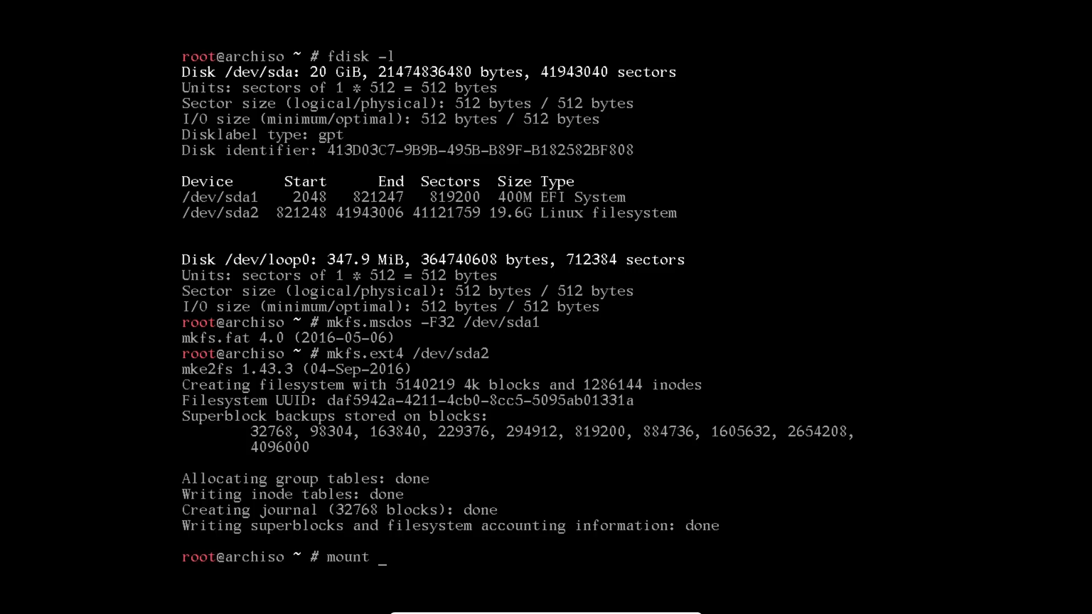
type("/dev")
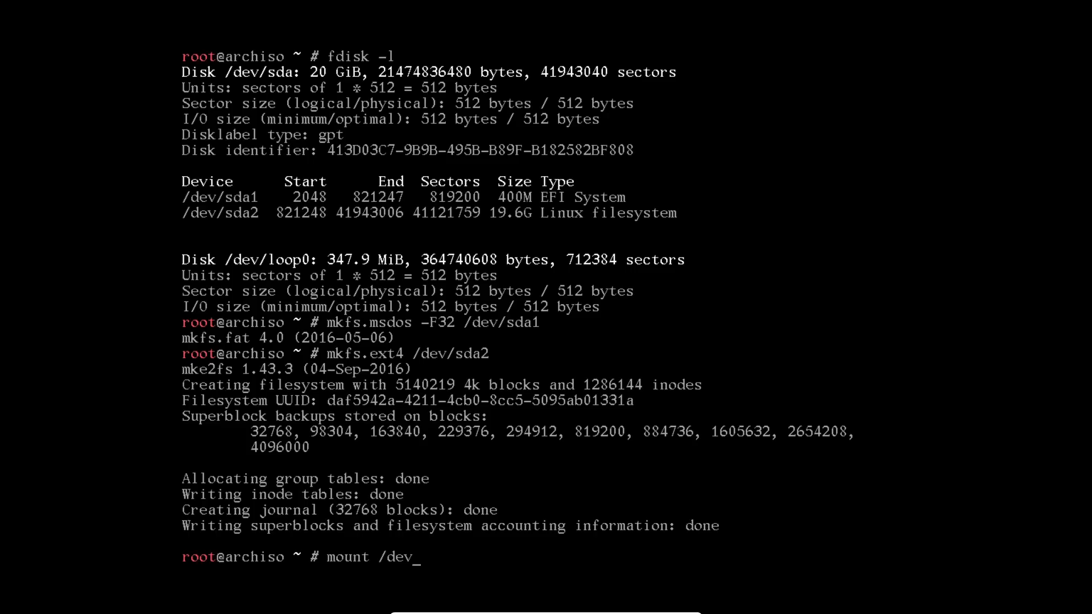
type("/sda2")
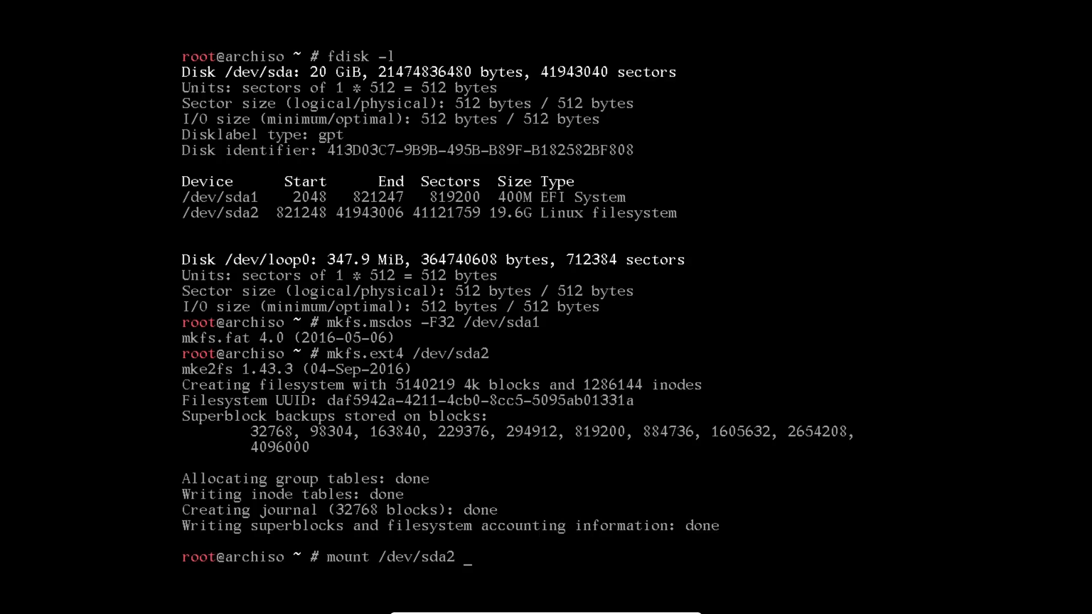
type("/mnt")
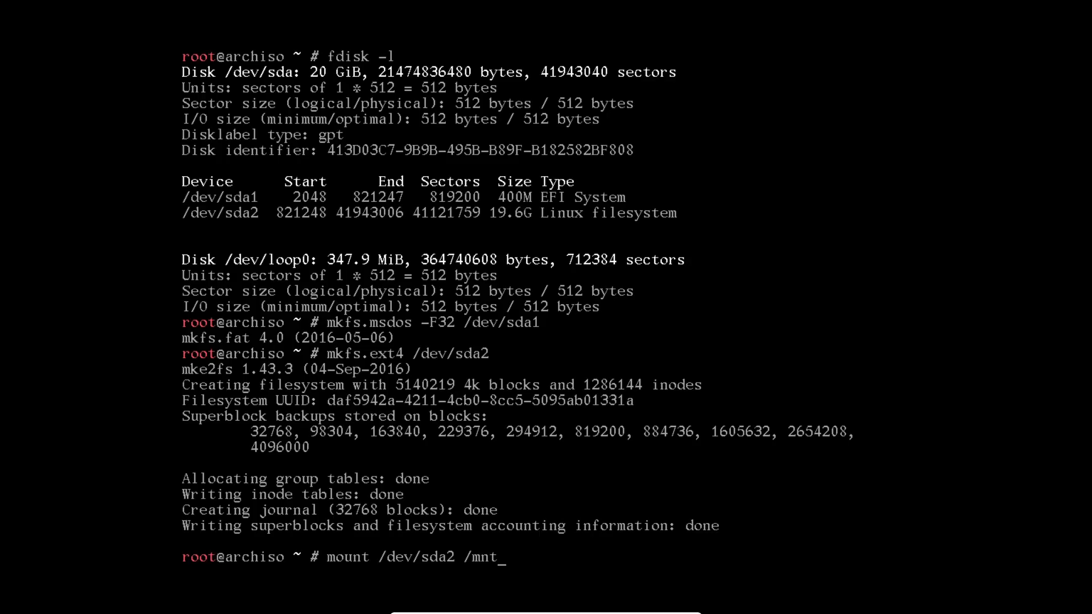
key("Return")
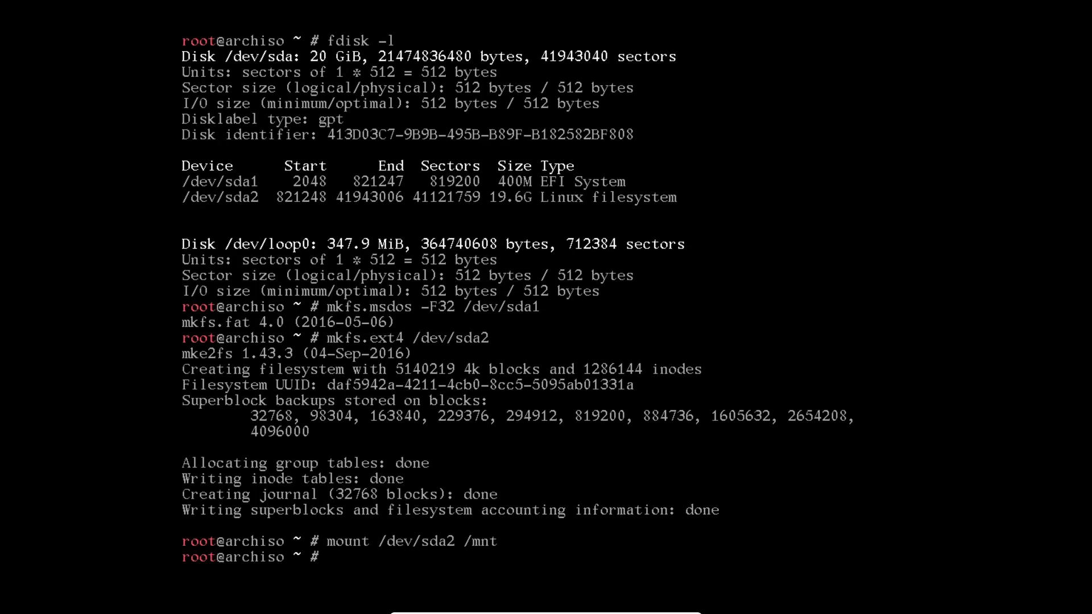
Create the /mnt/boot directory for the EFI partition
type("m")
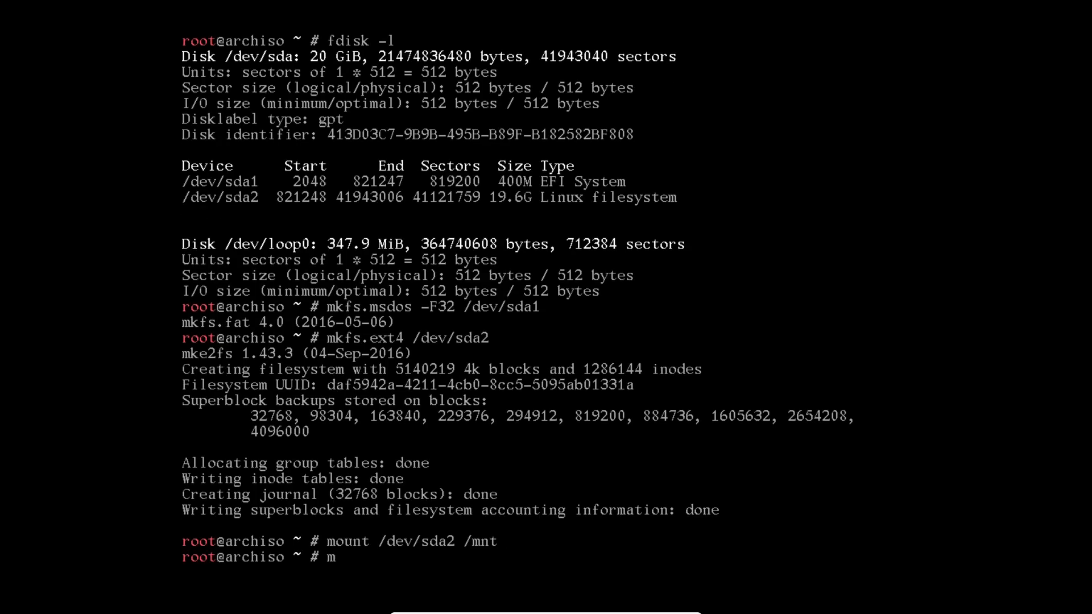
type("kdir")
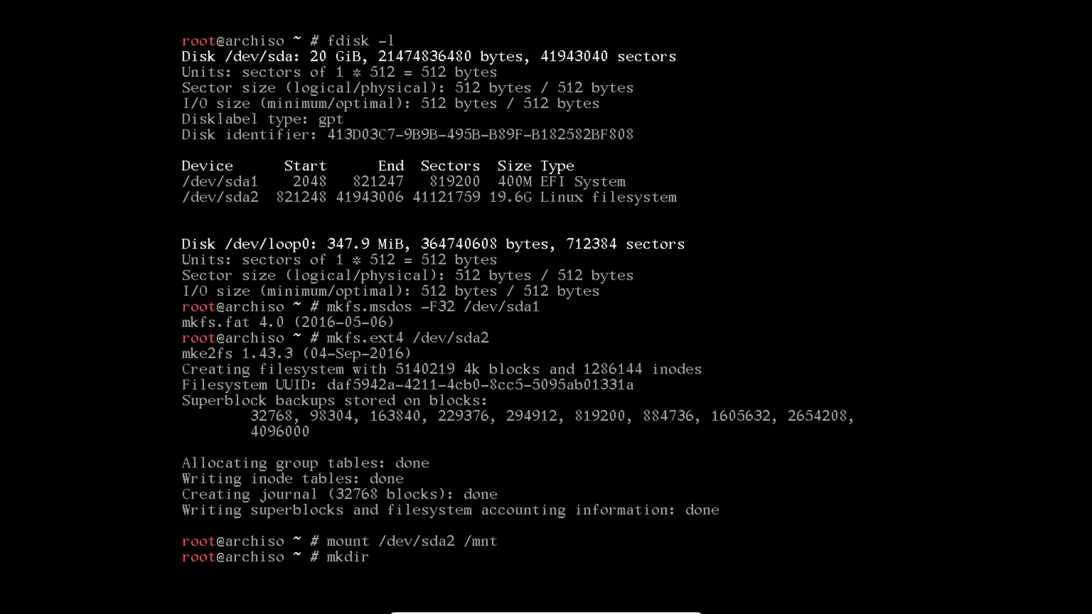
type("/mnt/")
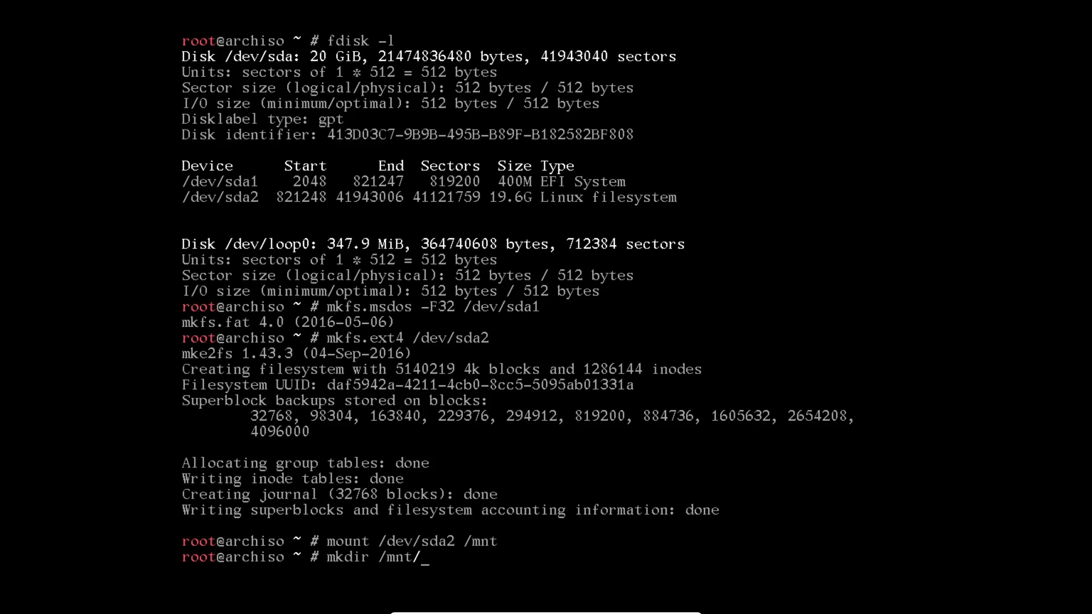
type("boo")
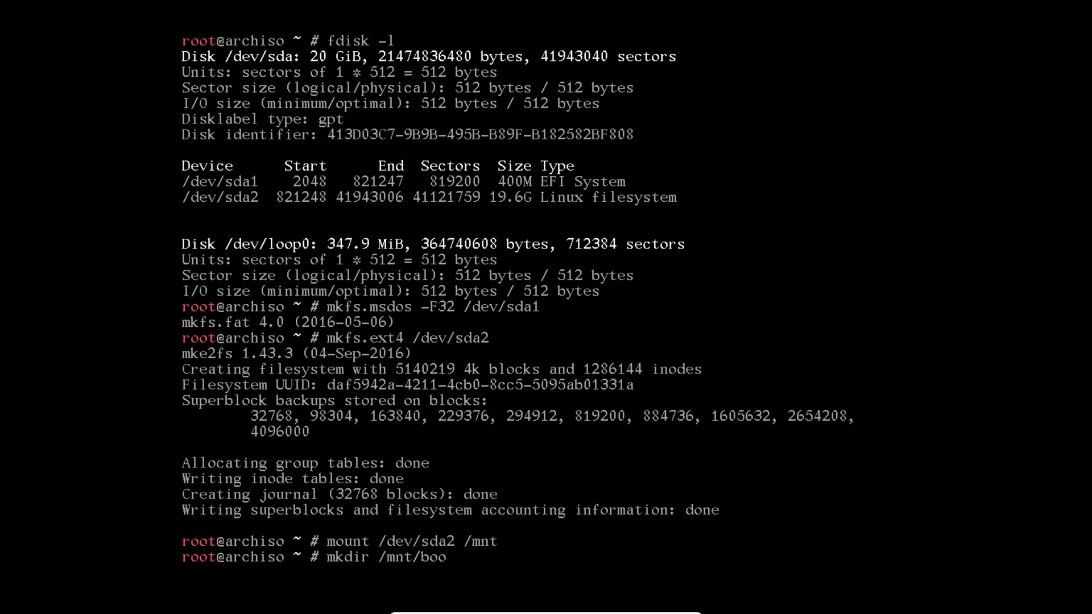
type("t")
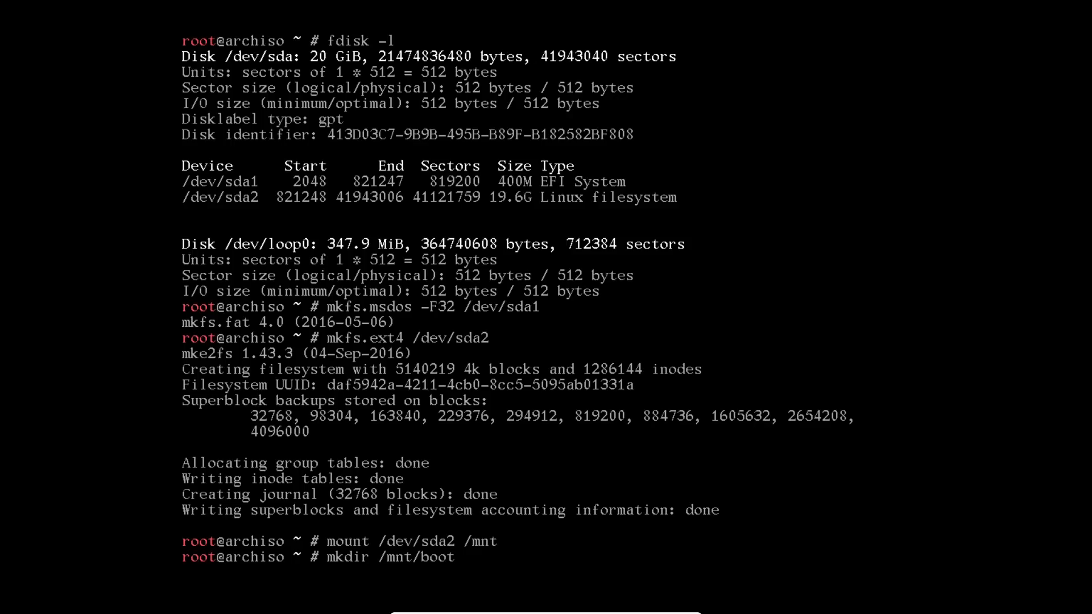
key("Return")
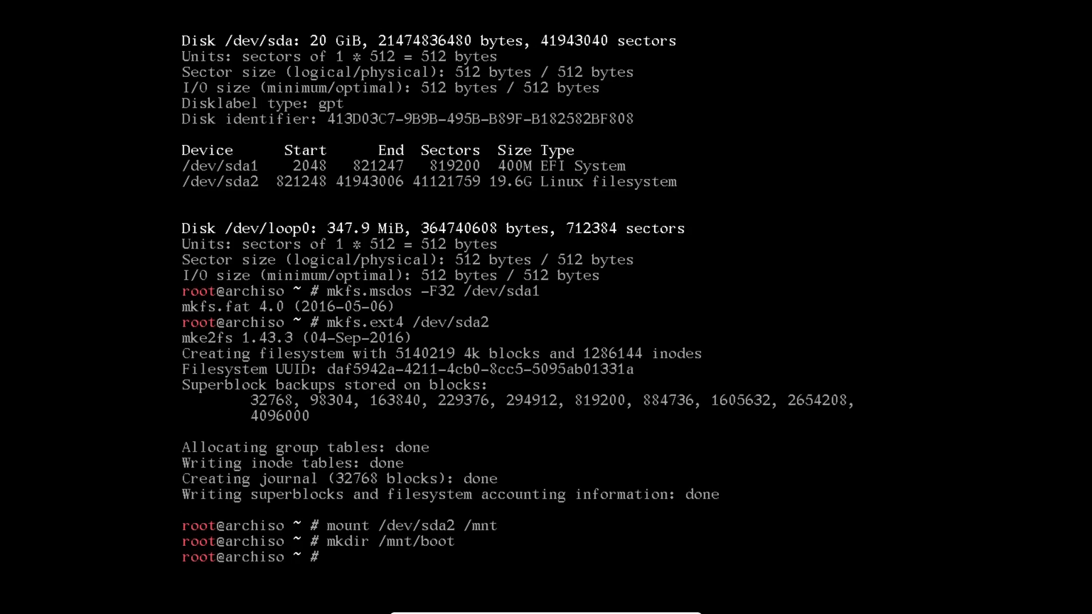
Mount the EFI partition /dev/sda1 at /mnt/boot
type("mount /dev")
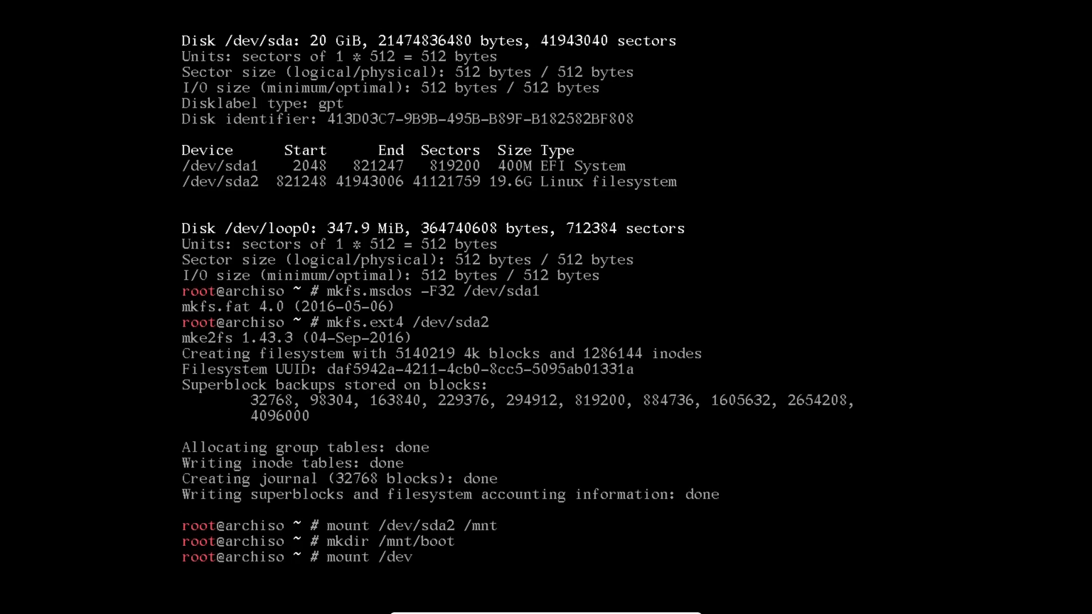
type("/sda1")
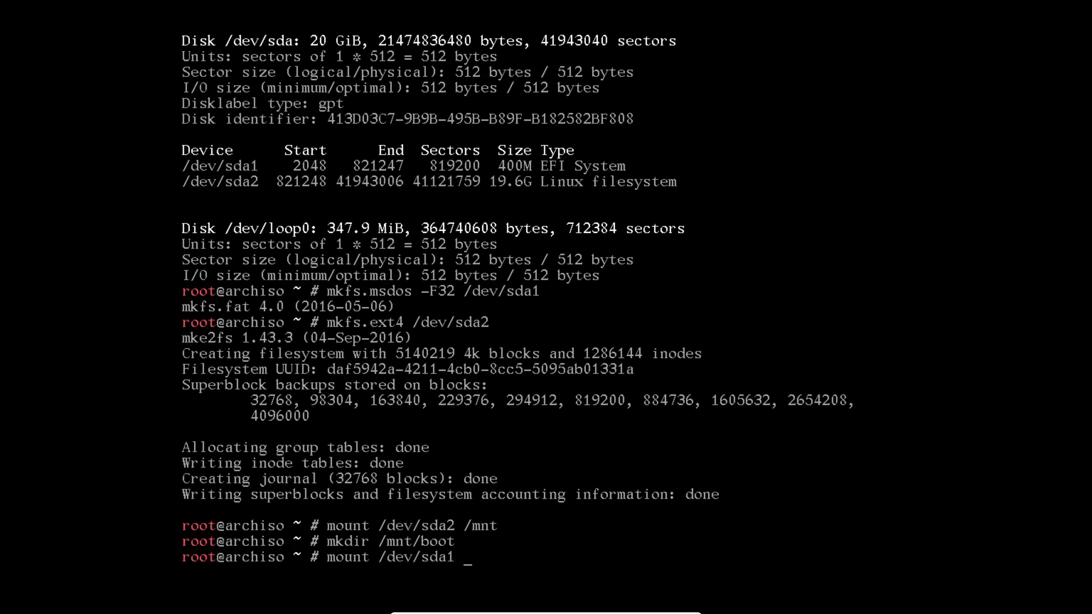
type("/mnt/")
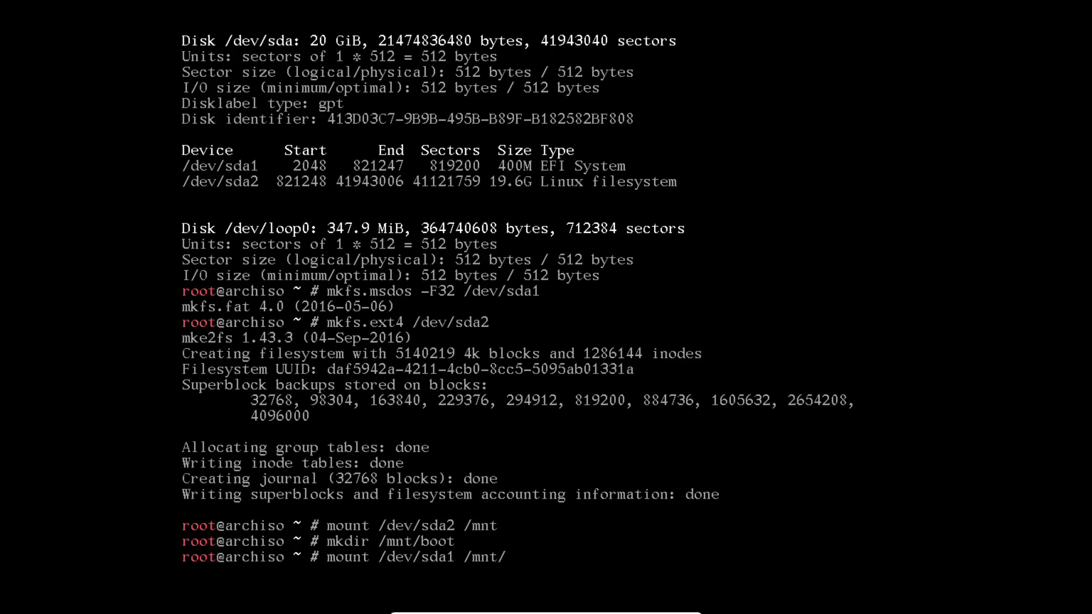
type("boot")
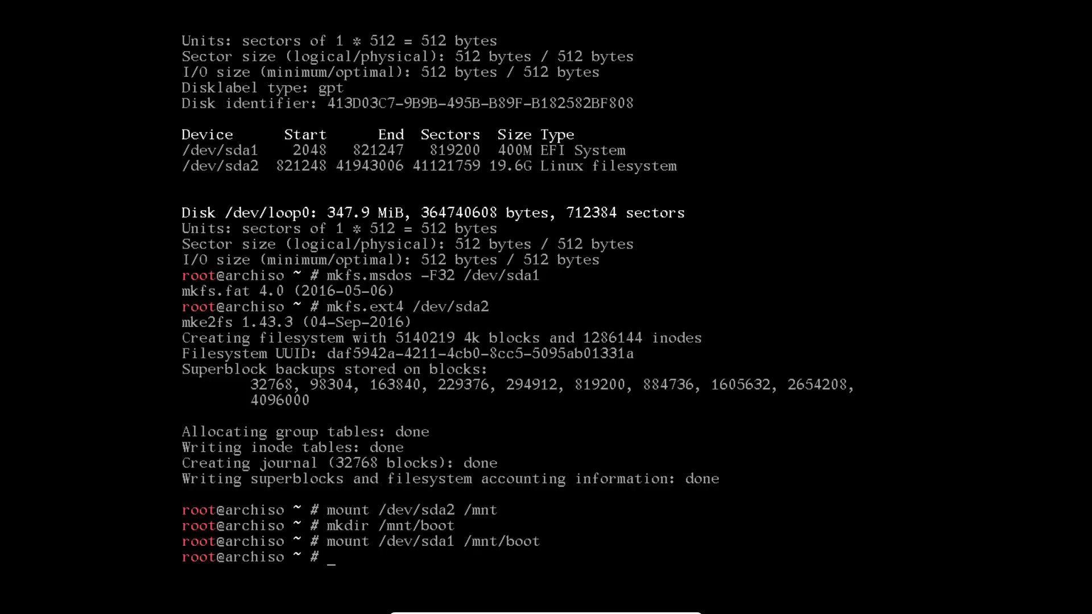
Install the base system into /mnt with pacstrap /mnt base
type("pacst")
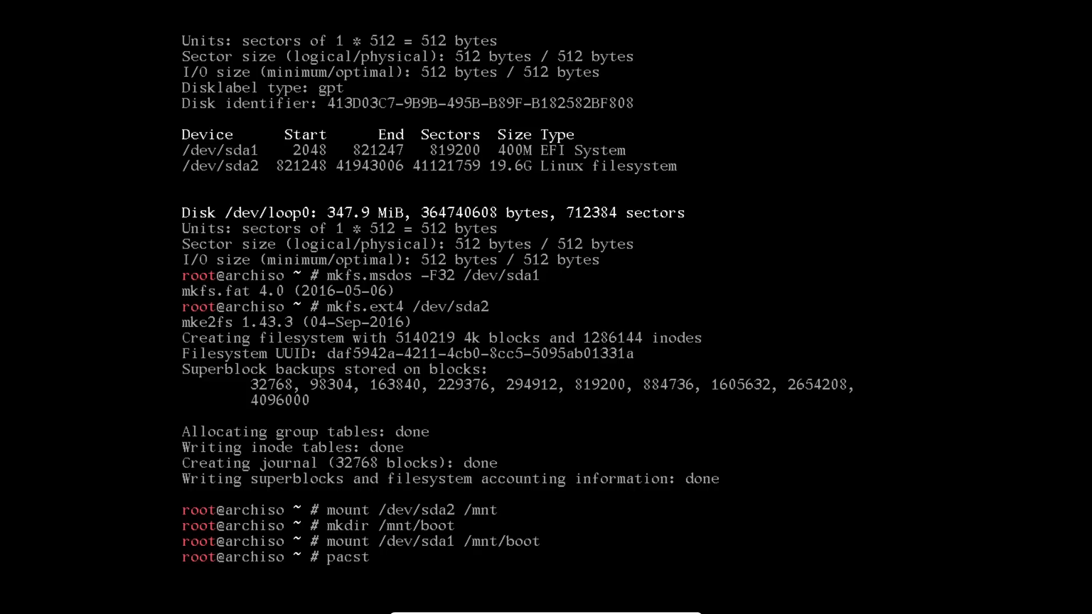
type("rap")
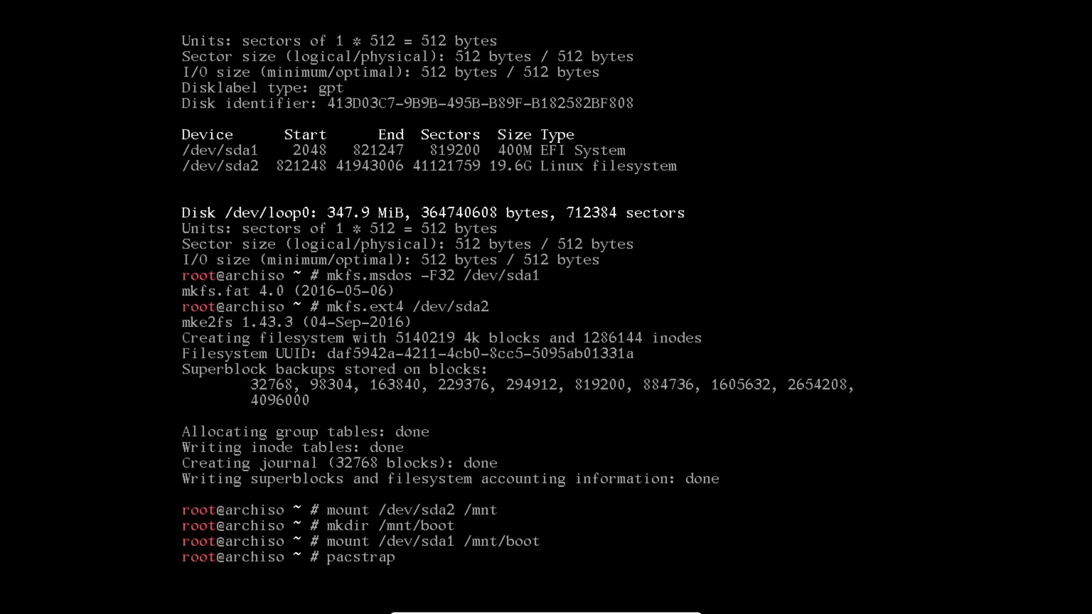
type("/mnt")
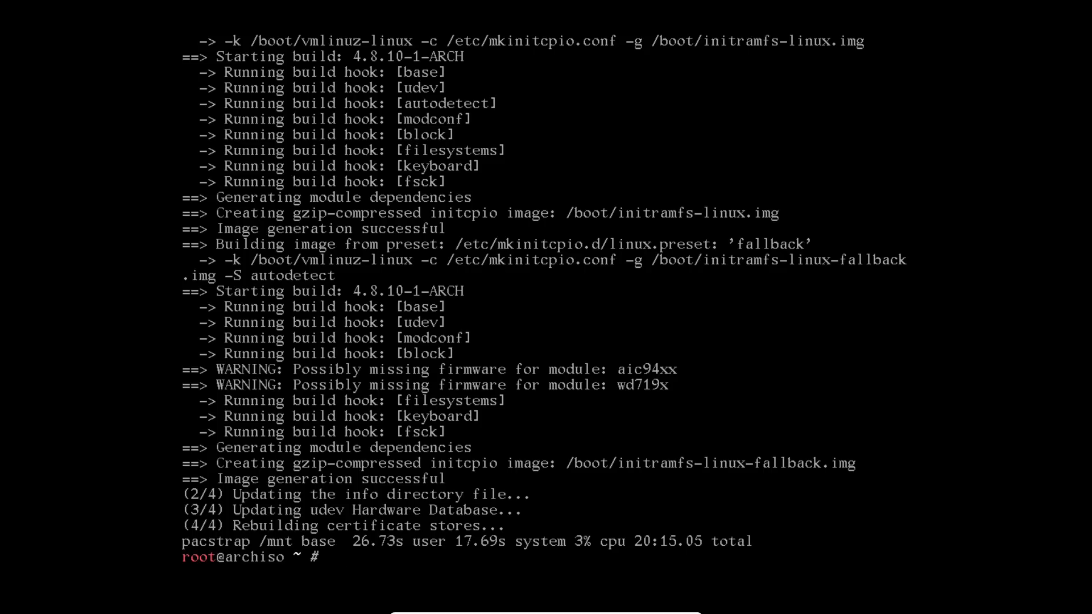
Enter the installed system with arch-chroot /mnt
type("arch")
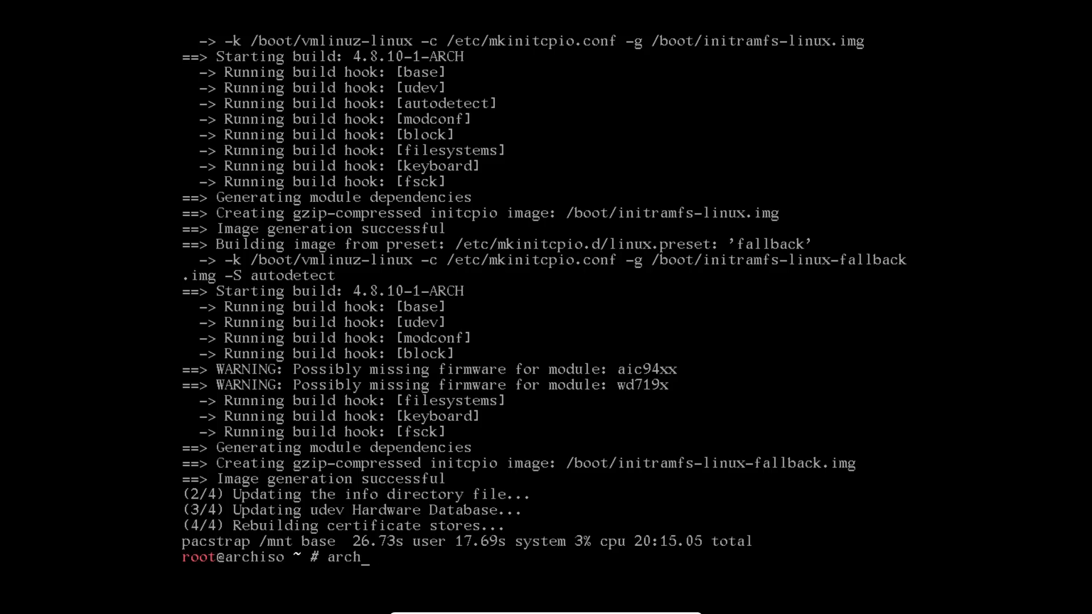
type("-chroot")
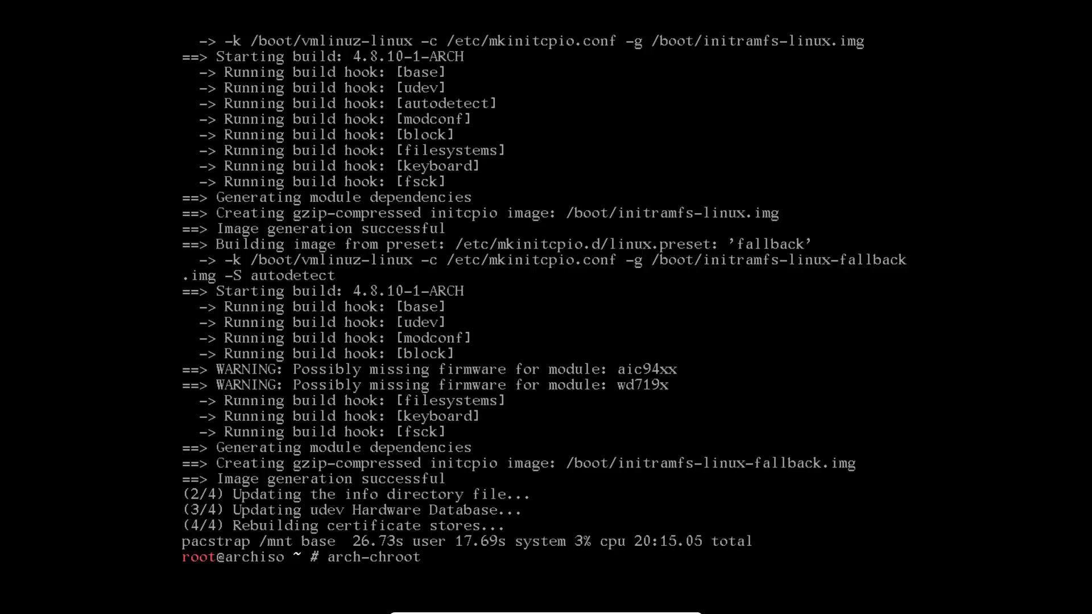
type("/")
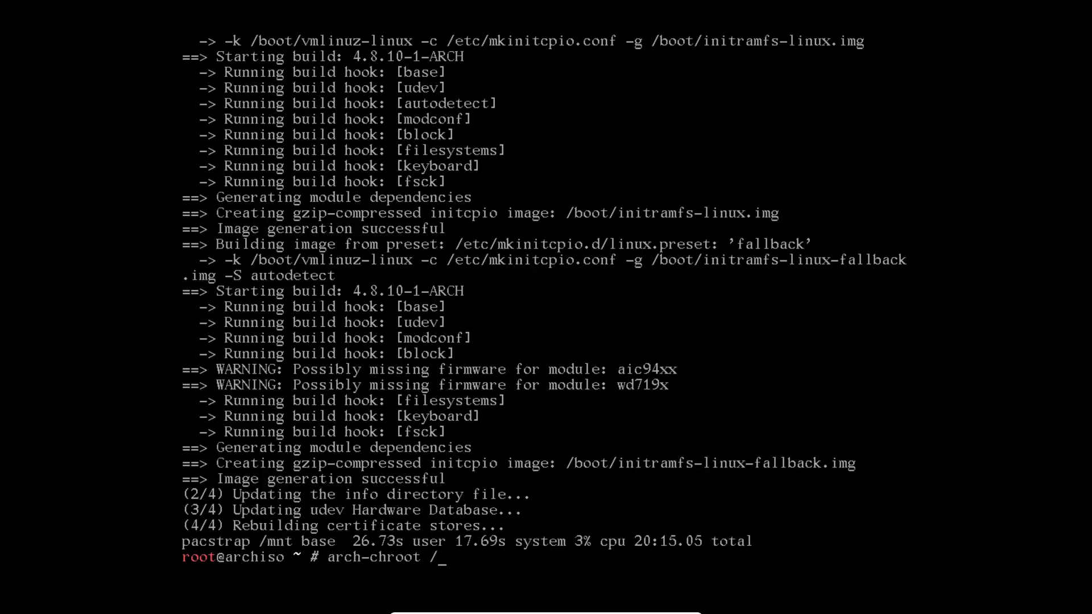
key("Return")
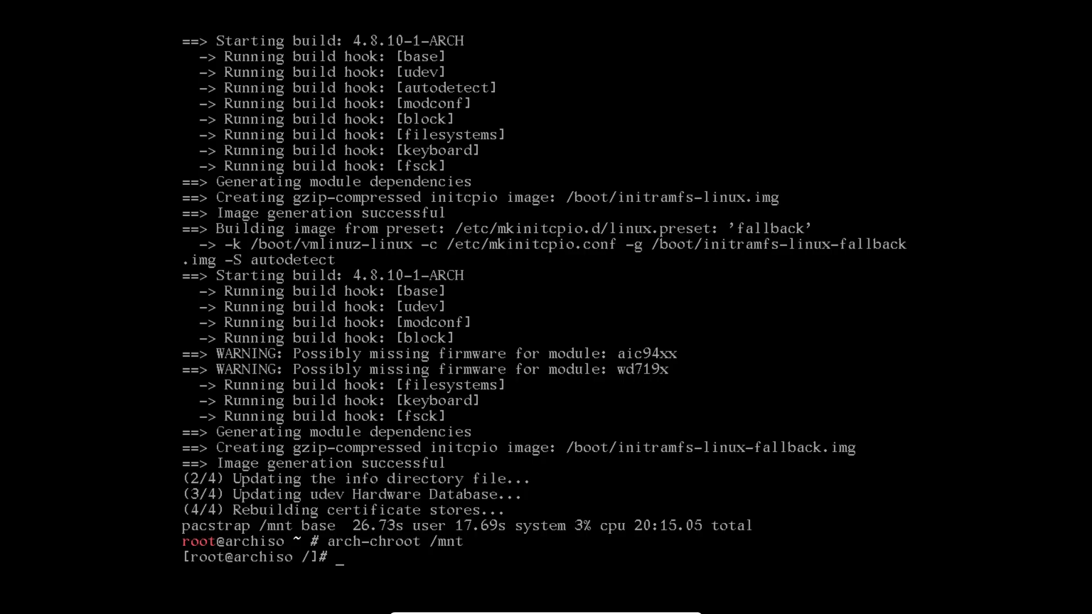
Link /etc/localtime to /usr/share/zoneinfo/Europe/Rome to set the time zone
type("ln -")
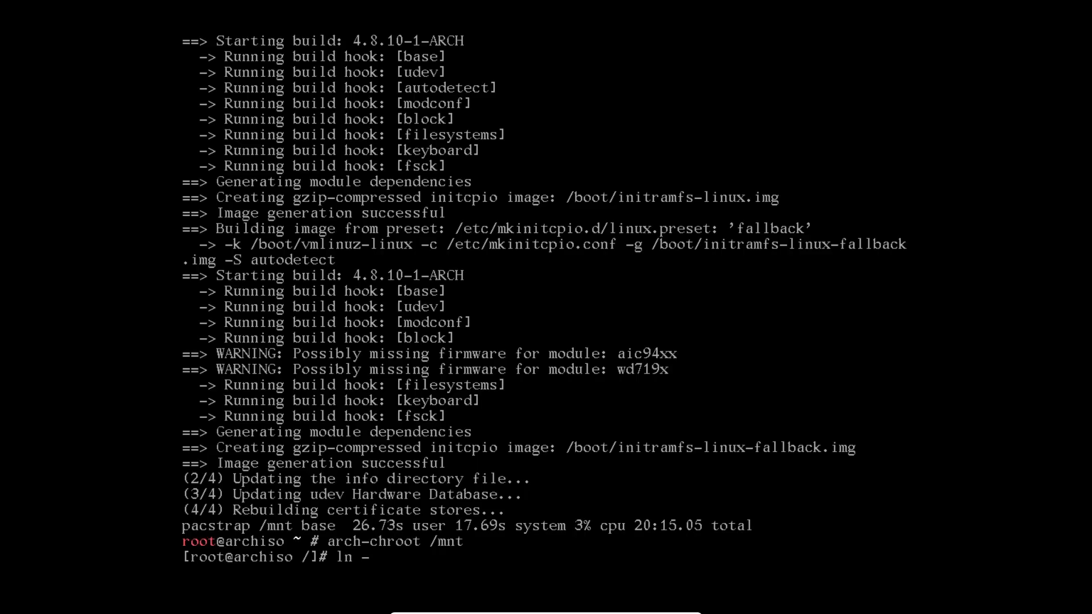
type("s /u")
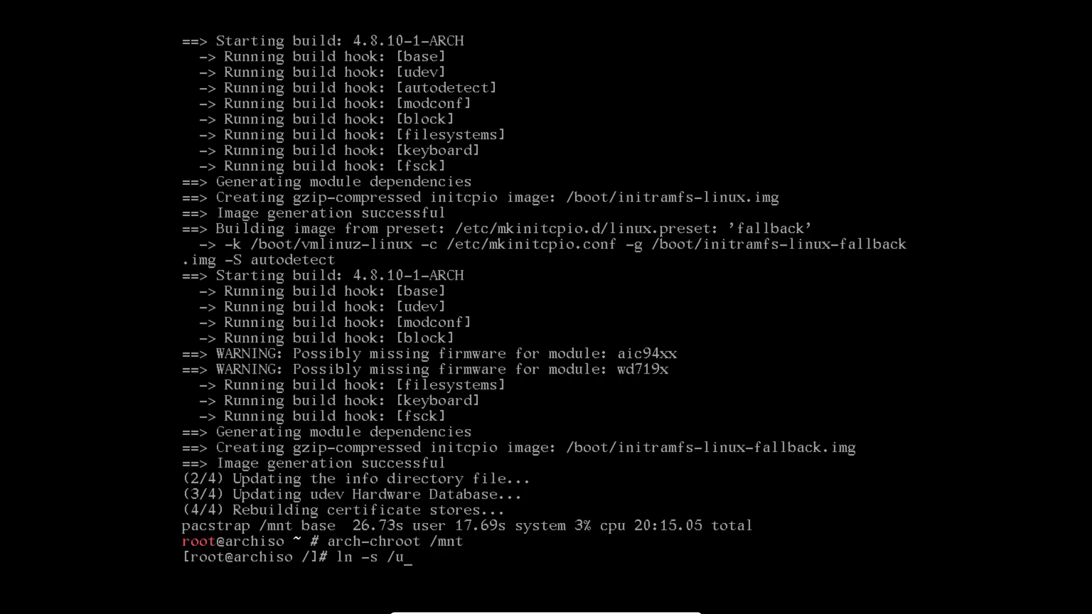
type("sr/")
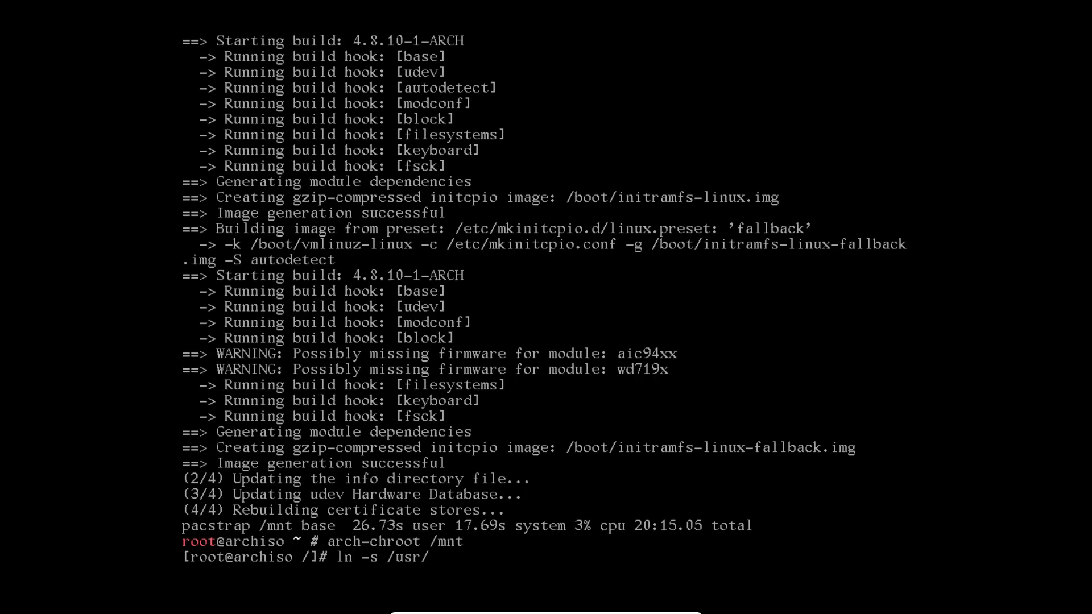
type("share/")
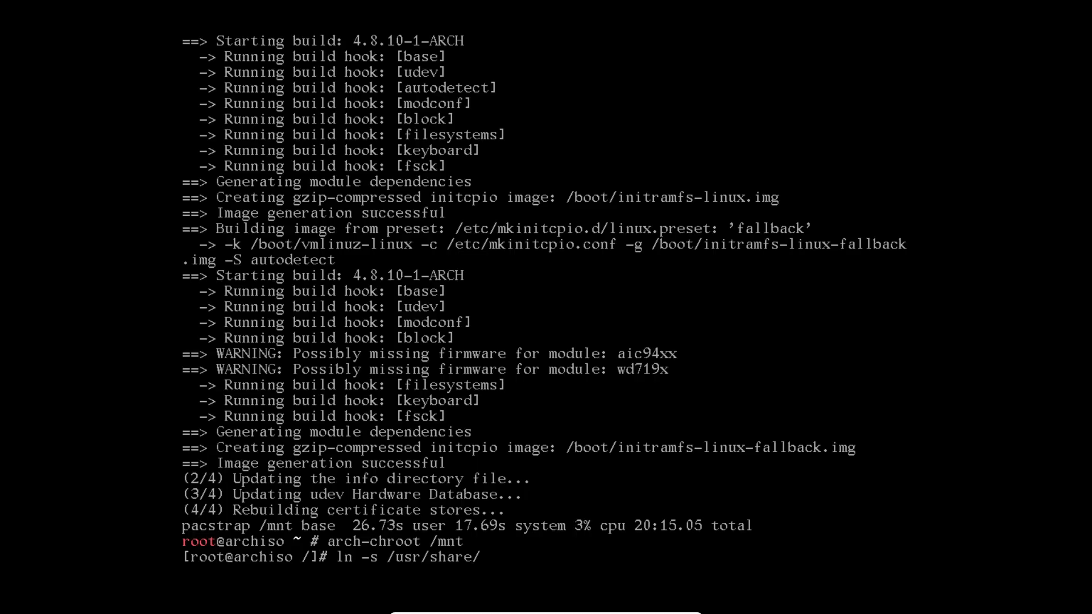
type("zoneinfo/")
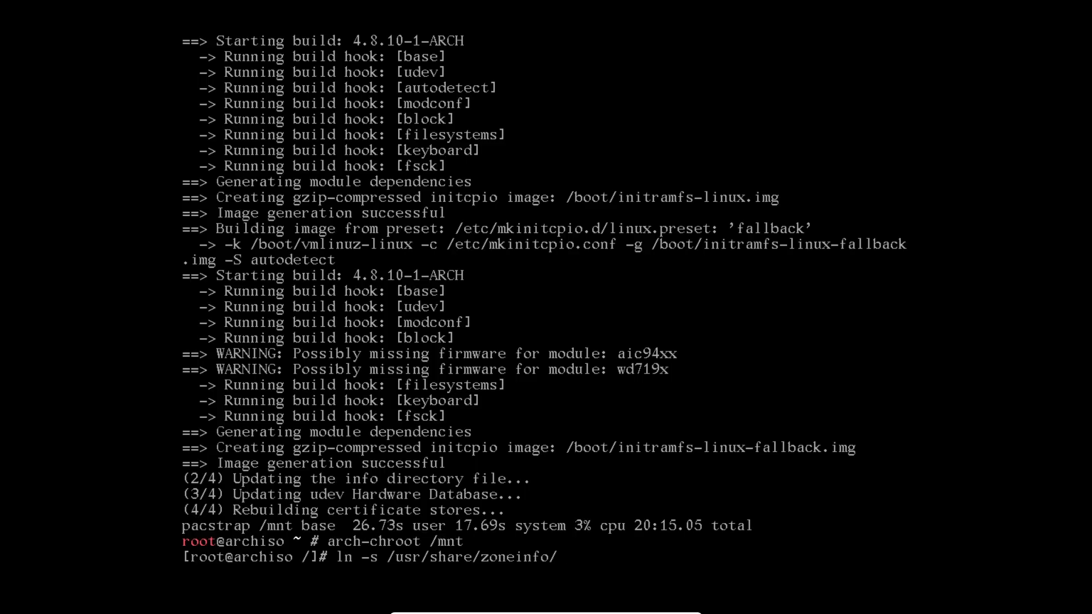
type("Eu")
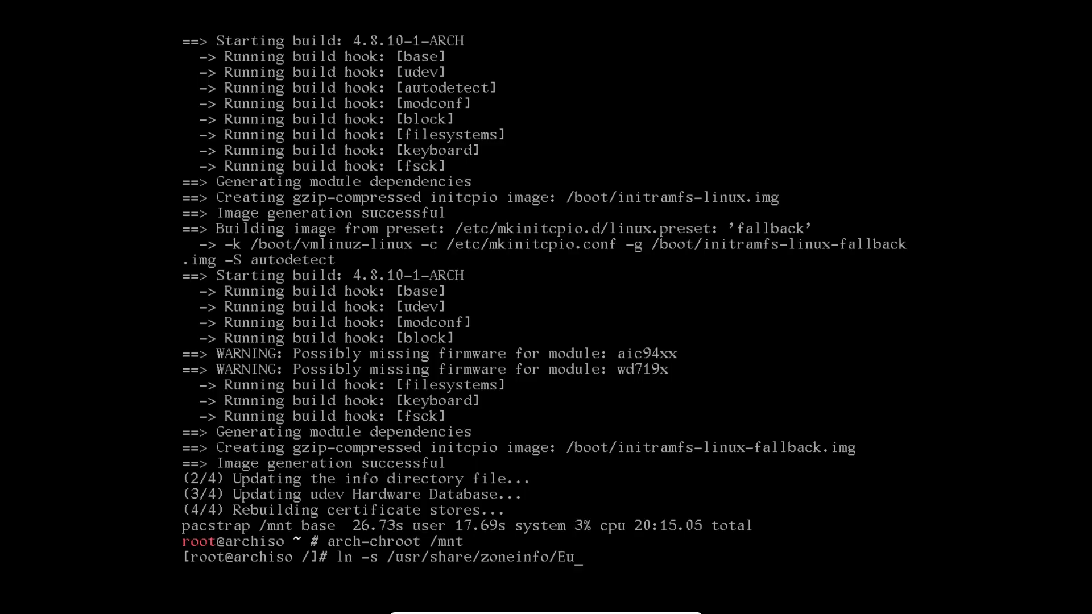
type("rope/Rome")
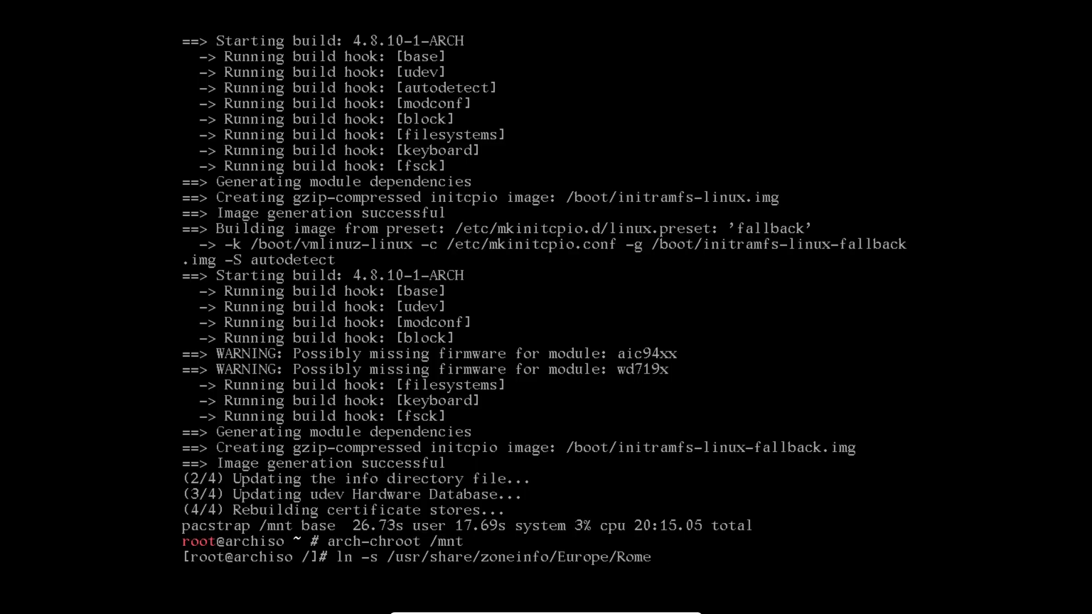
type("/etc")
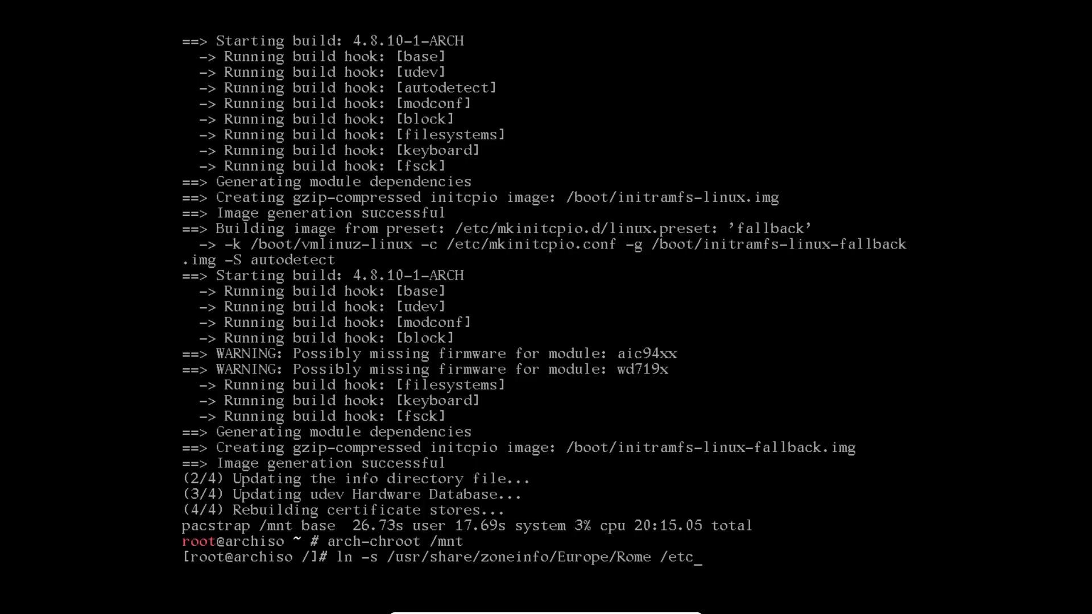
type("/")
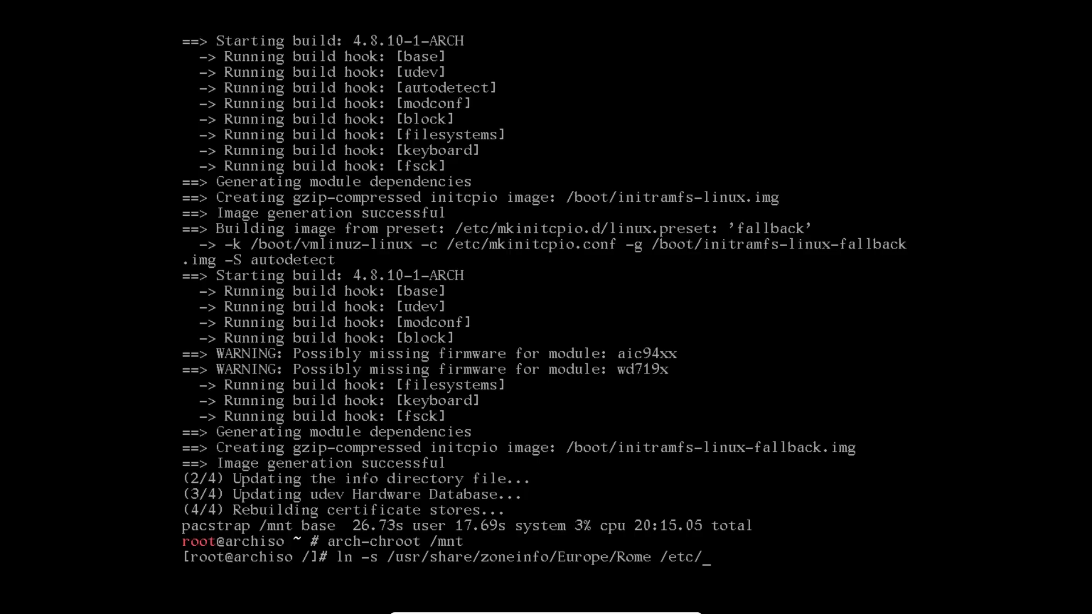
type("localtime")
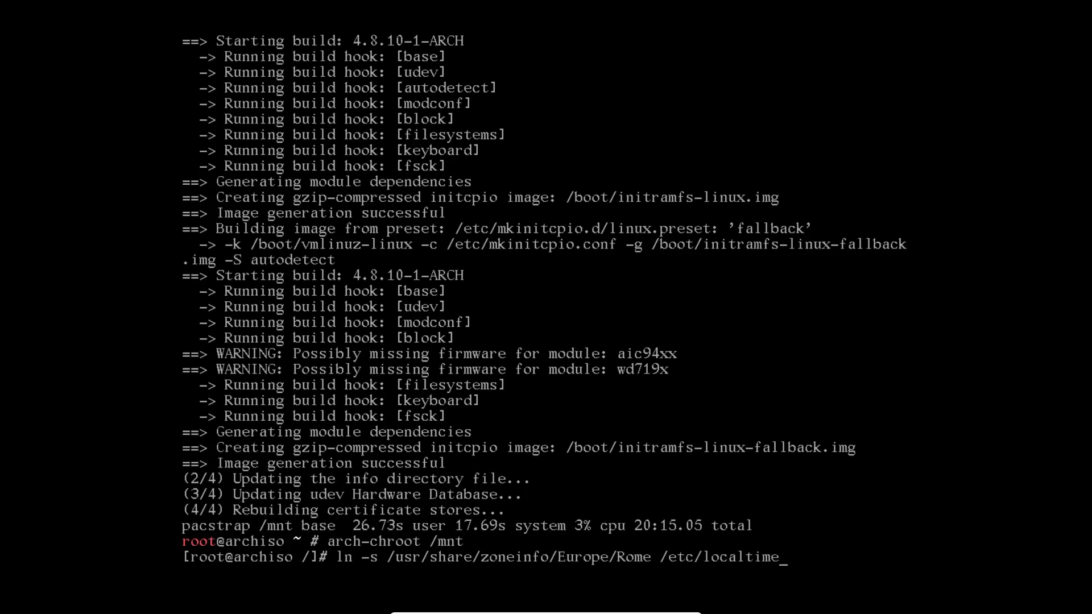
key("Return")
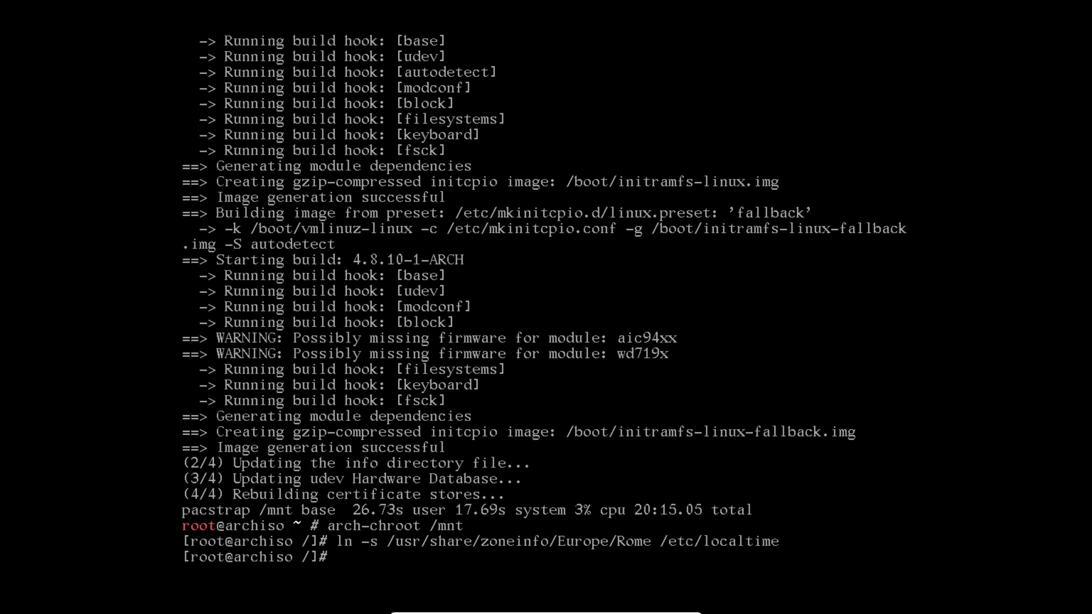
Sync the hardware clock from the system time with hwclock --systohc
type("hwcl")
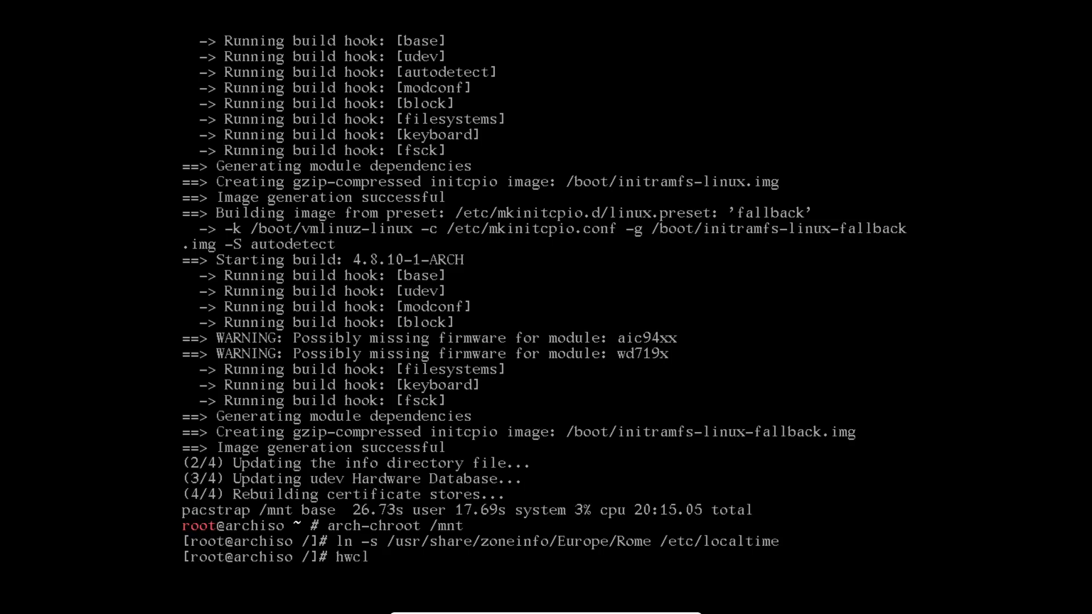
type("ock --")
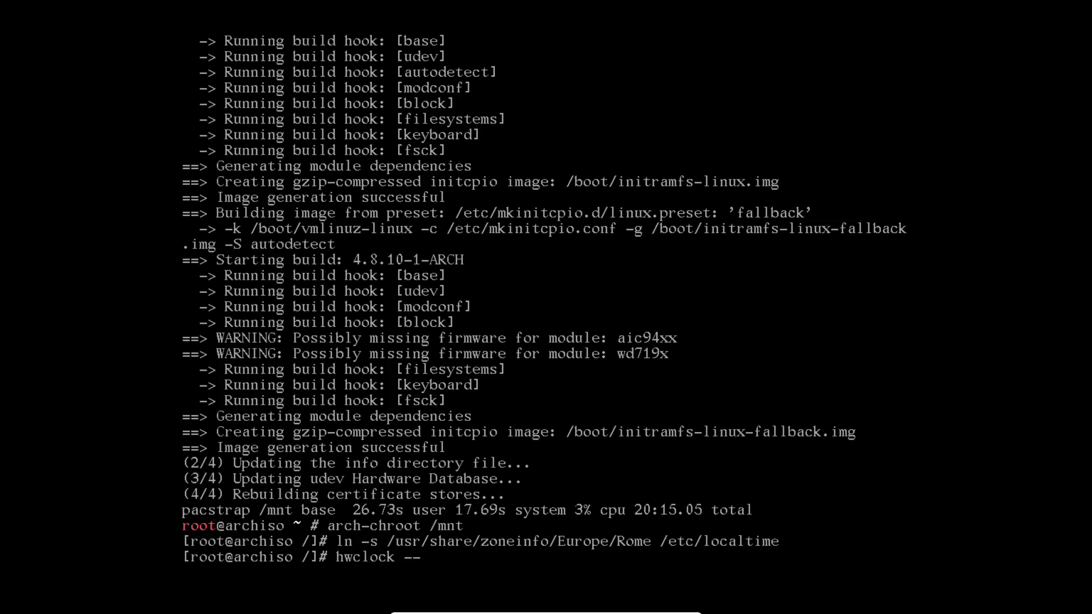
type("systohc")
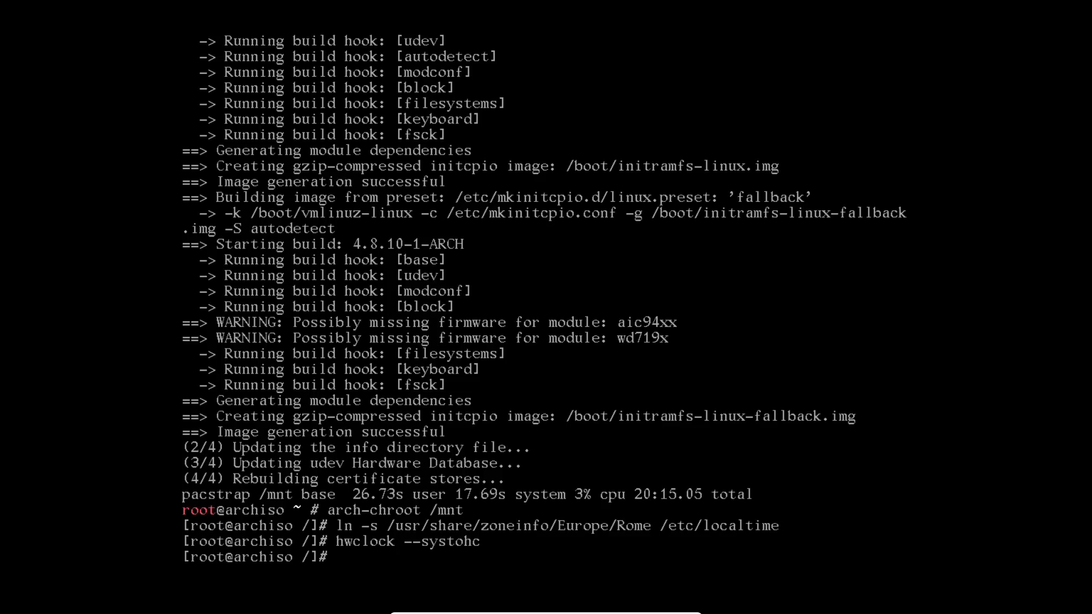
Edit /etc/locale.gen in vi and uncomment the en_US.UTF-8 UTF-8 line
type("vi")
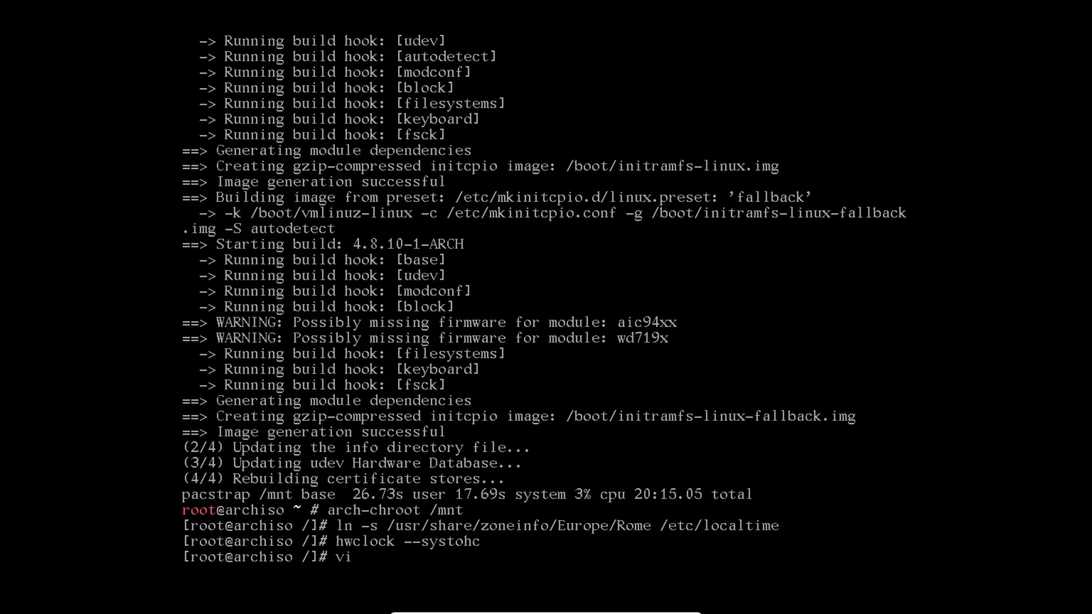
type("/etc/")
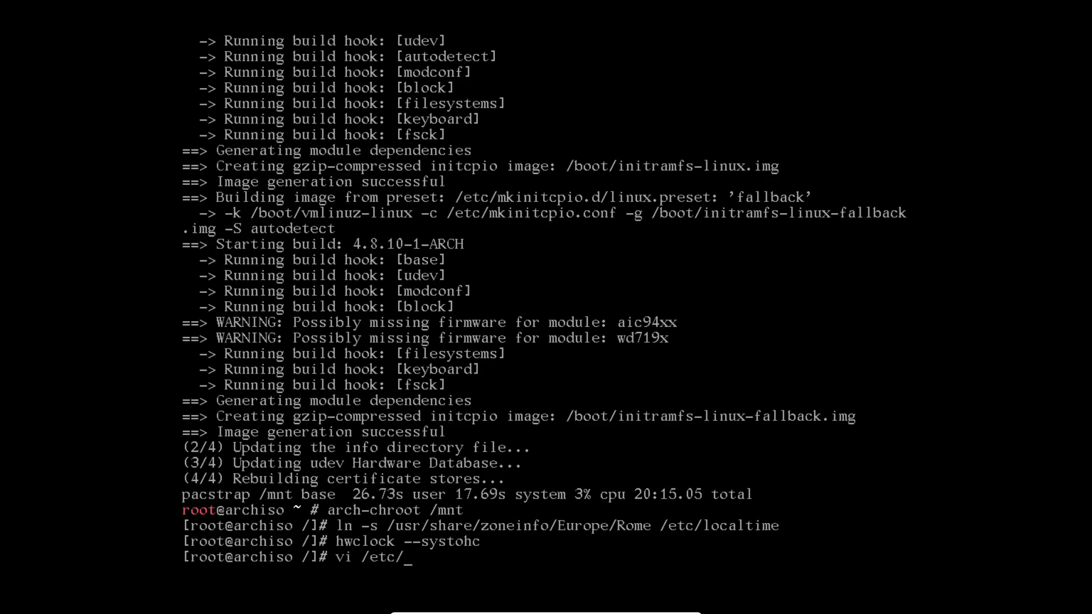
key("Return")
type("/")
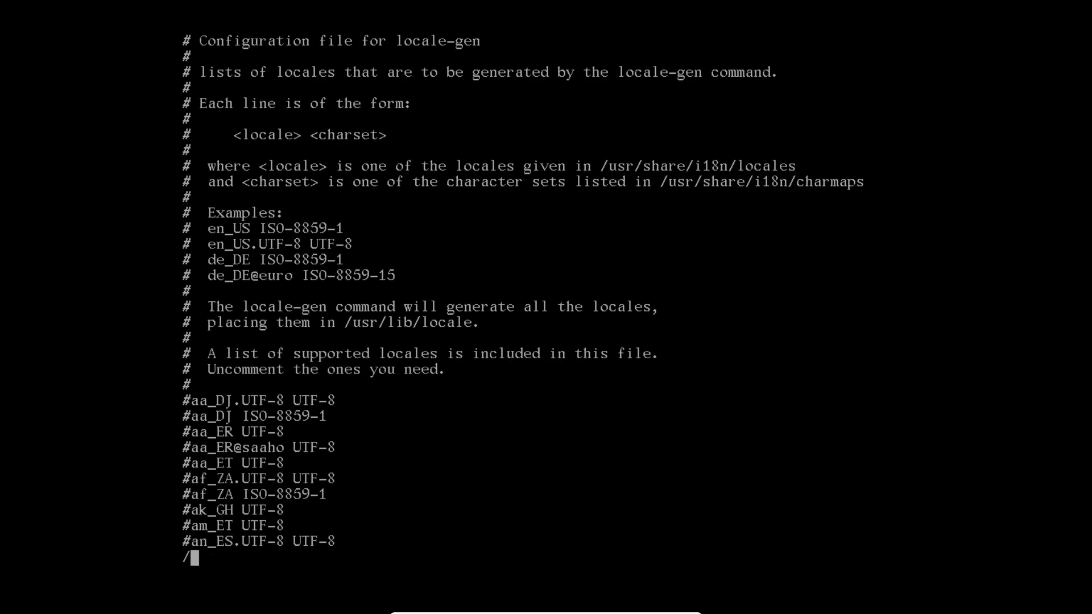
scroll("down", 3)
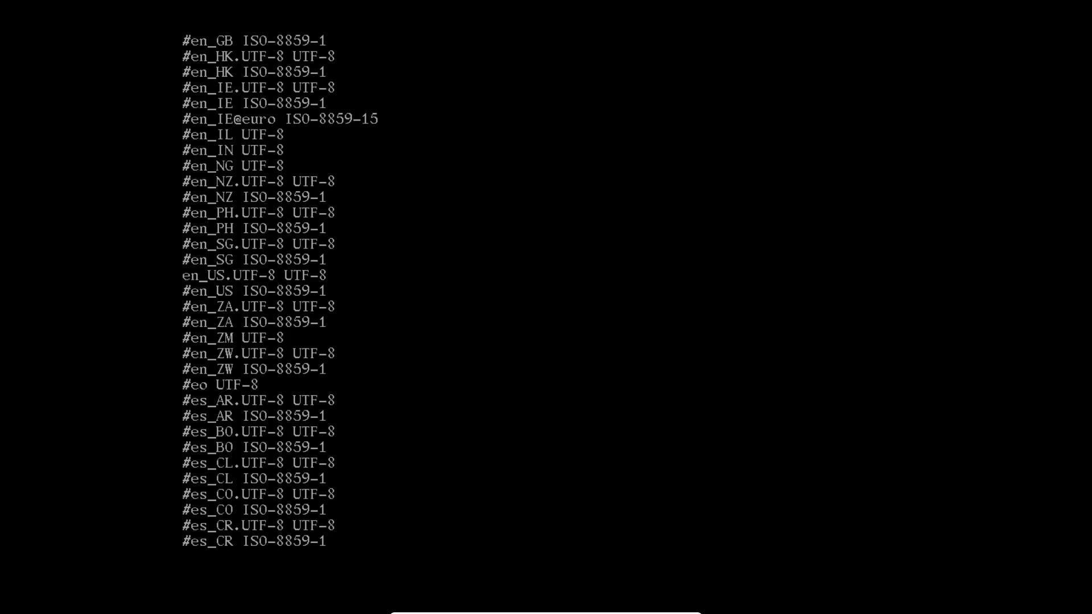
scroll("down", 3)
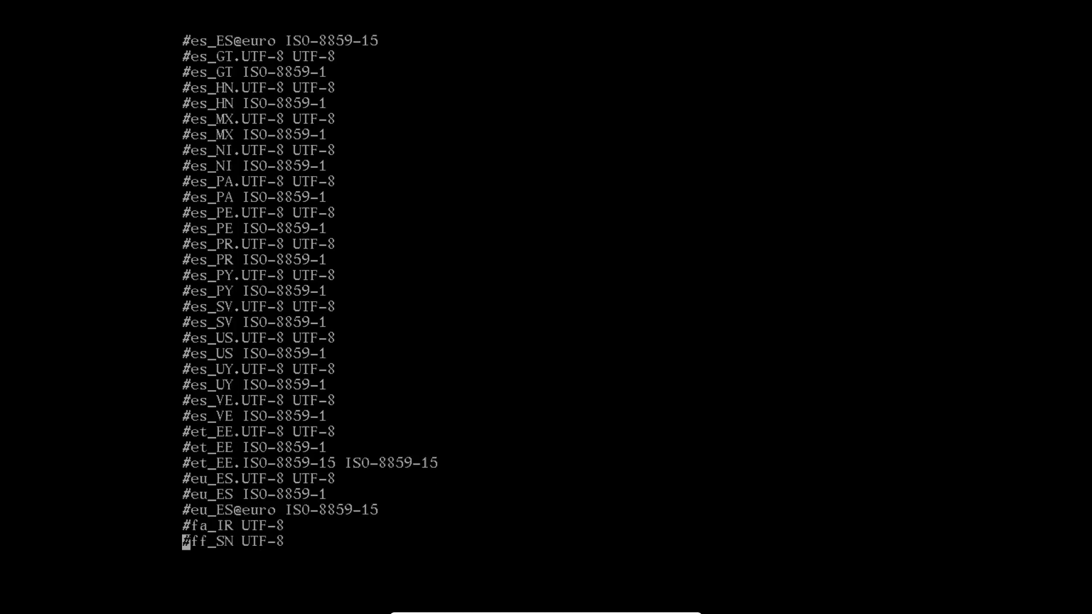
Save /etc/locale.gen and quit vi with :wq
type(":wq")
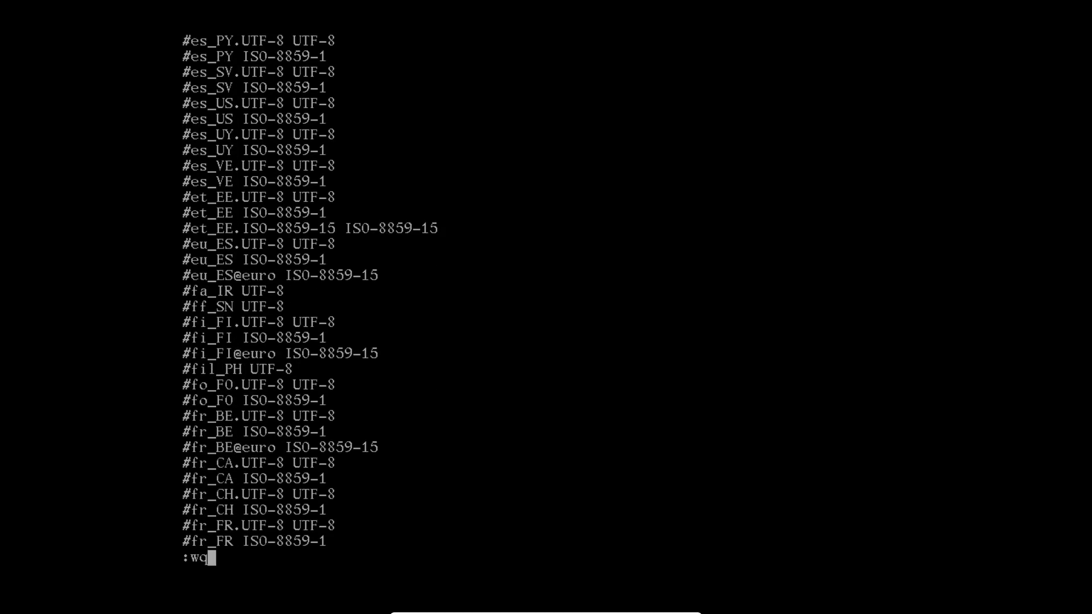
key("Return")
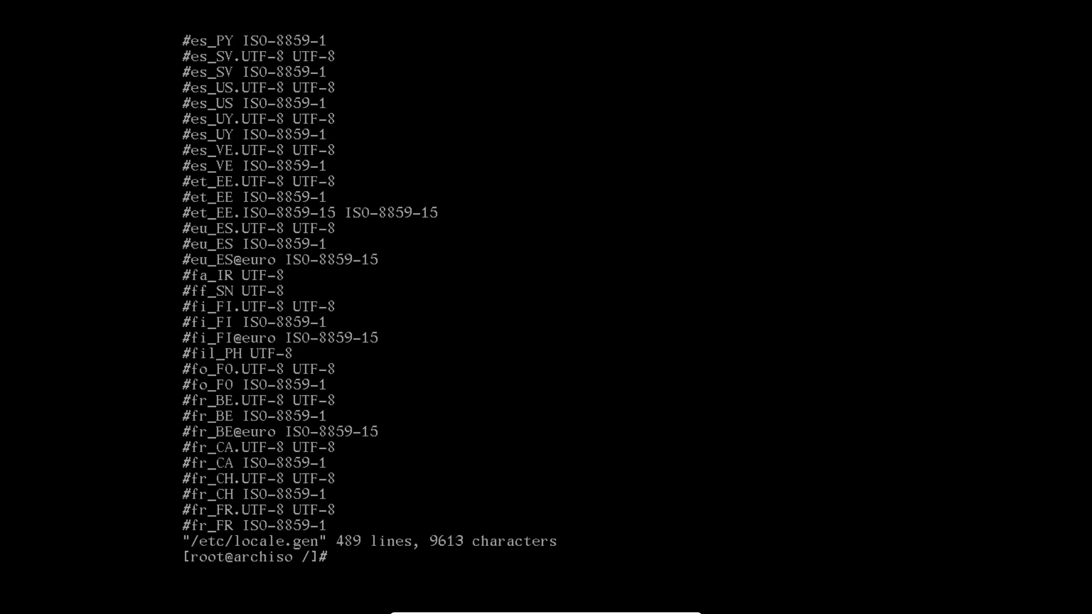
Generate the enabled locales with locale-gen
type("locale-ge")
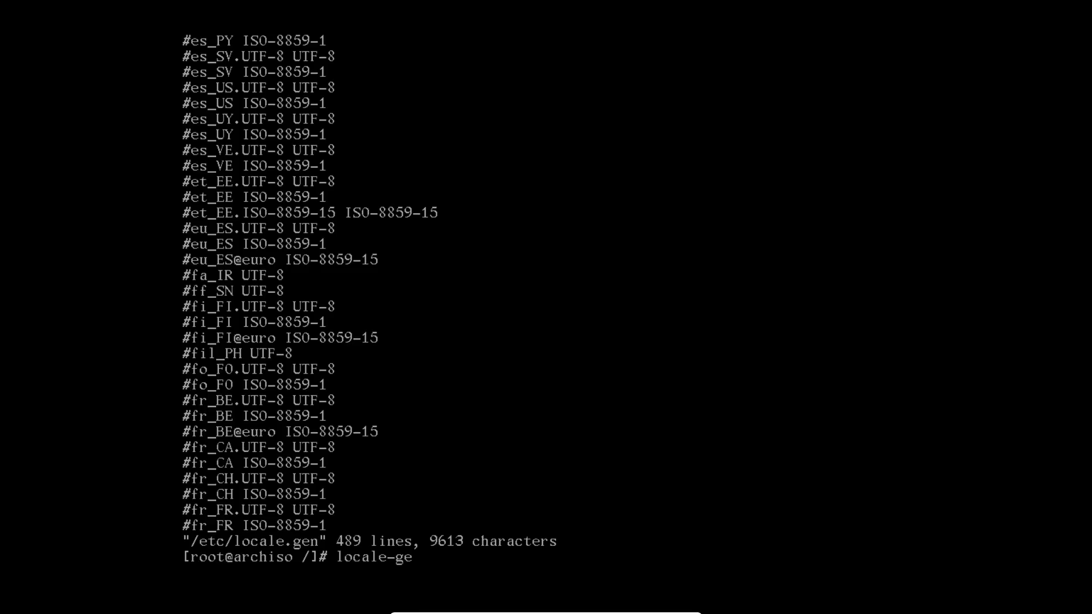
key("Return")
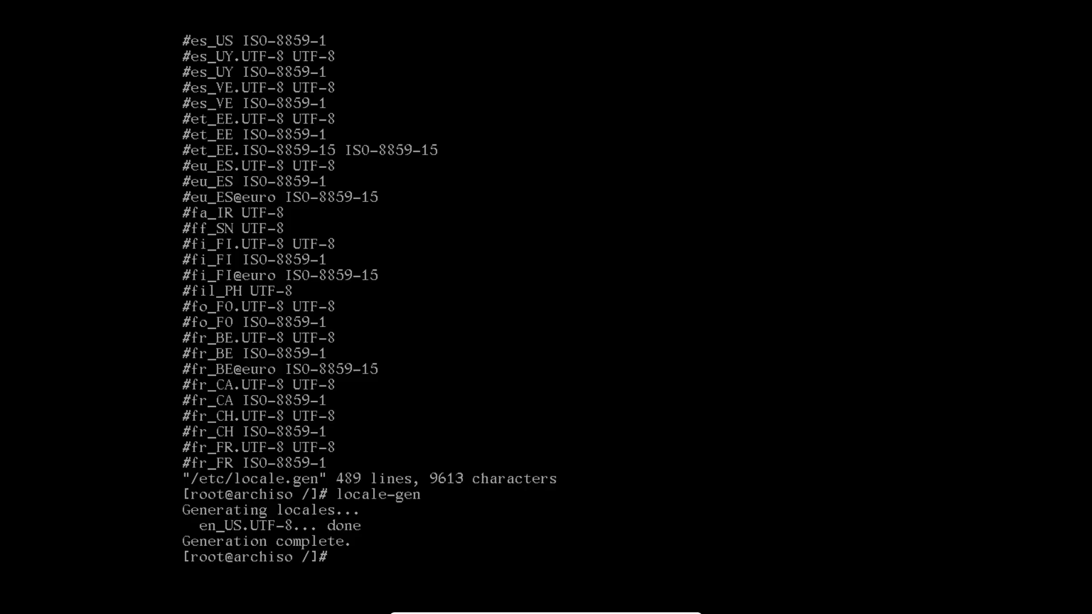
Write the hostname vbox-arch00 into /etc/hostname with echo
type("echo \"")
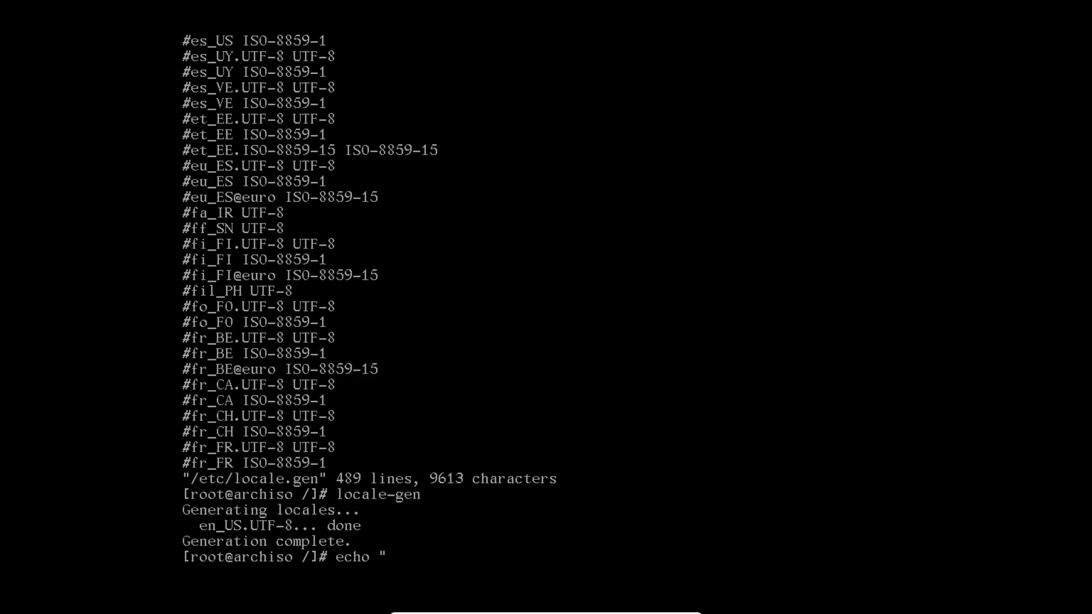
type("vob")
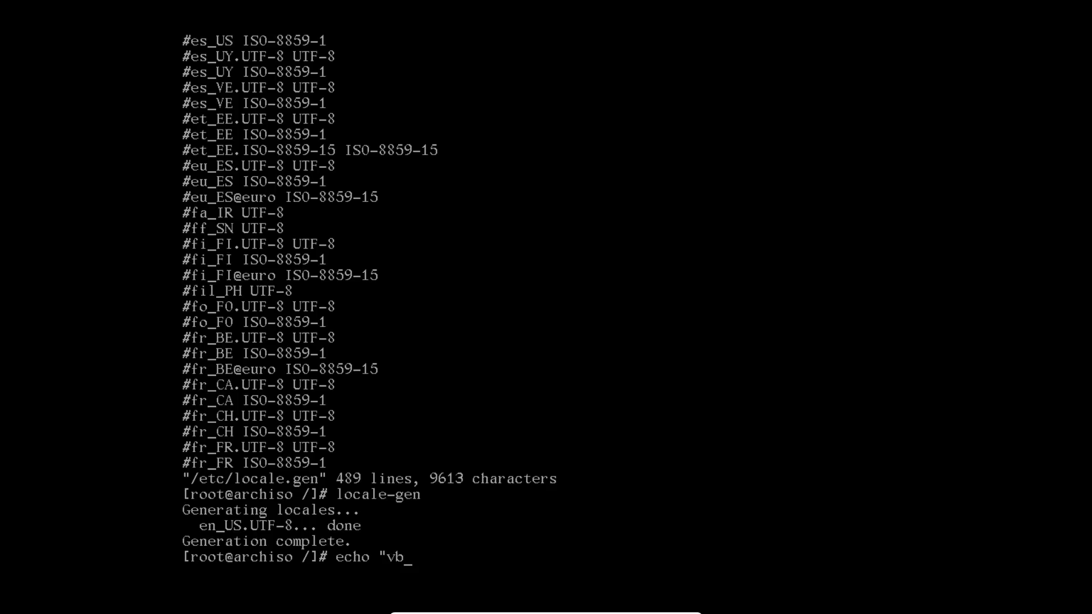
type("ox-arch00")
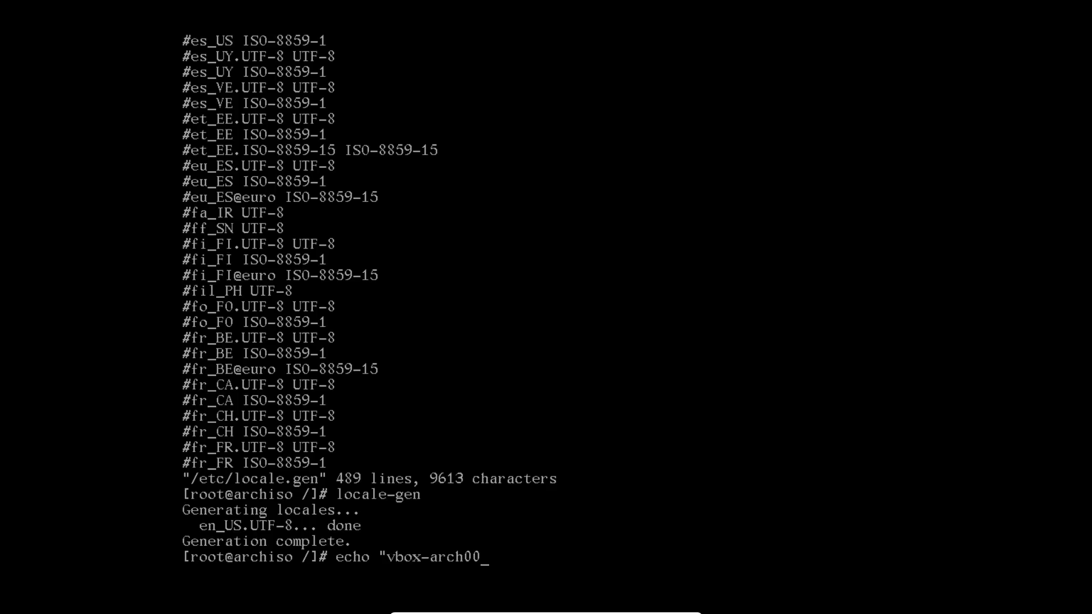
type("\"")
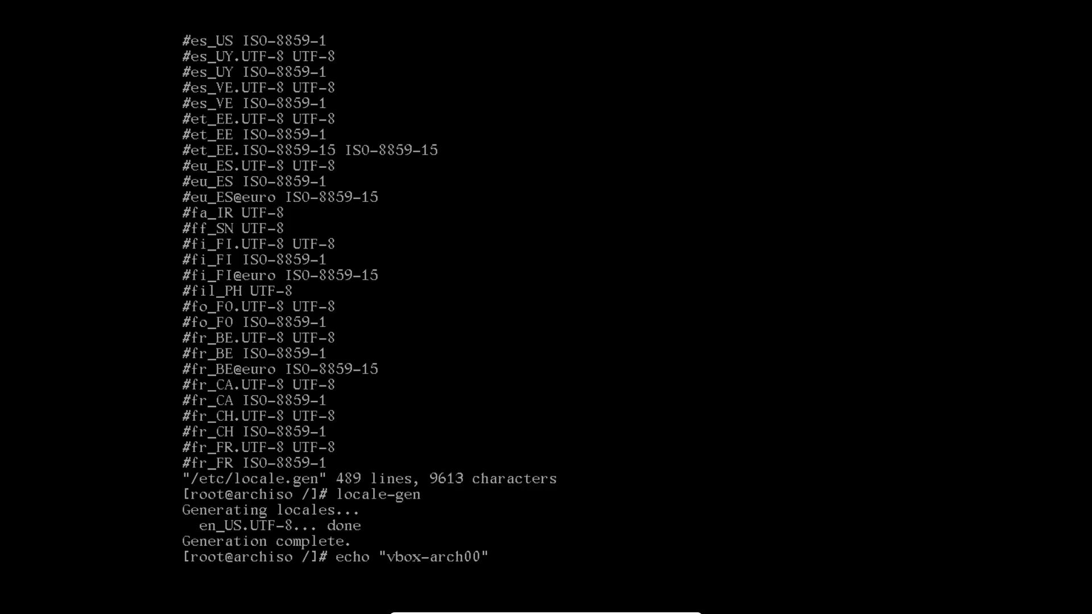
type("> /")
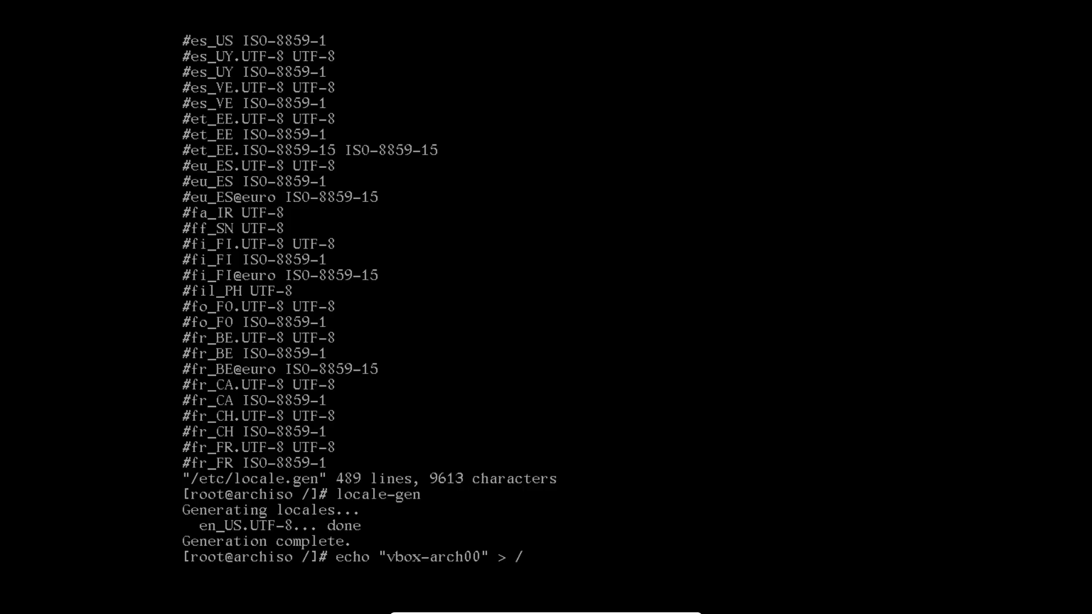
type("etc/hostm")
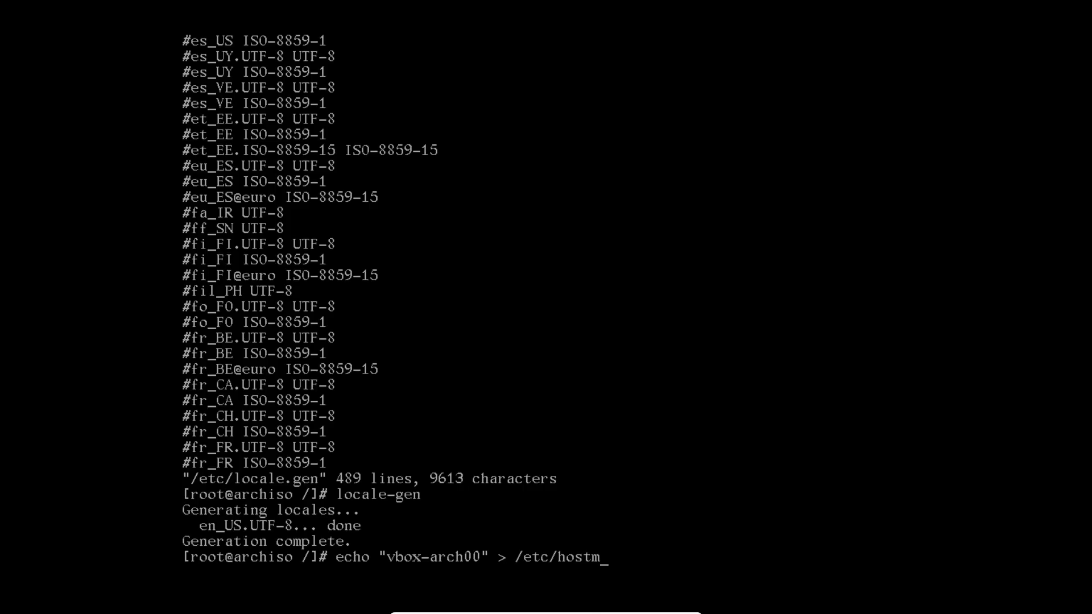
type("name")
key("Return")
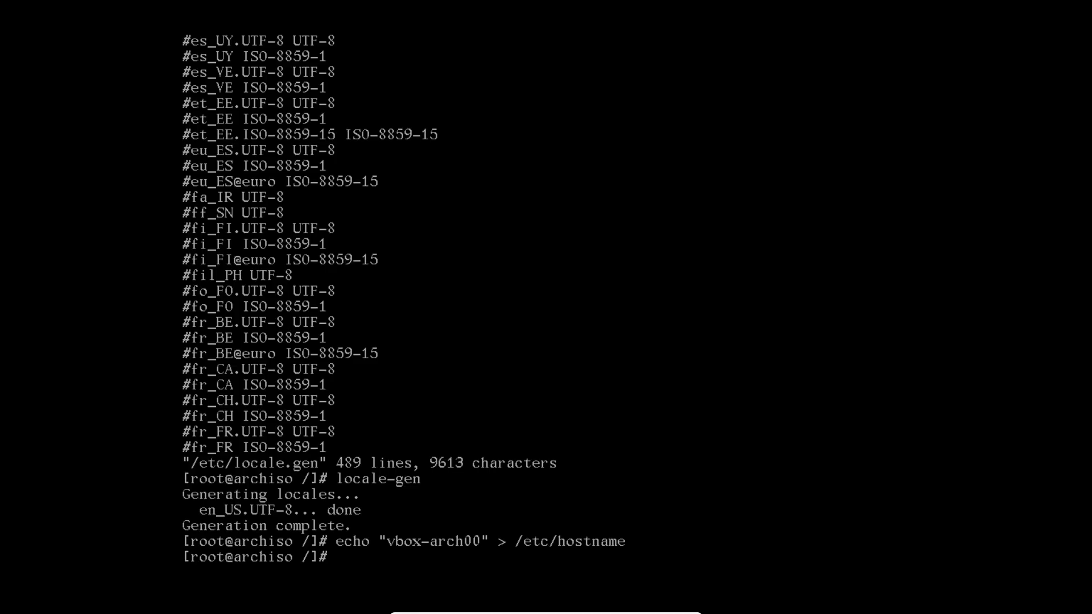
Edit /etc/hosts in vi
type("vi")
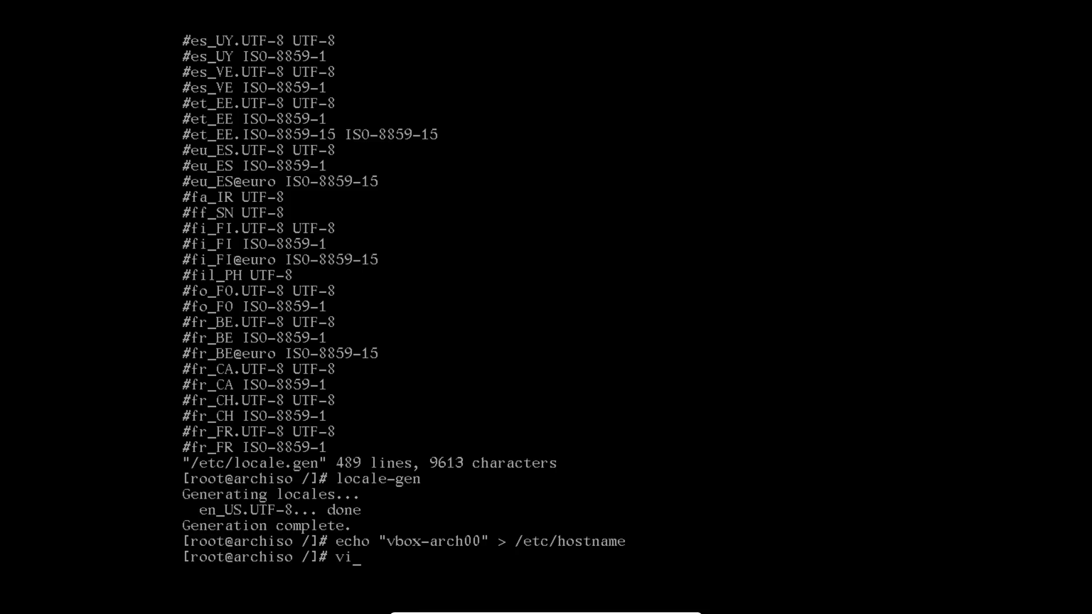
type("/et")
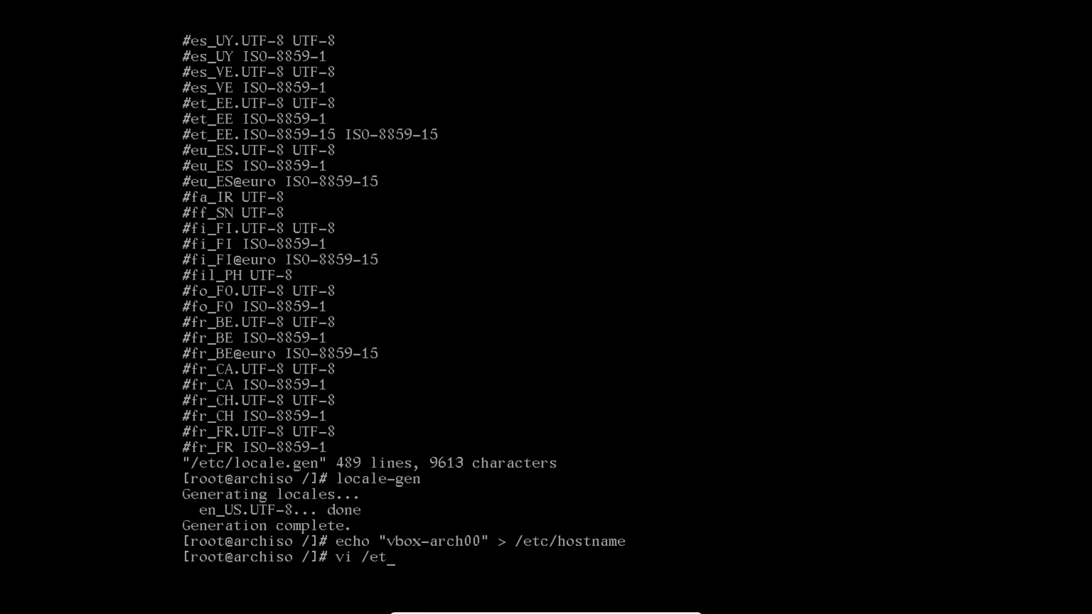
type("c/hosts")
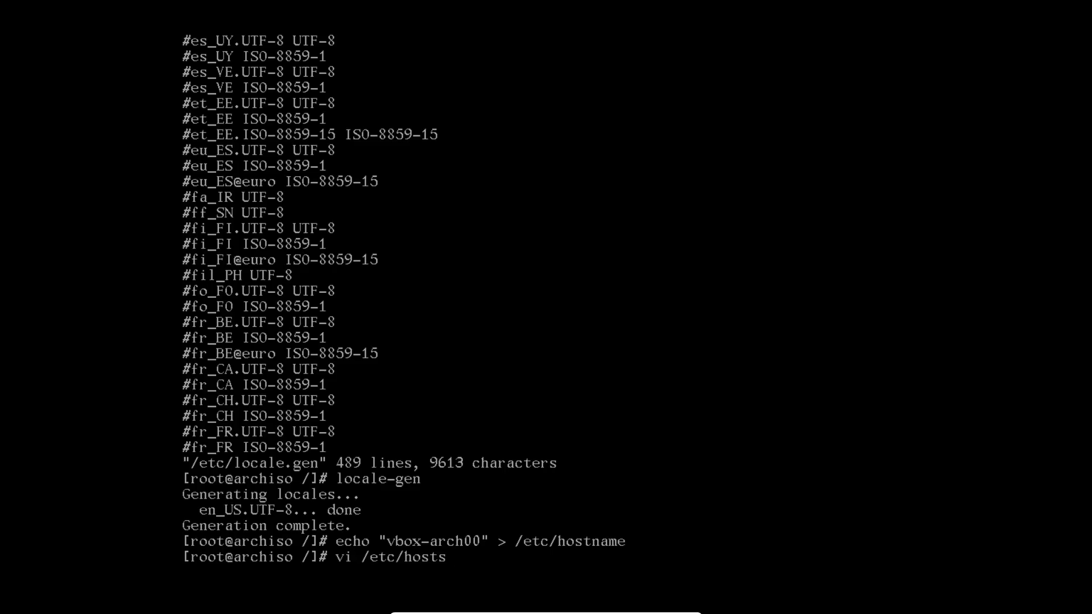
key("Return")
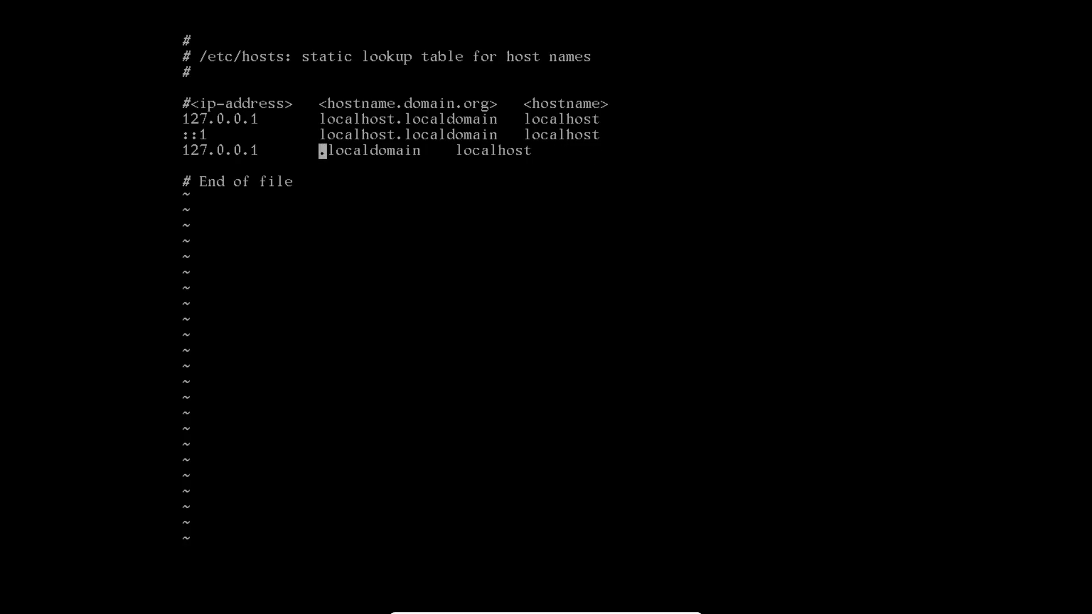
Map 127.0.0.1 to vbox-arch00.localdomain vbox-arch00 on the hosts line
type("vbox")
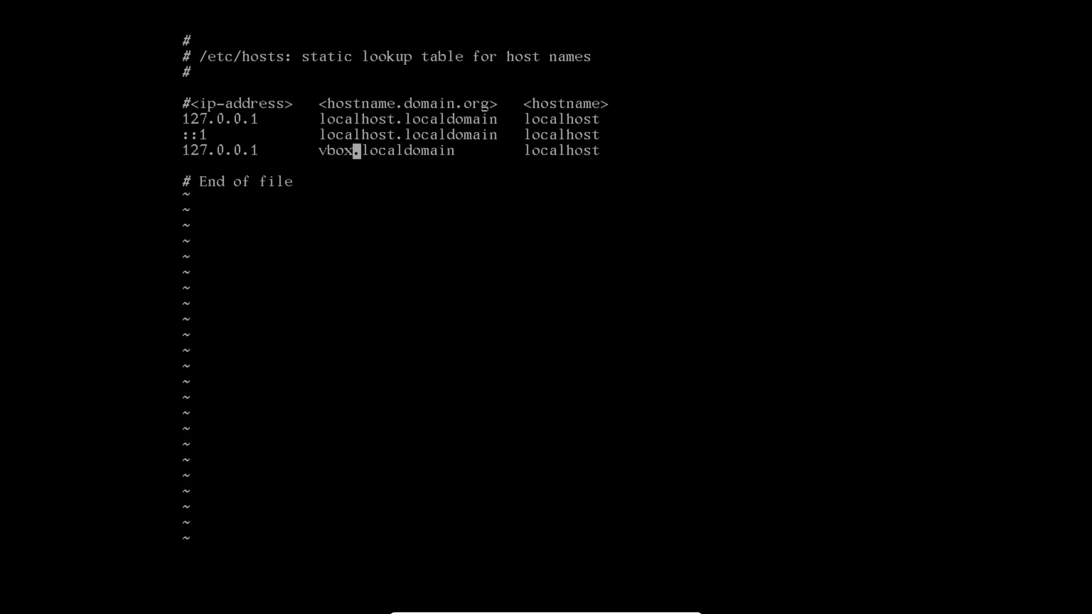
type("-arch")
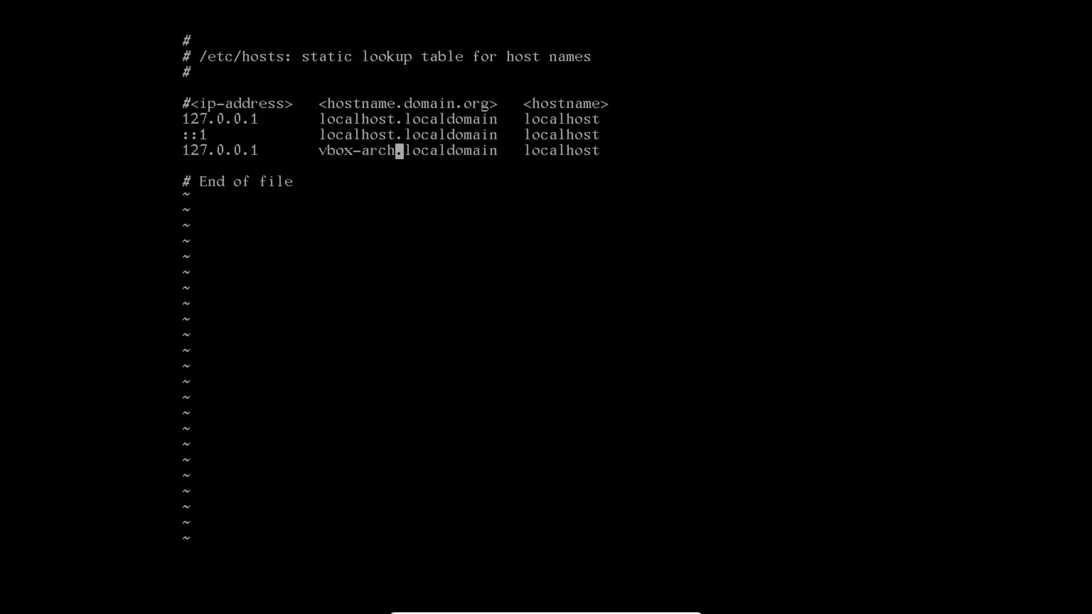
type("00")
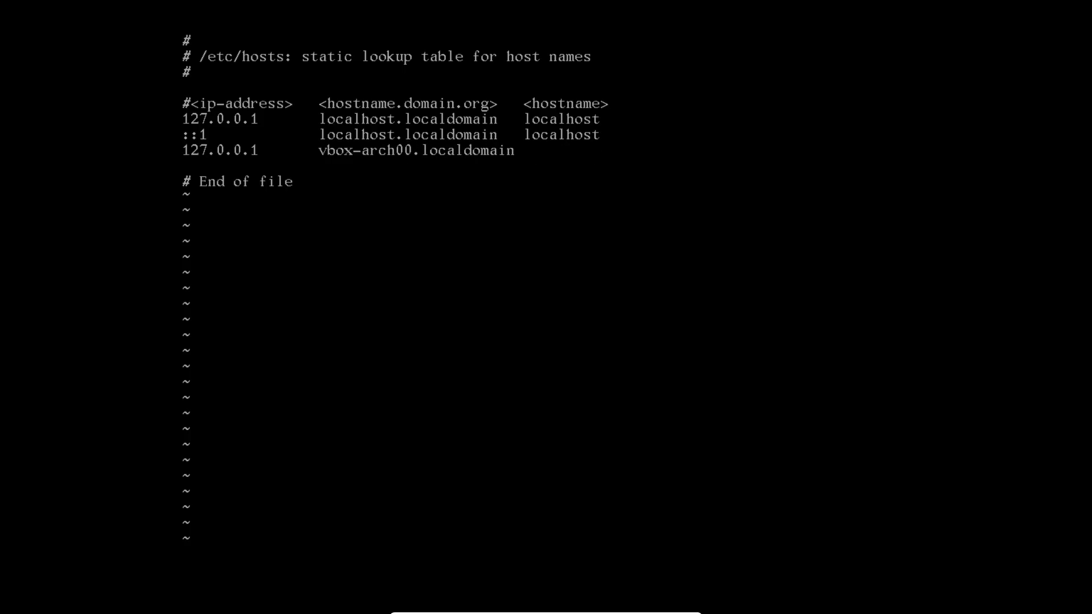
type("vbox-arch00")
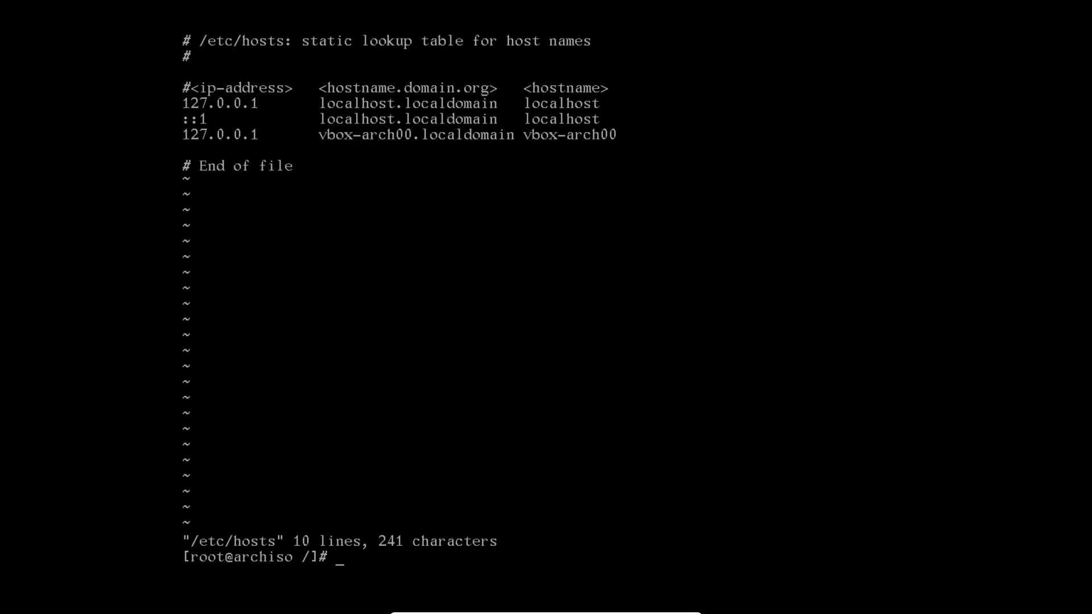
Exit the chroot back to the live environment
type("exit")
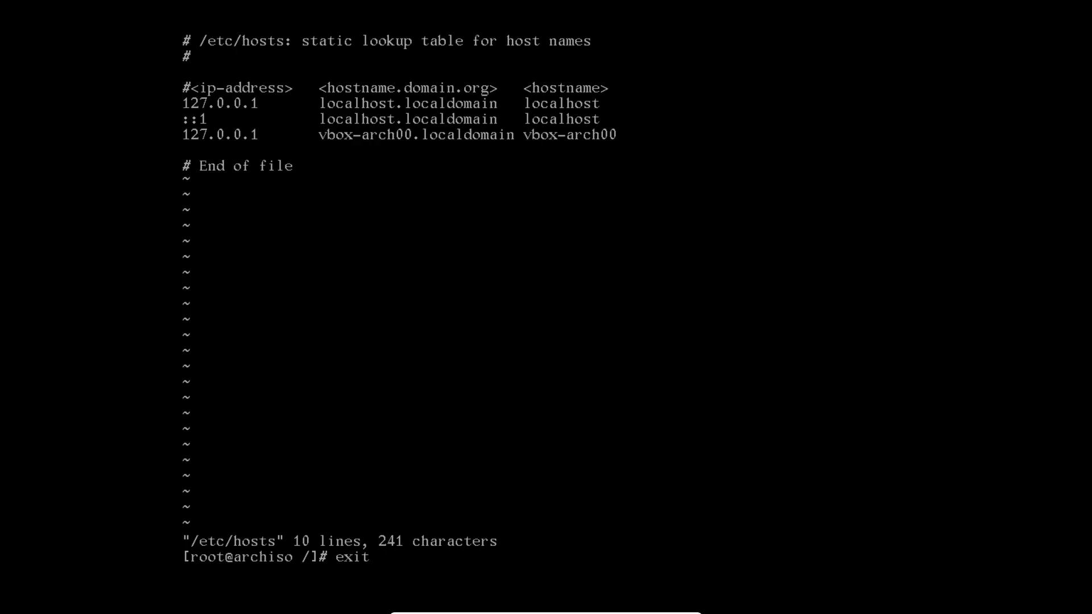
key("Return")
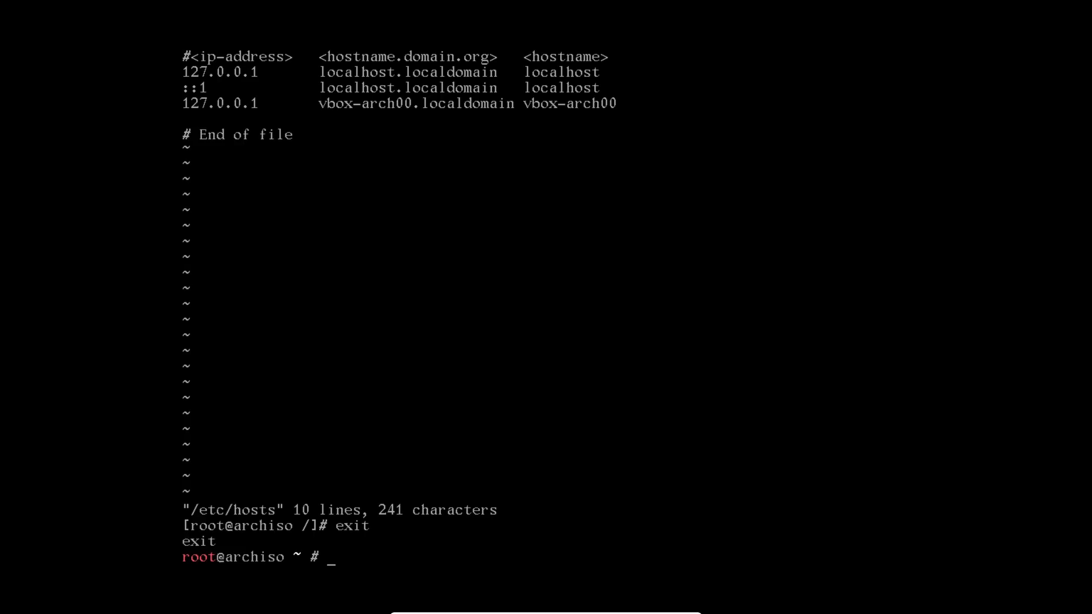
Append UUID mount entries with genfstab -U /mnt >> /mnt/etc/fstab
type("gen")
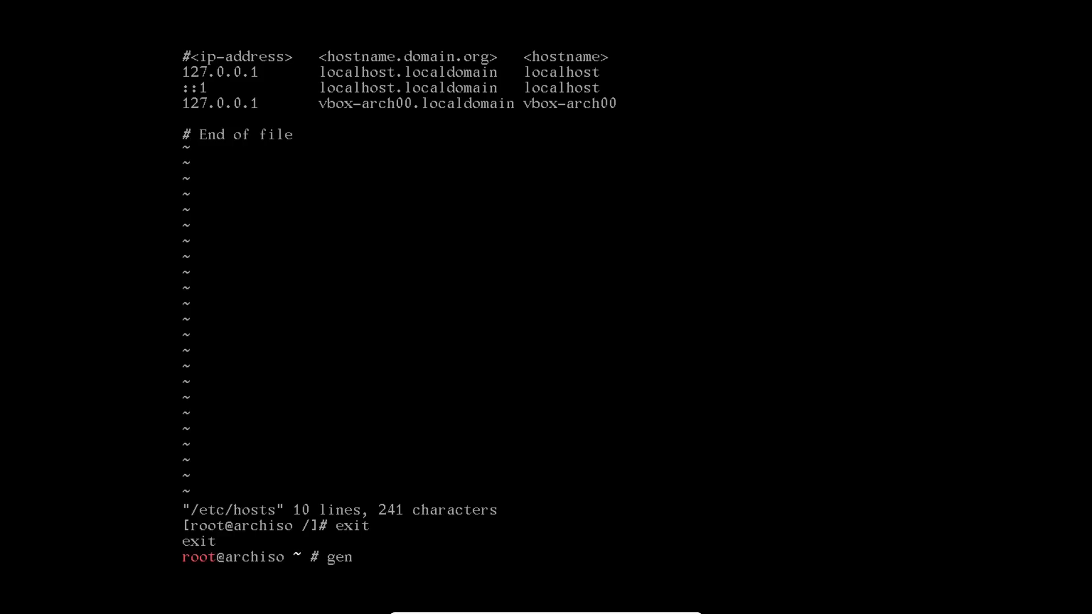
type("fstab")
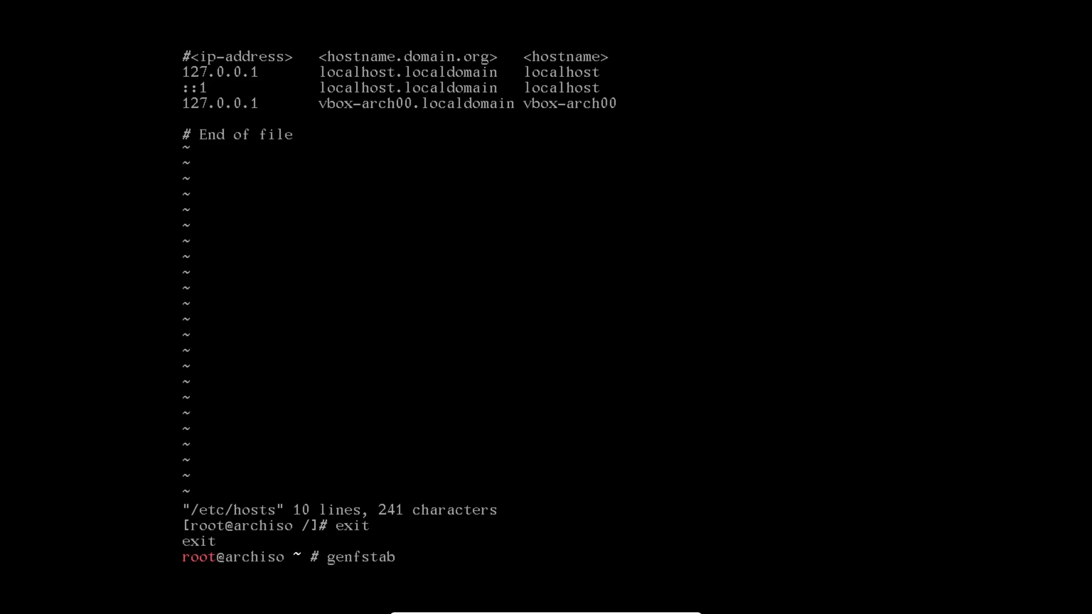
type("-U")
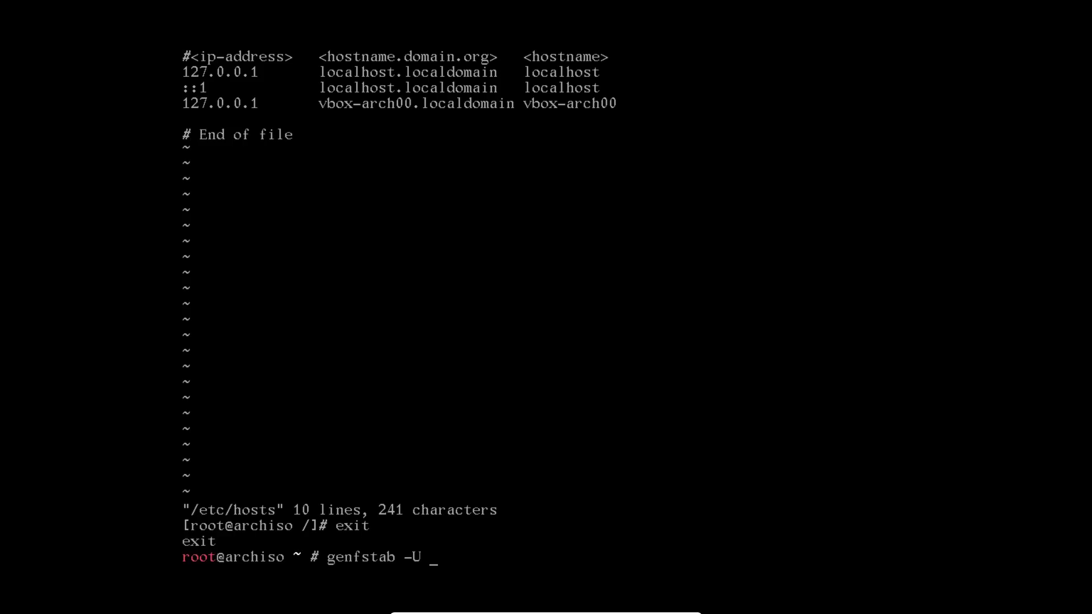
type("/mnt")
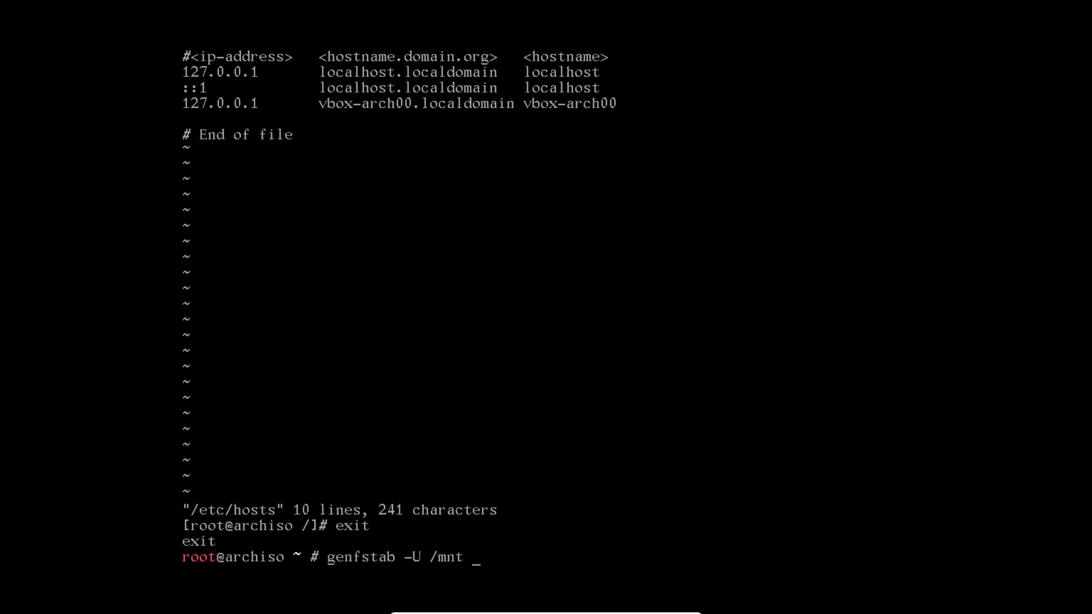
type(">>")
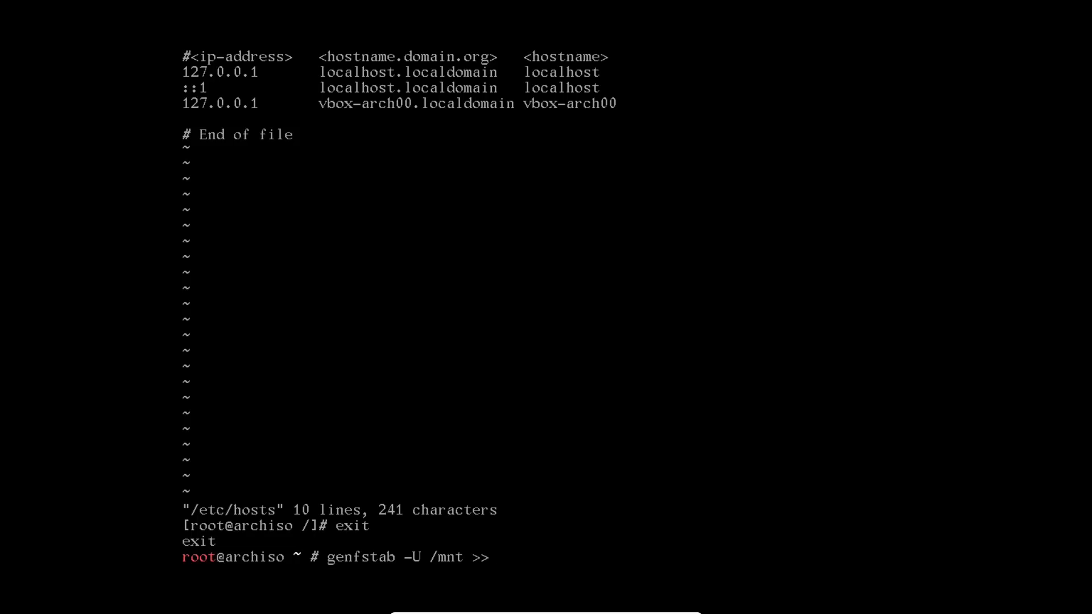
type("/mnt")
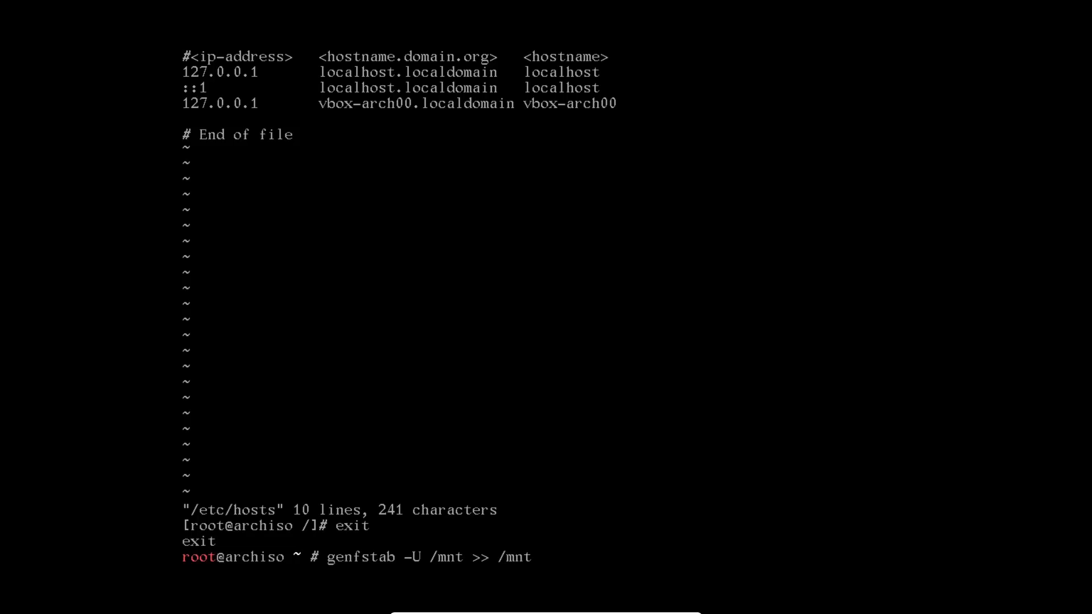
type("/etc/")
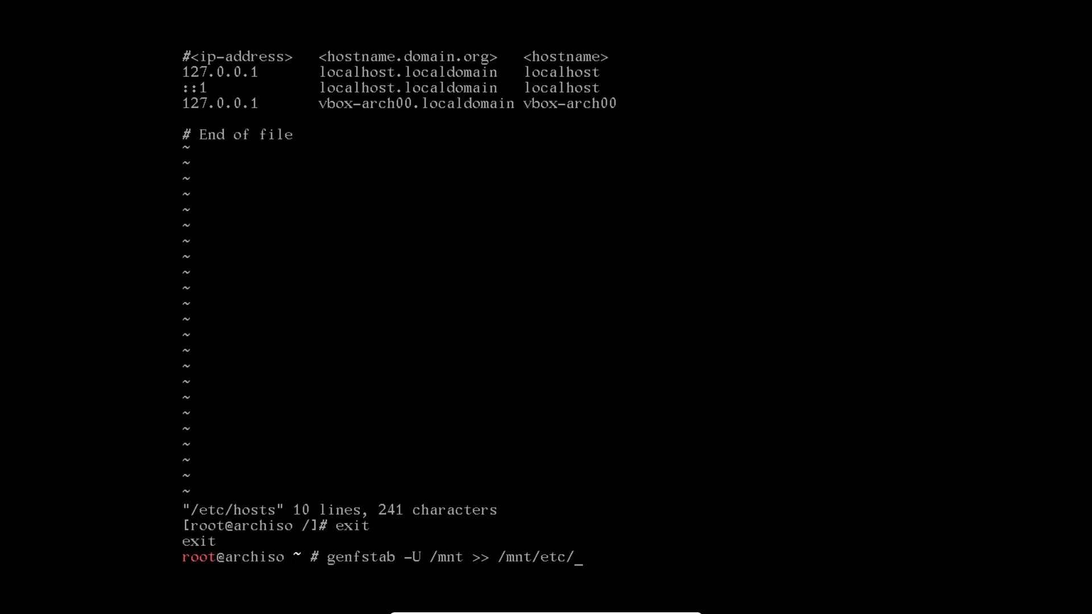
type("fstab")
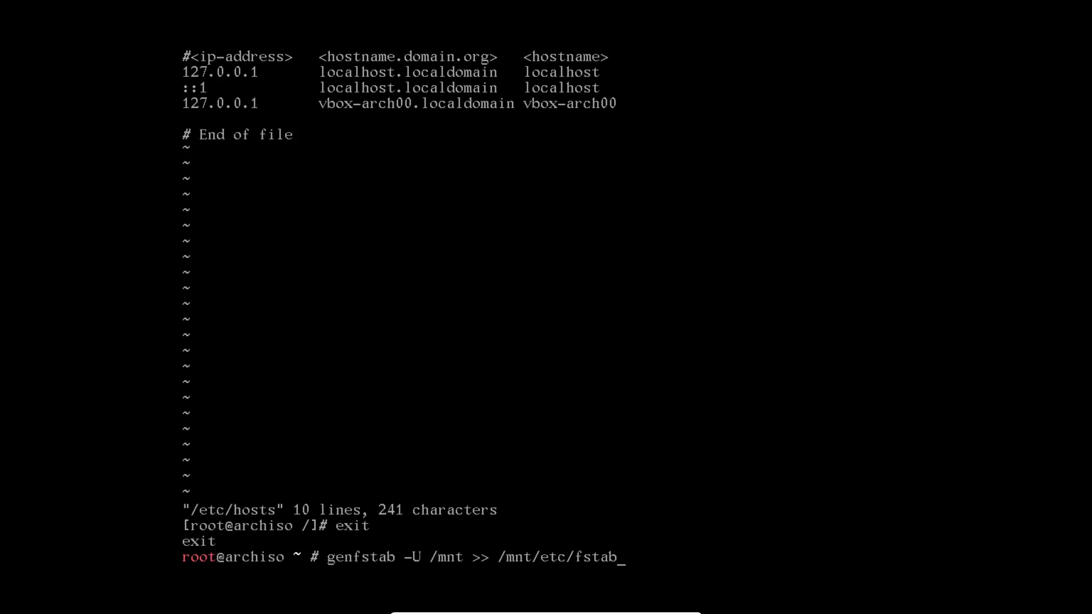
key("Return")
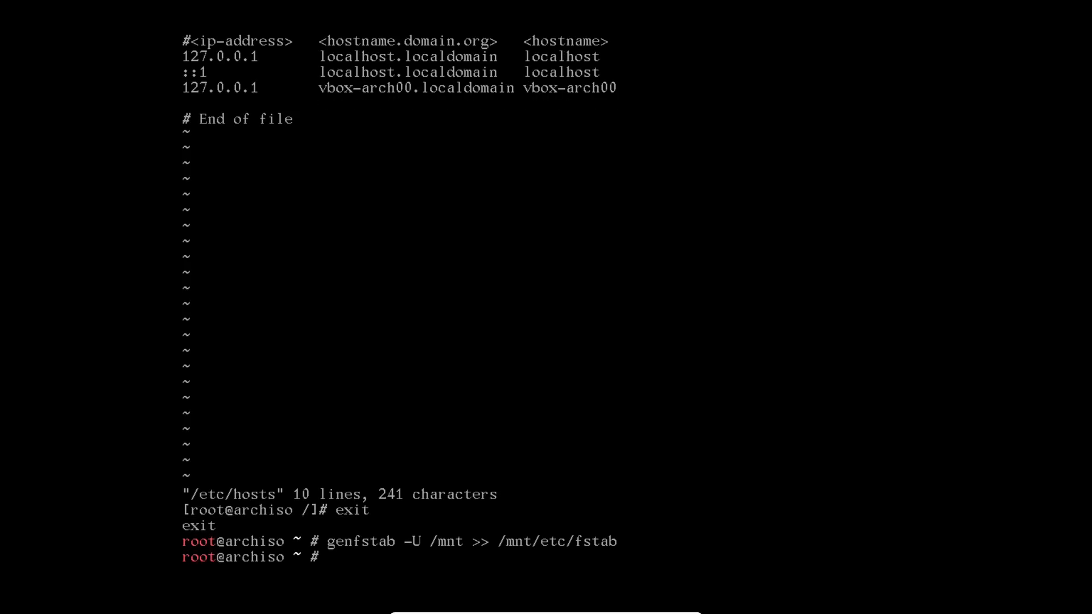
Re-enter the installed system as root with arch-chroot /mnt
type("arch-chroot /mnt")
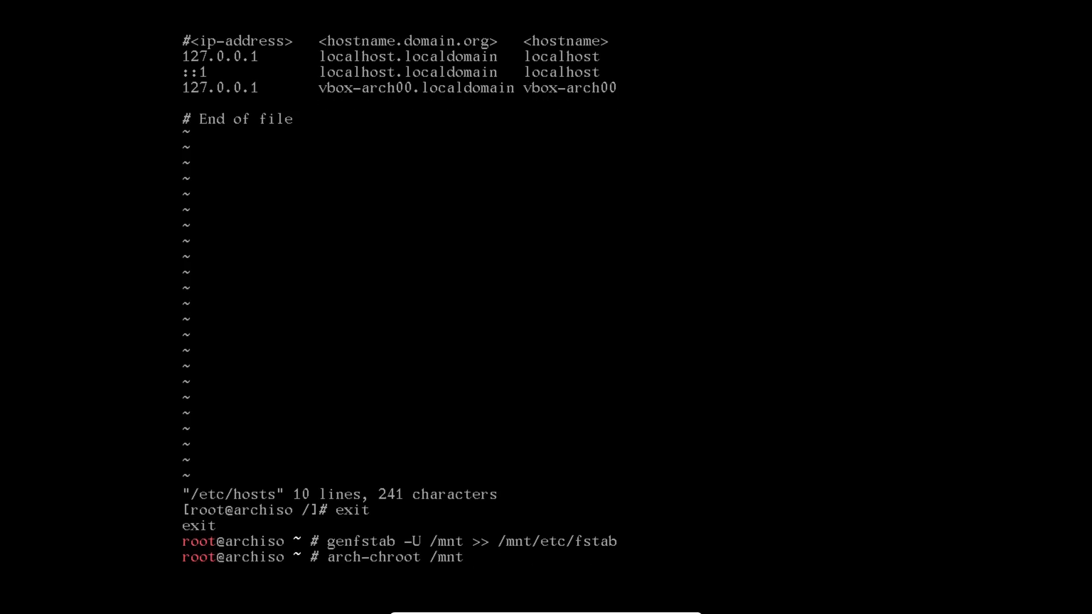
key("Return")
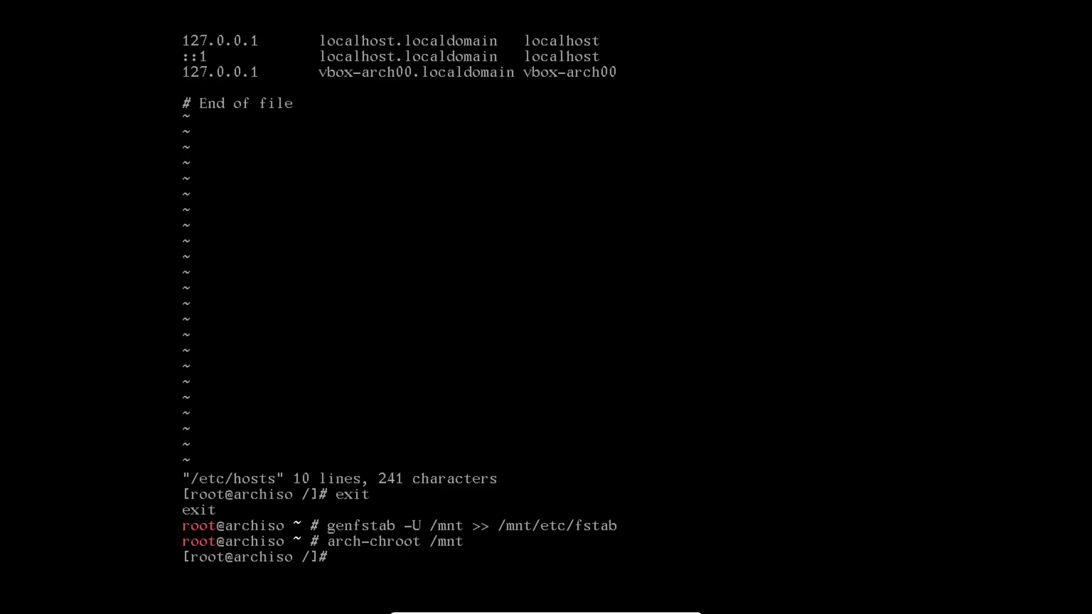
Set a new root password with passwd
type("p")
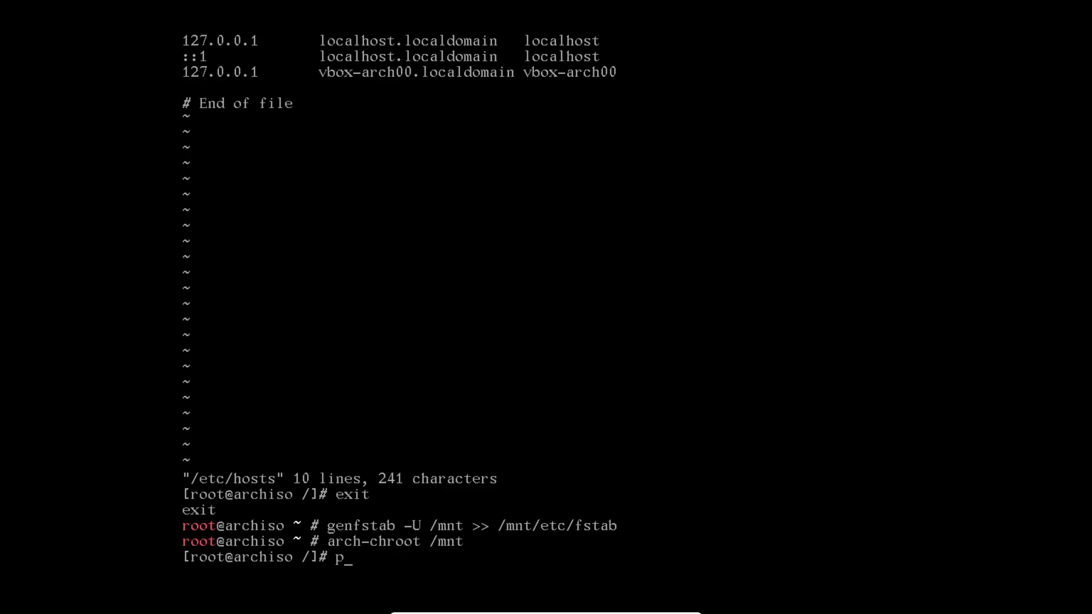
type("asswd")
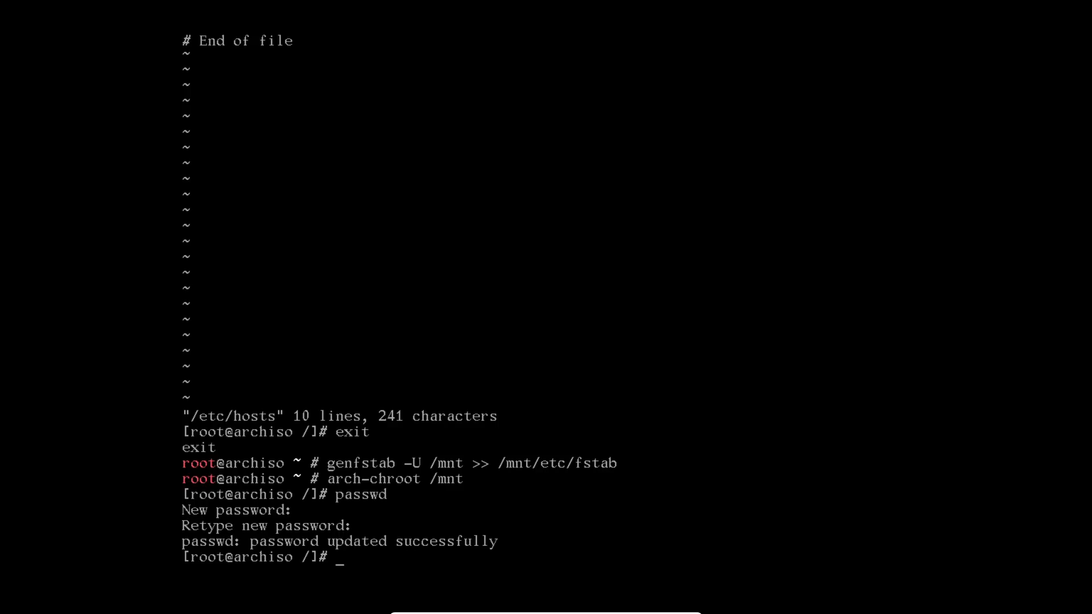
Install systemd-boot with bootctl --path=/boot install
type("bootctl")
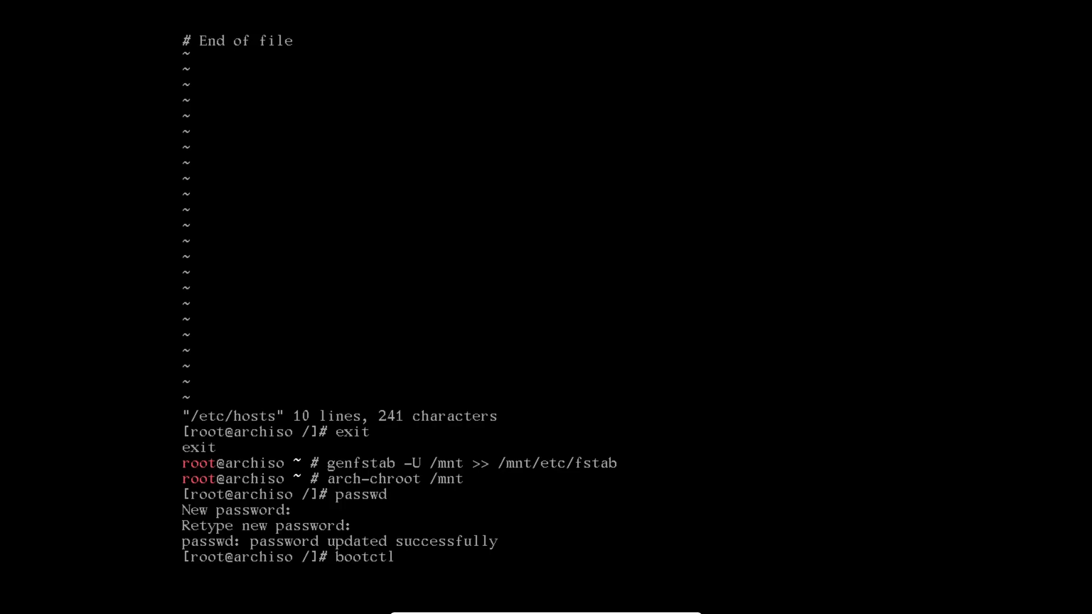
type("--path")
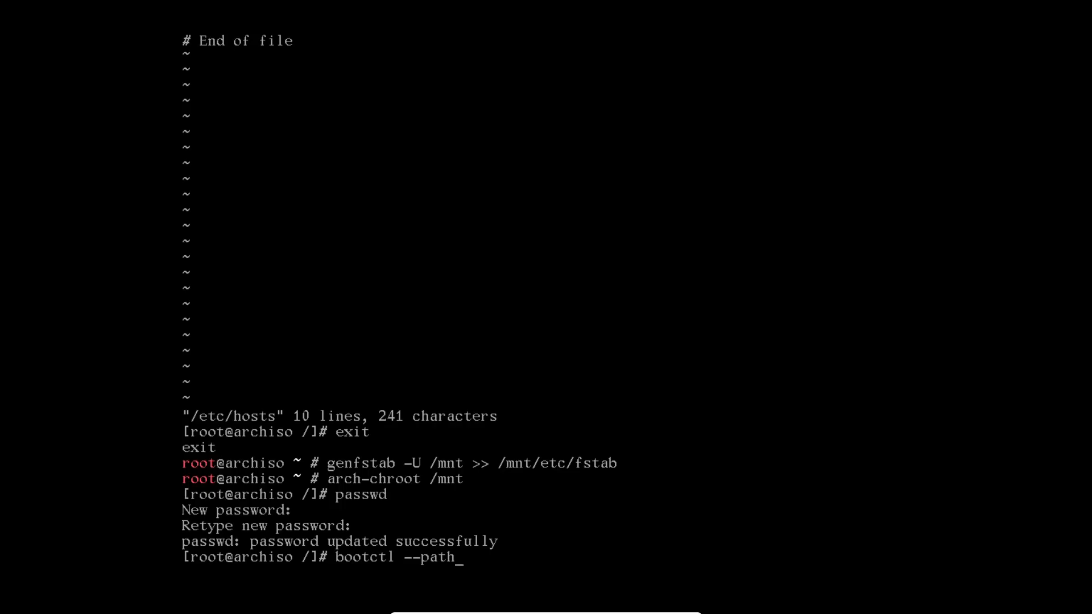
type("=")
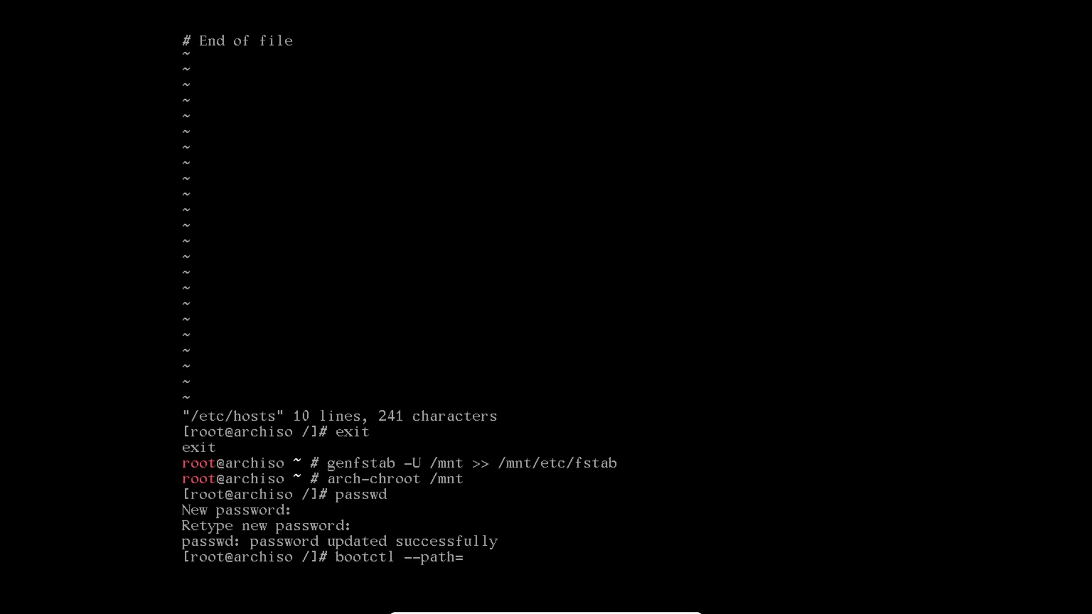
type("/boot")
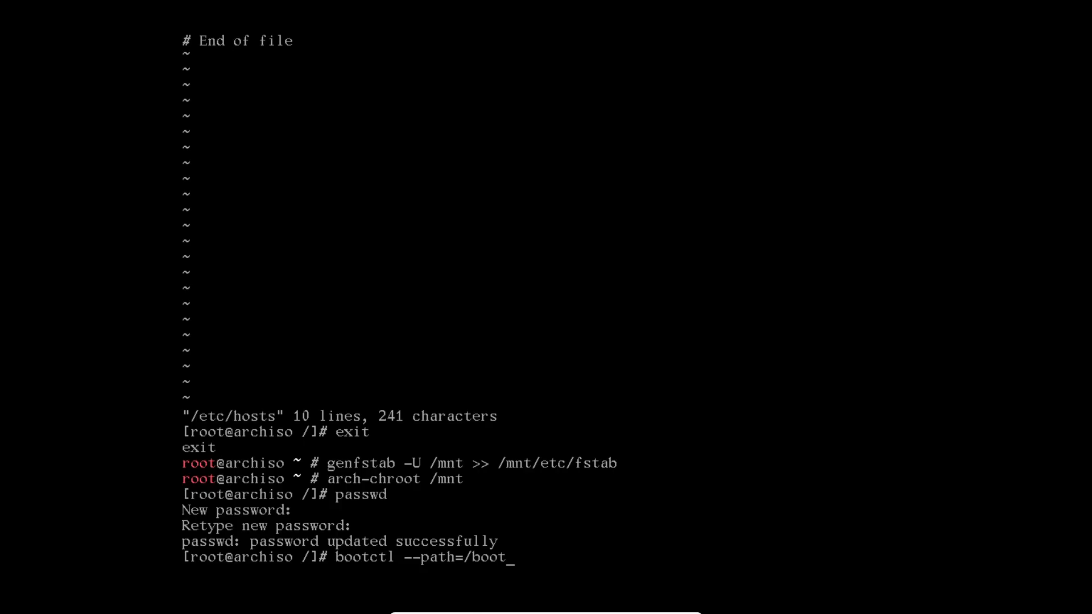
type("install")
type("exit")
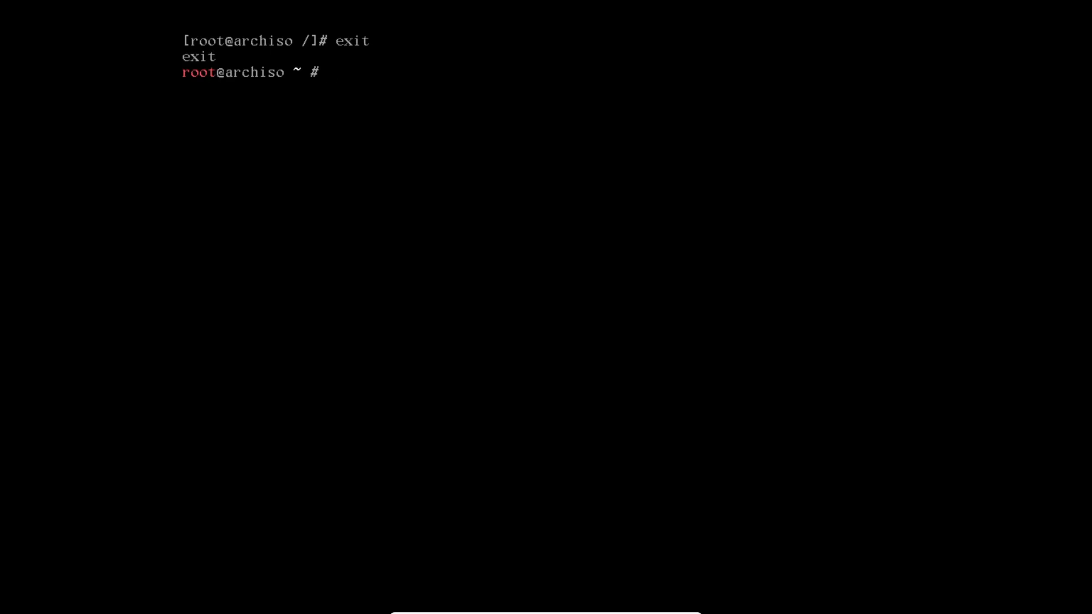
Install the tmux package with pacman -S tmux, retyping after a typo
type("pacma")
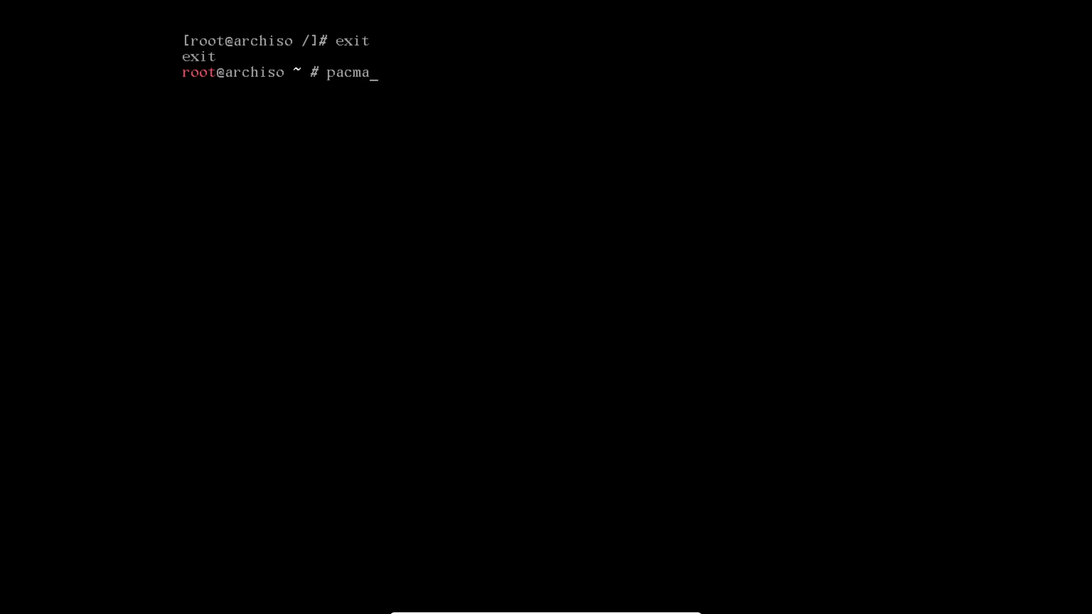
type("n -S tmiu")
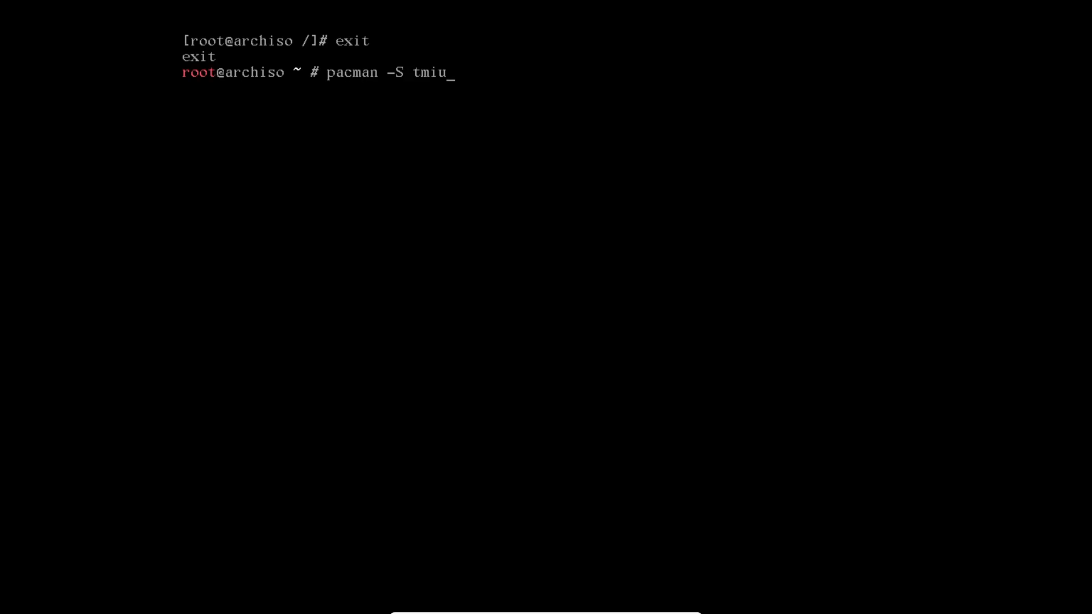
key("Return")
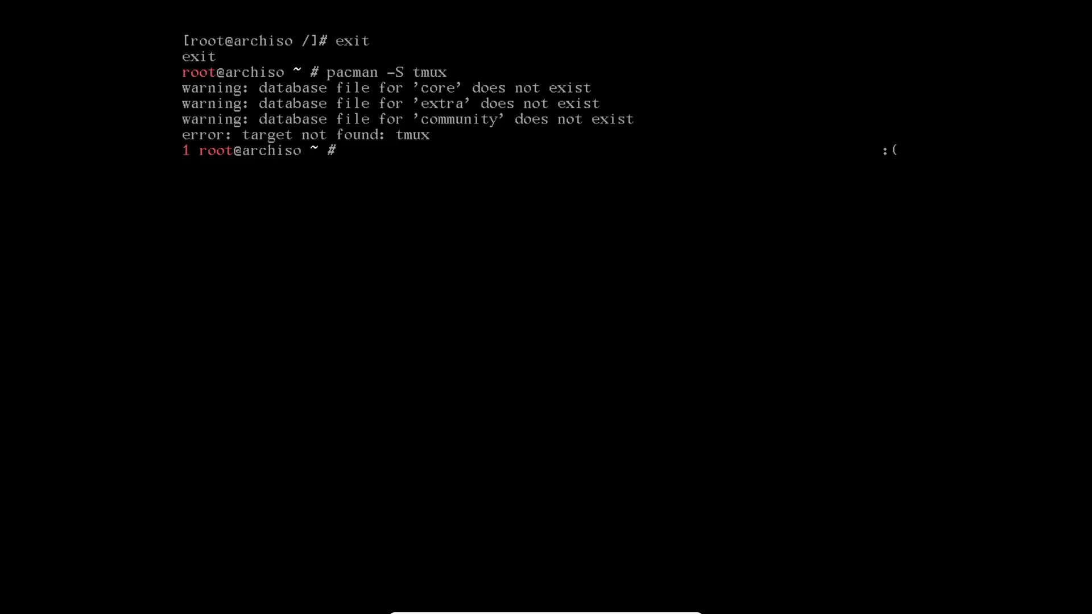
type("pacman -S tmux")
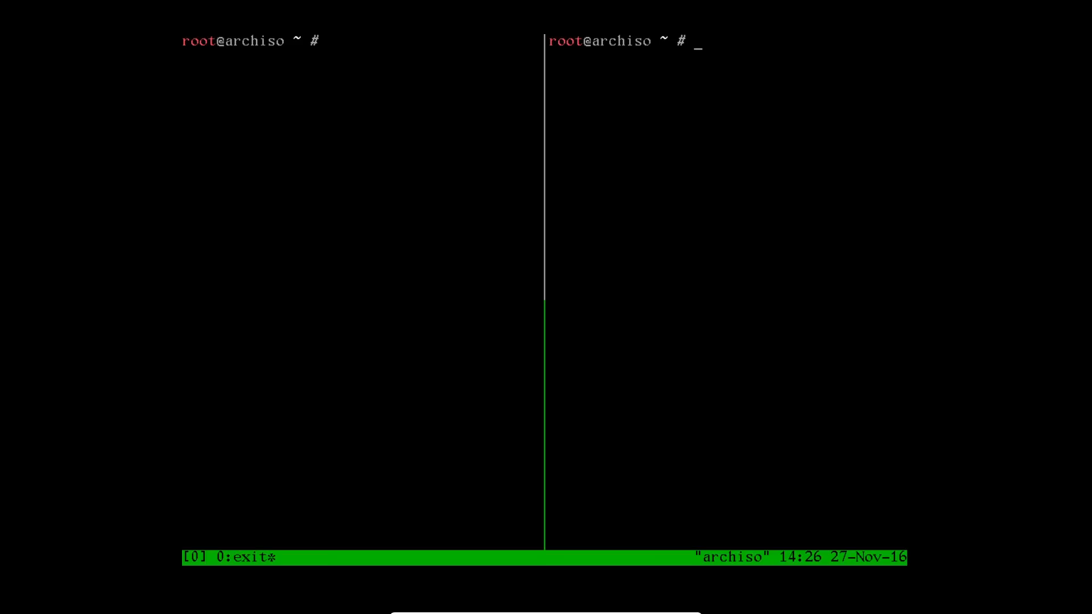
List partitions with filesystems, UUIDs and mount points using lsblk -f in the right pane
type("ls")
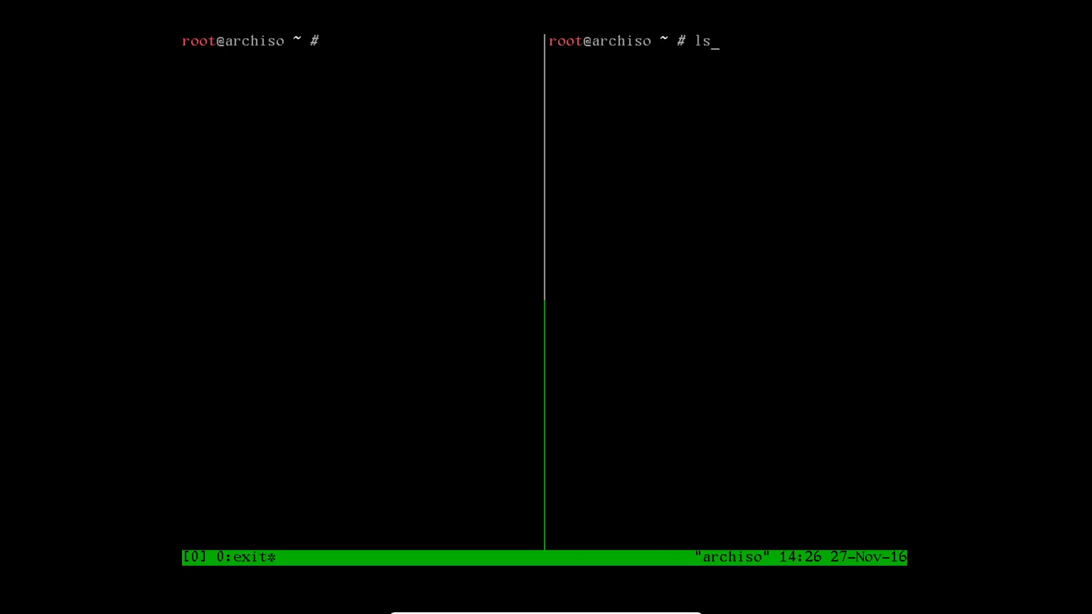
type("blk -")
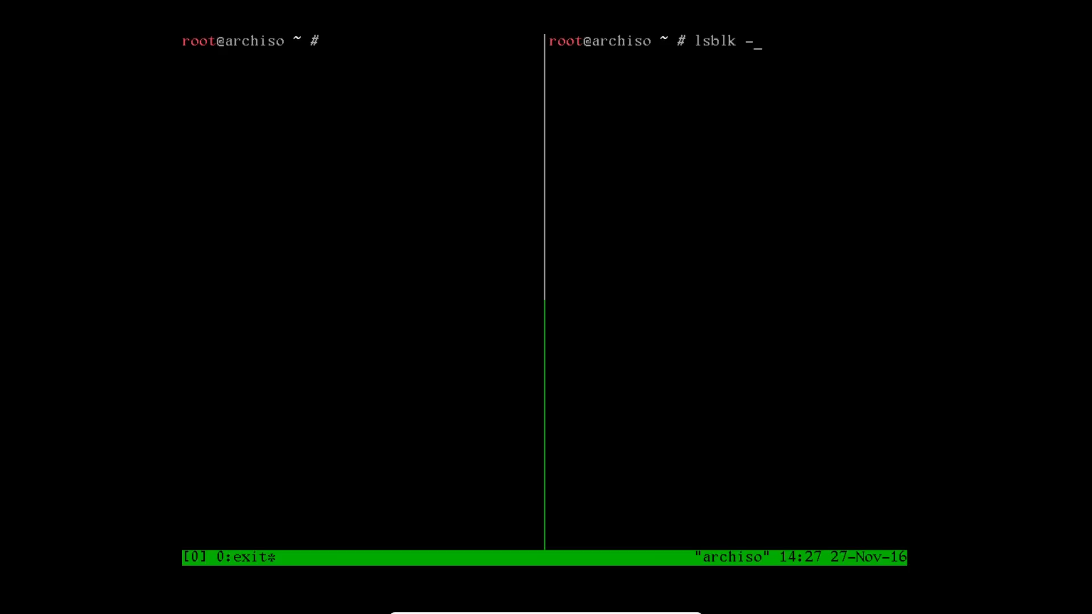
key("Return")
type("resize-pane -")
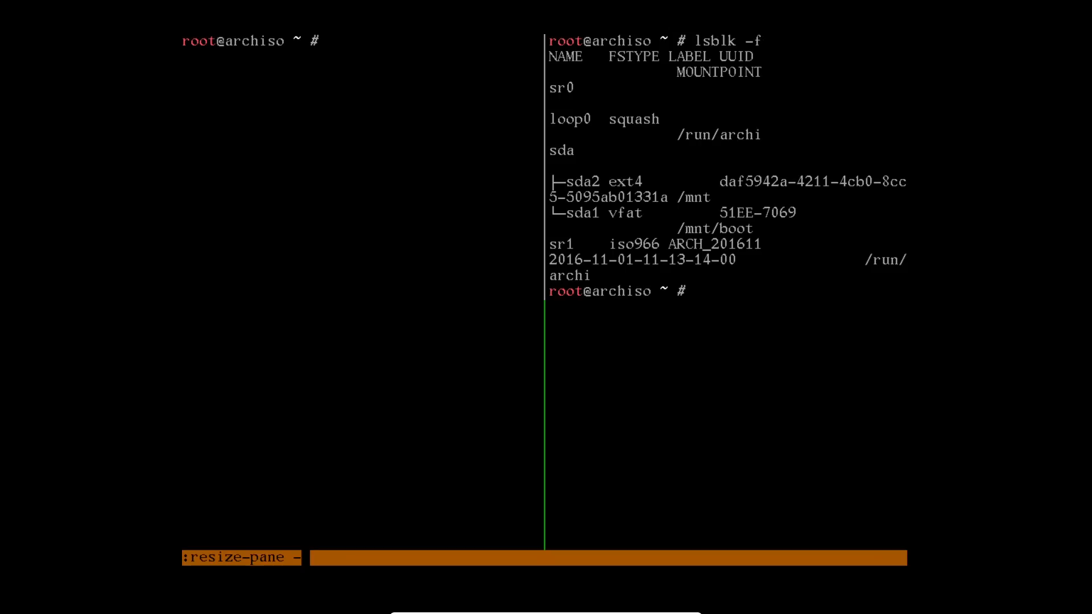
Widen the right tmux pane with :resize-pane -L
type("L")
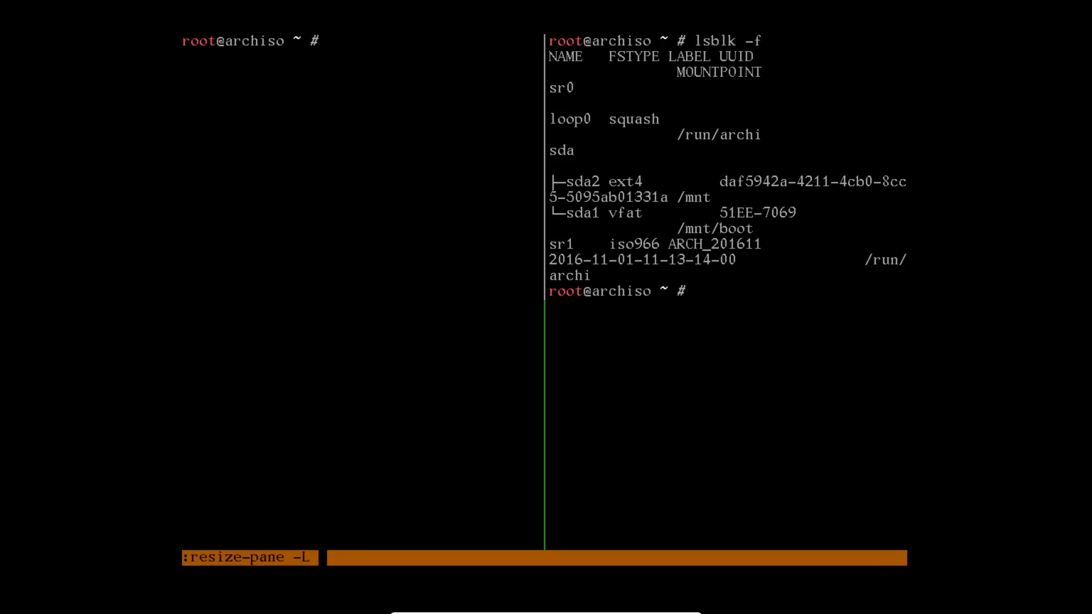
key("Return")
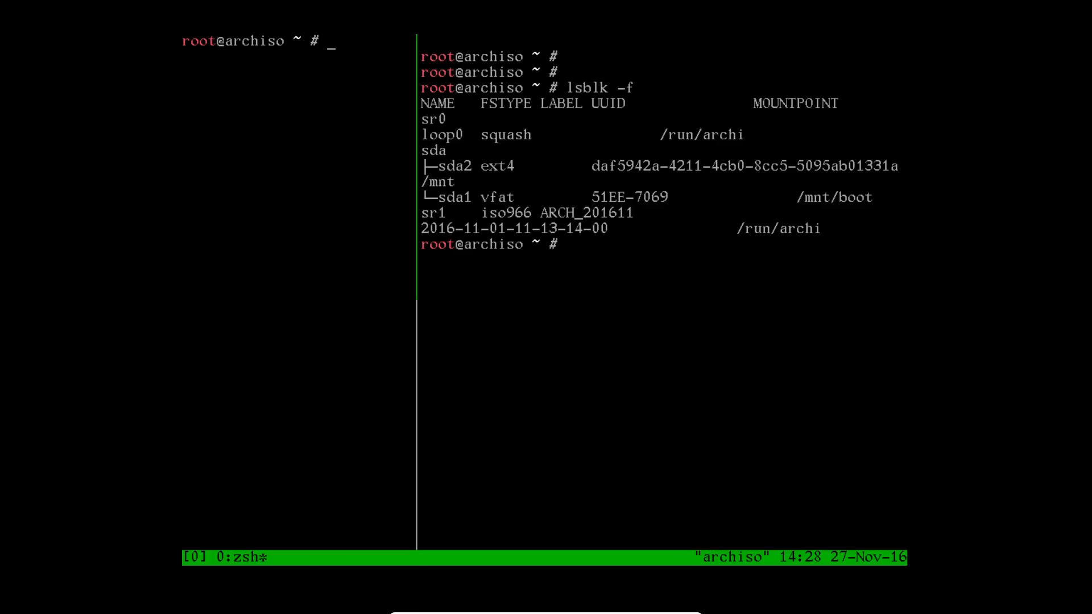
Re-enter the installed system and open /boot/loader/loader.conf in vi
type("arch-chroot /mnt")
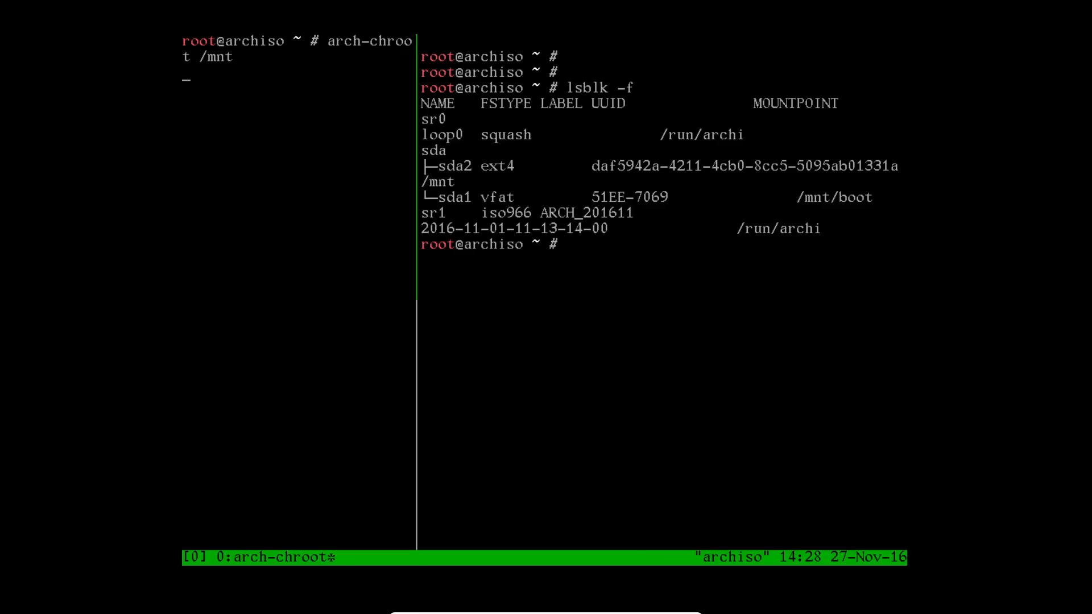
key("Return")
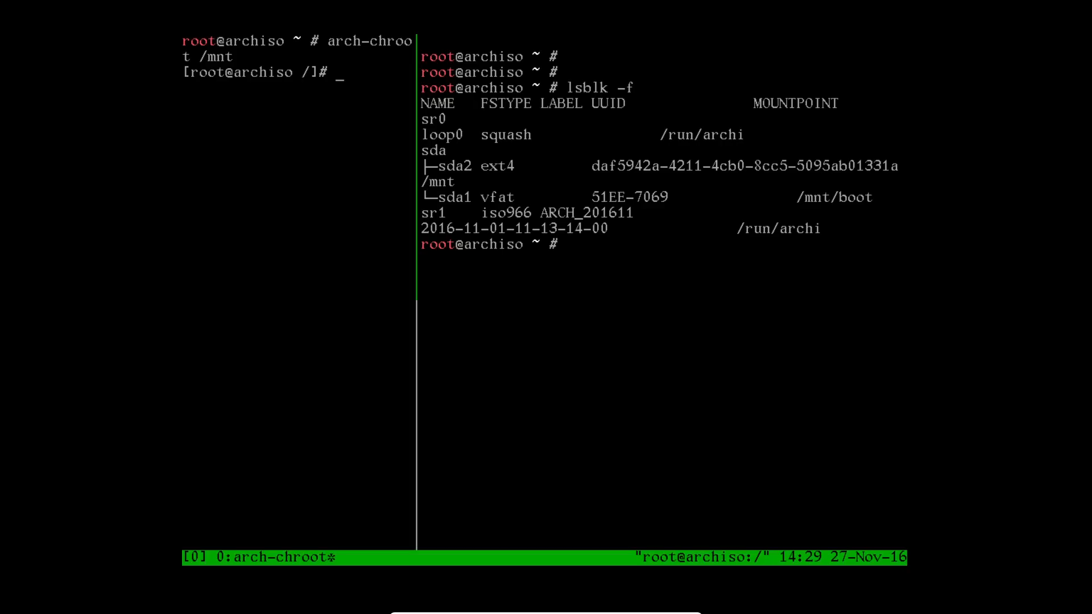
type("vi")
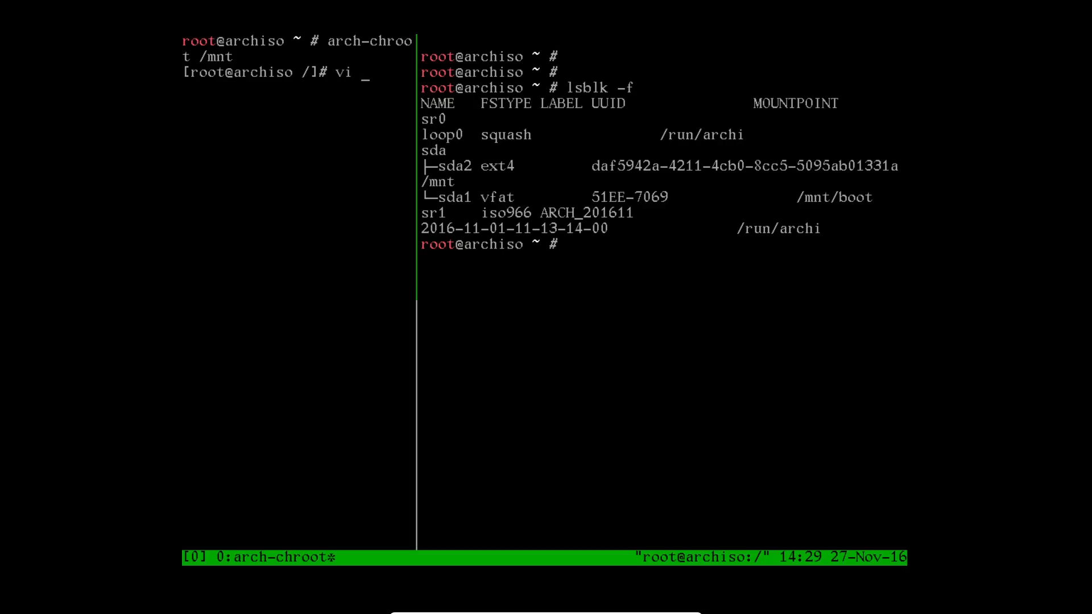
type("/boot//")
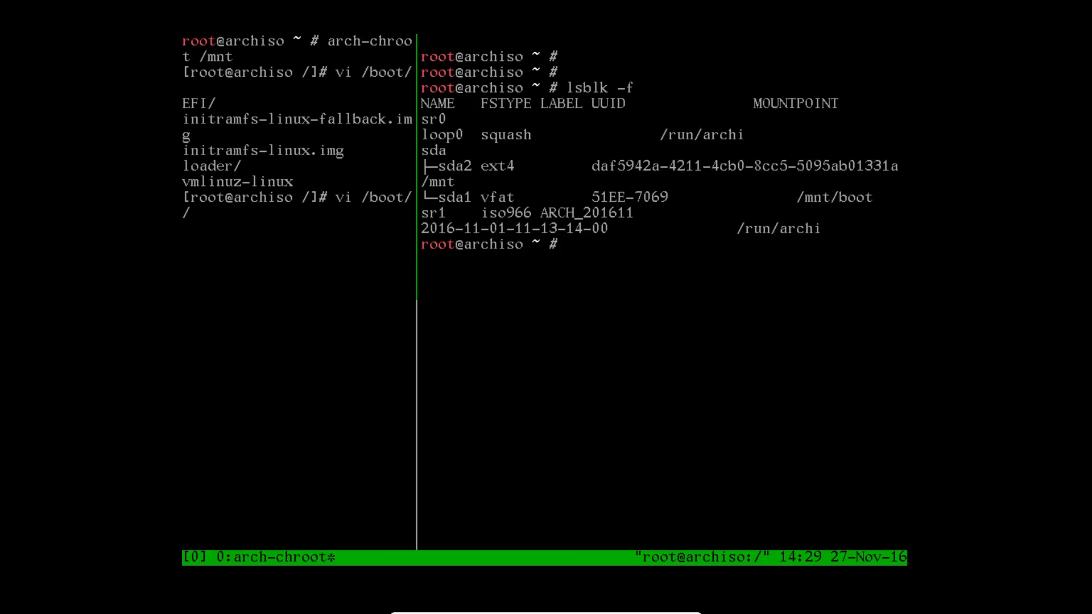
type("loader/")
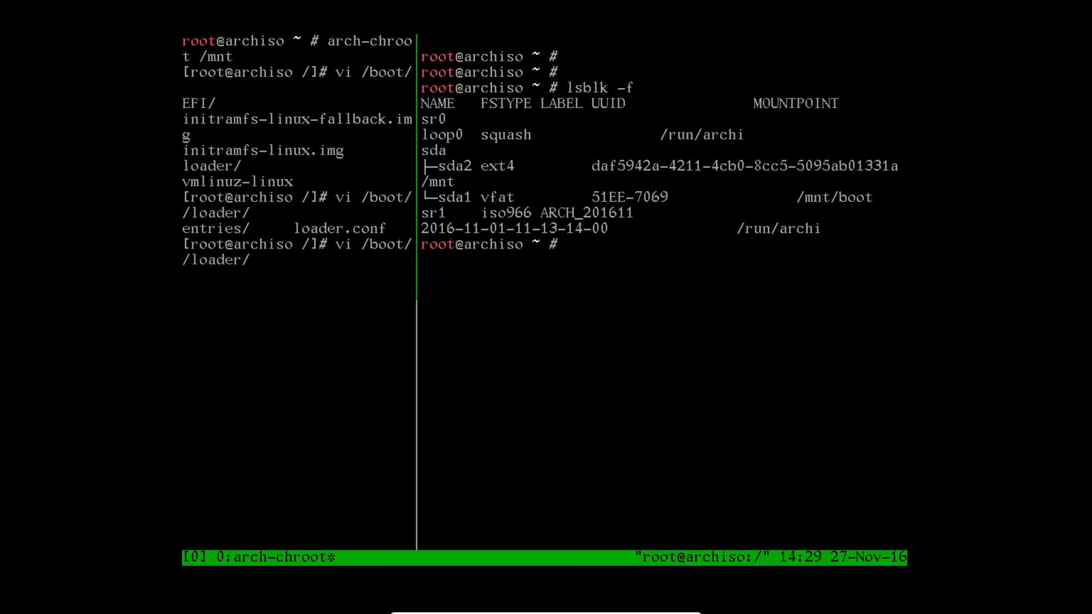
key("Return")
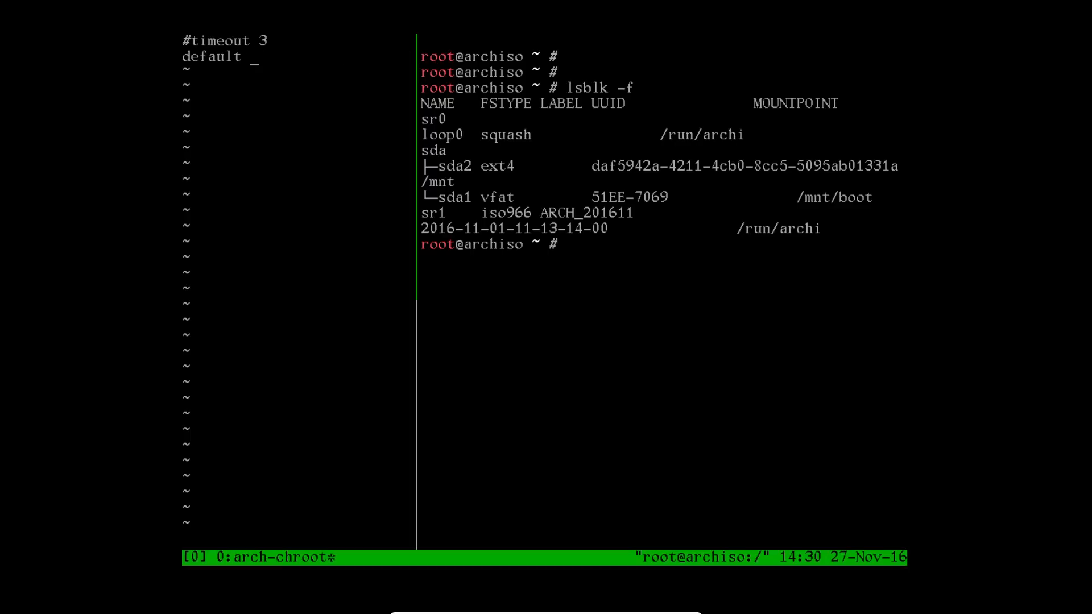
Set default arch-* in loader.conf and save with :wq
type("arch-")
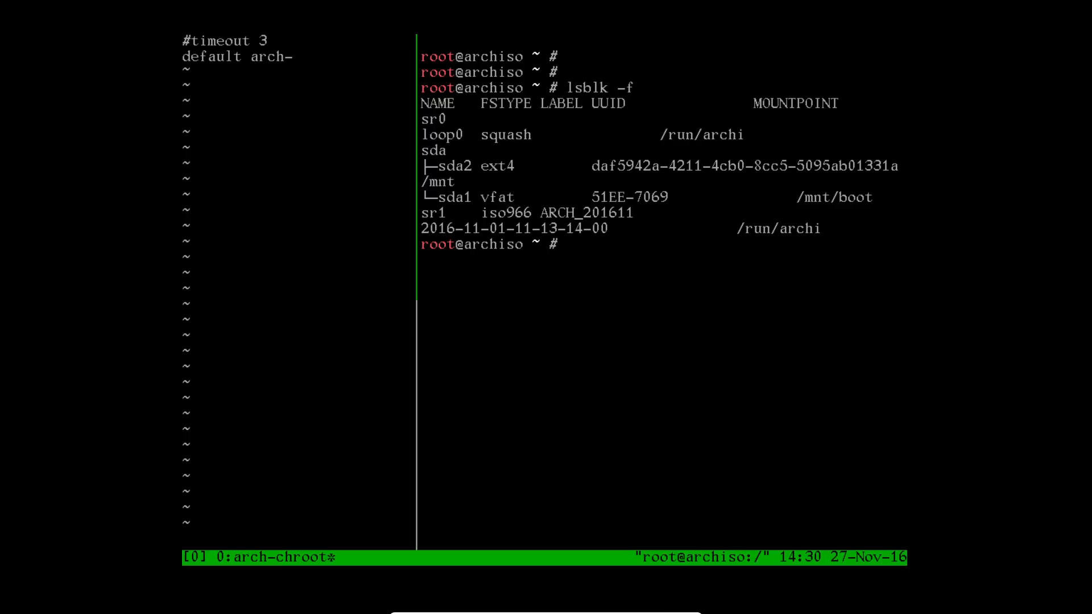
type("*")
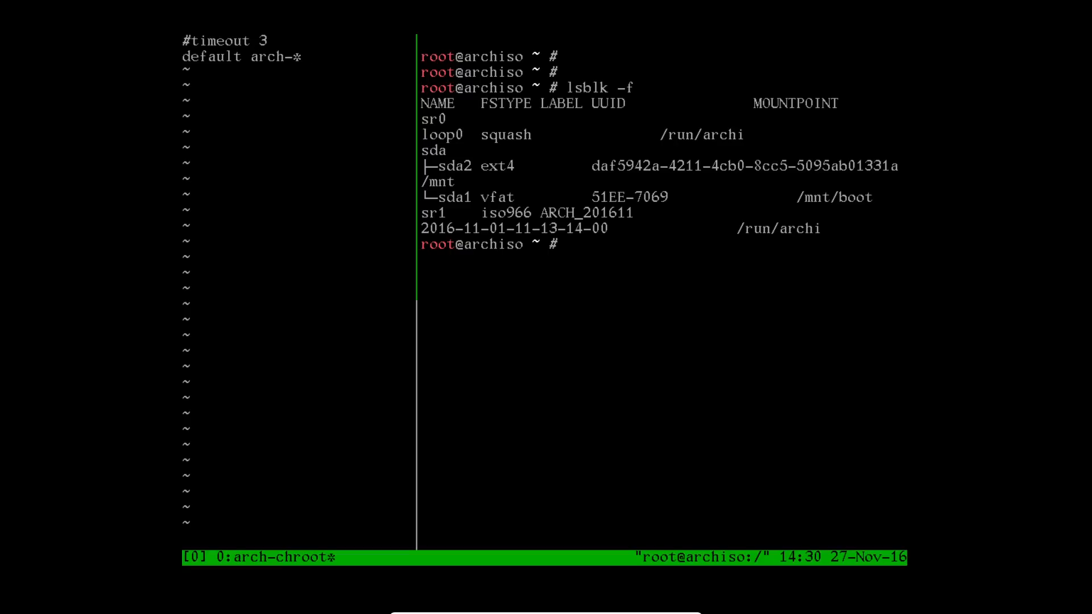
type(":wq")
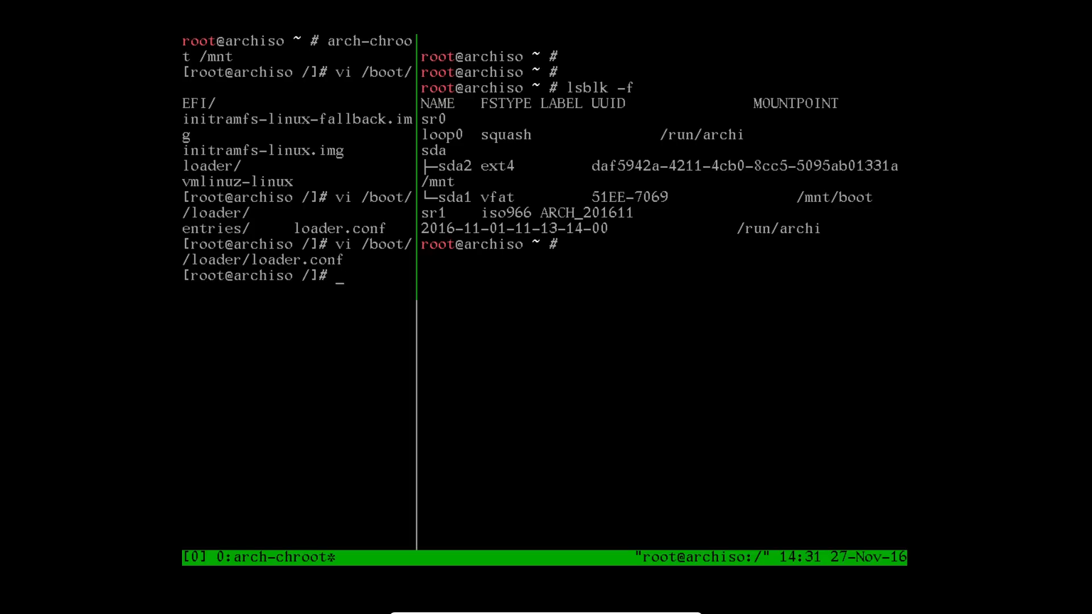
Create /boot/loader/entries/arch.conf in vi
type("vi /boot/loader/")
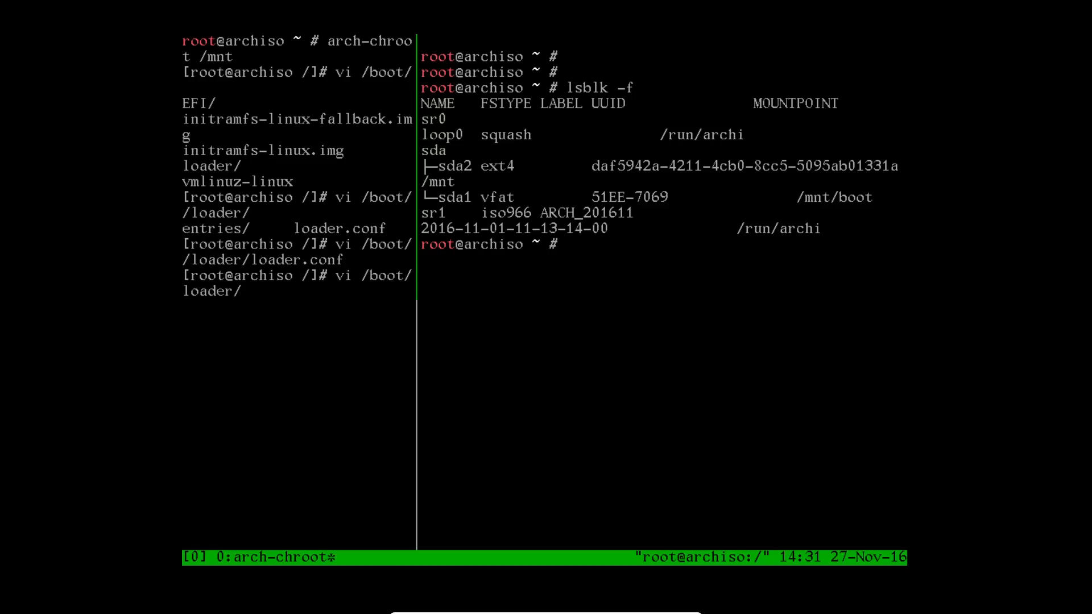
type("entries/")
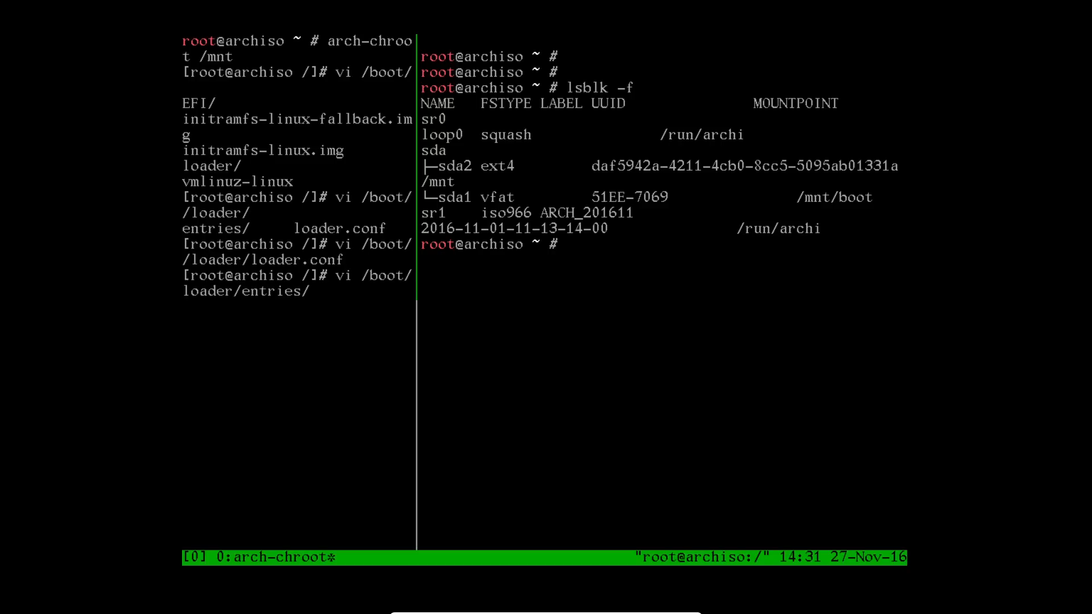
type("arch")
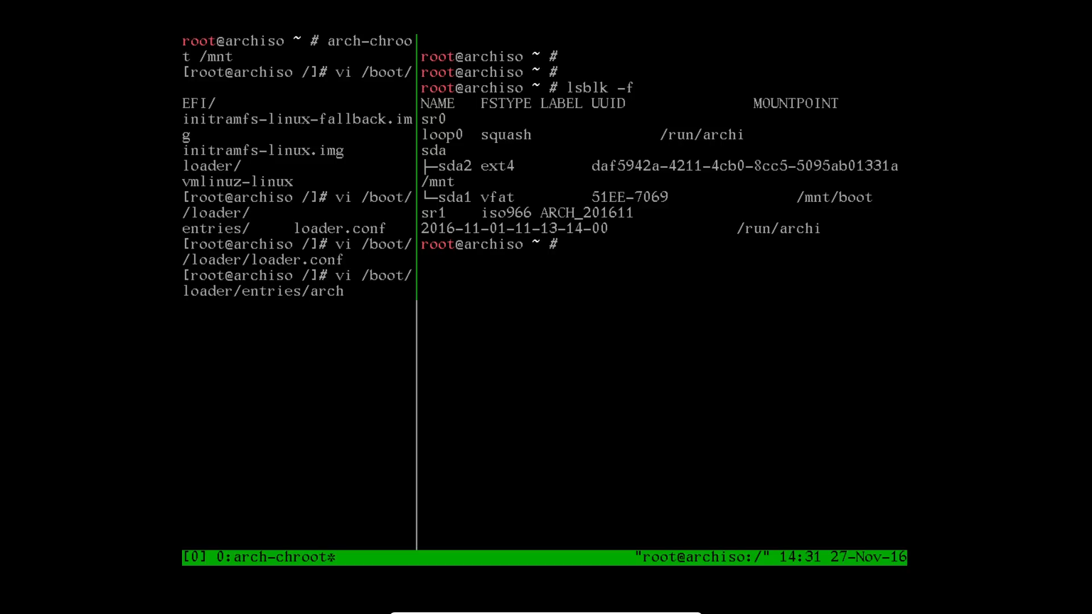
type(".conf")
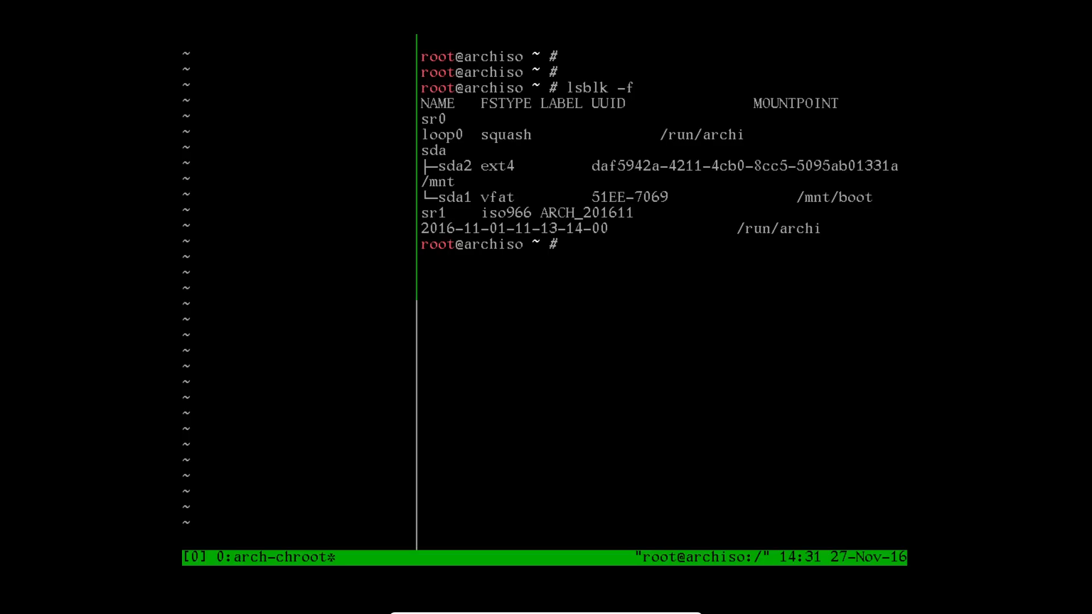
Enter title Arch Linux and linux /vmlinuz-linux lines
type("titl")
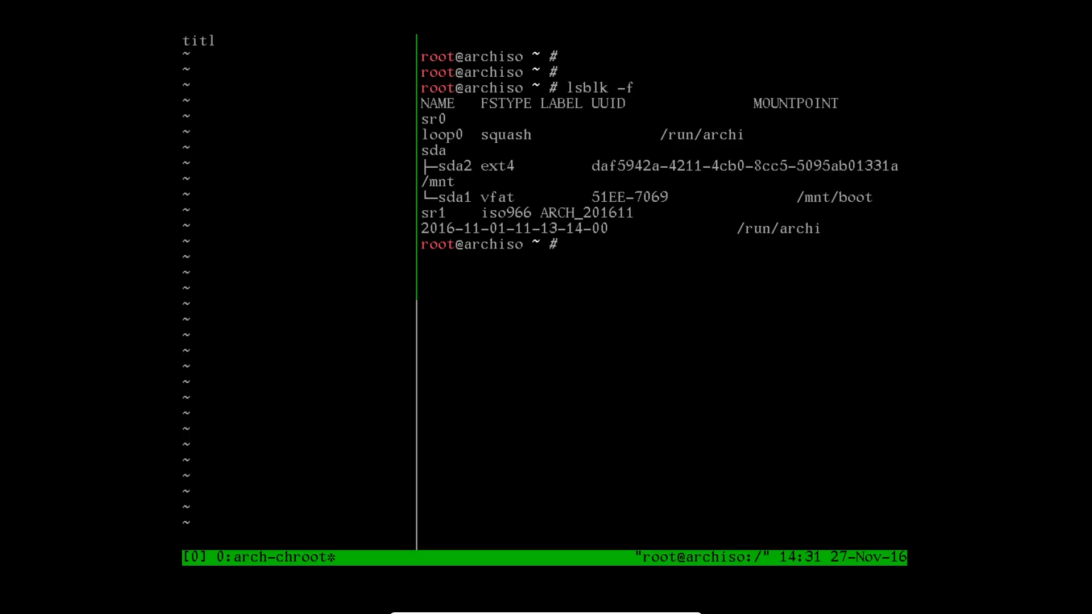
type("e")
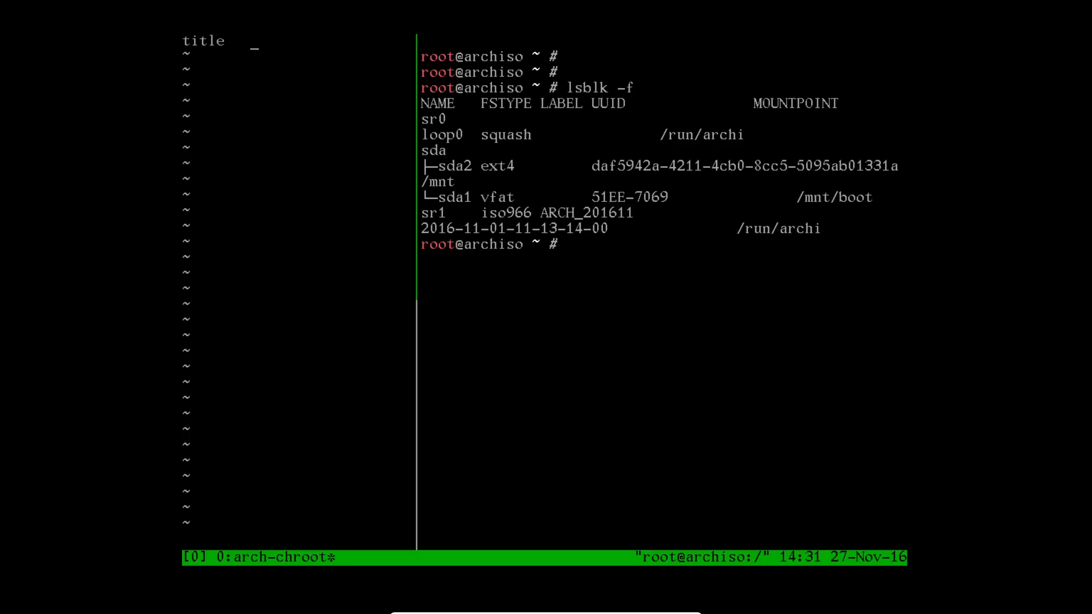
type("ArchL")
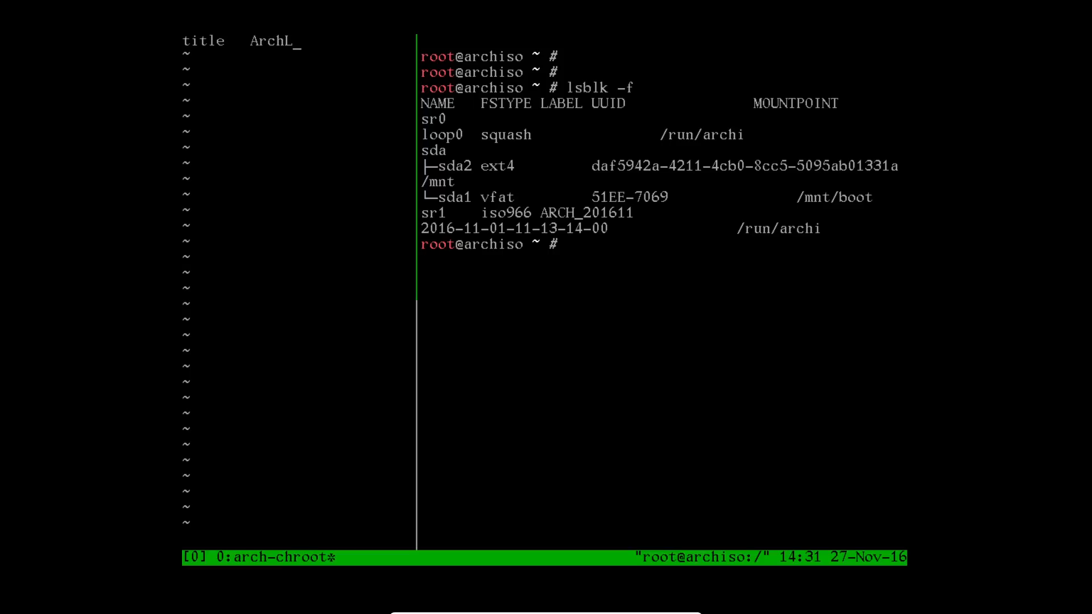
type("inux")
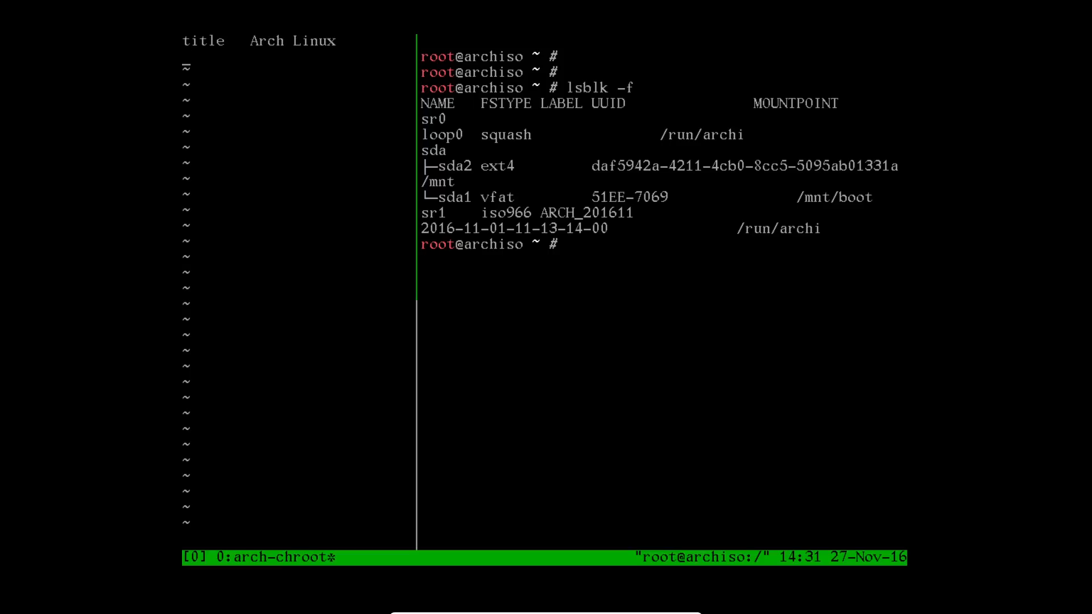
type("linu")
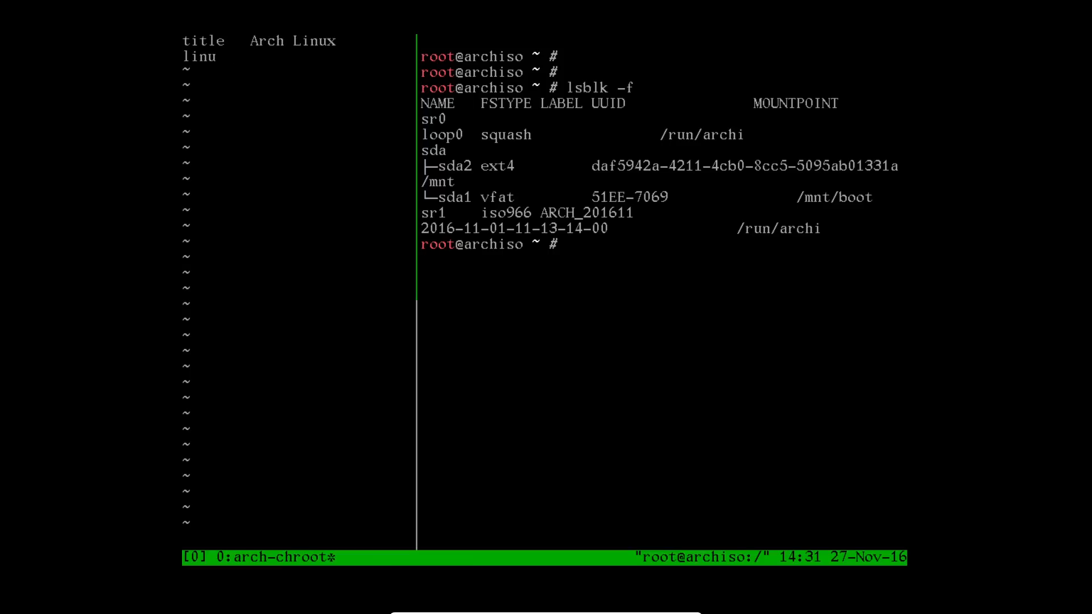
type("x")
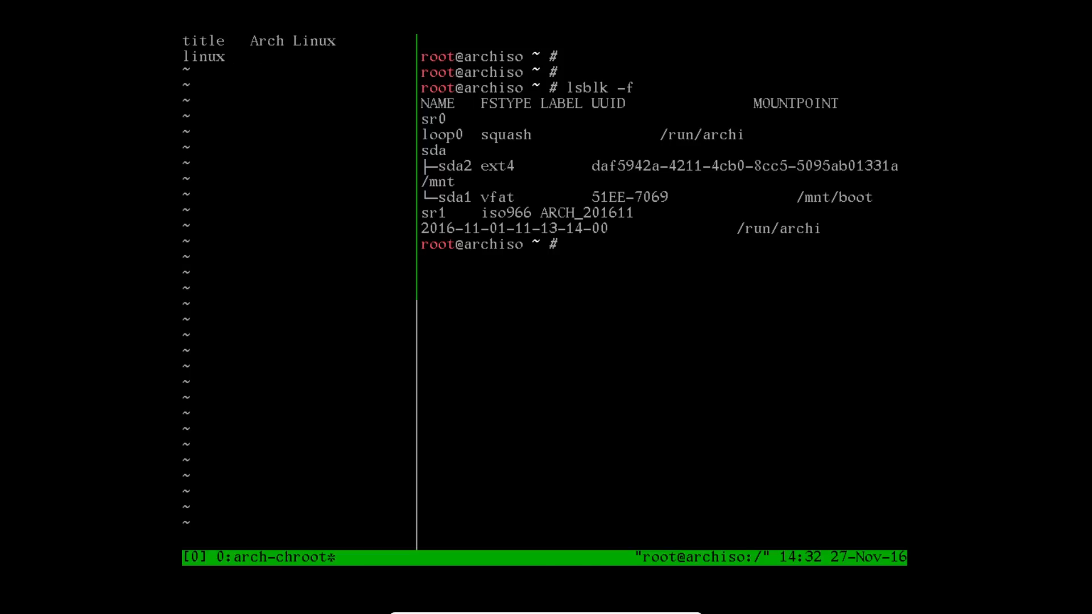
type("/vml")
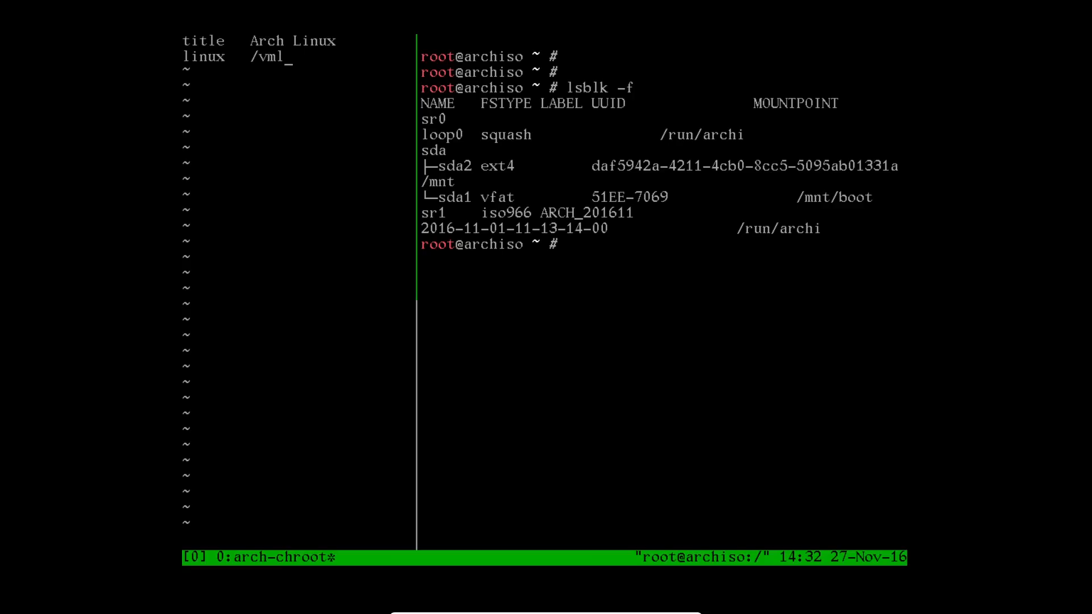
type("inuz-")
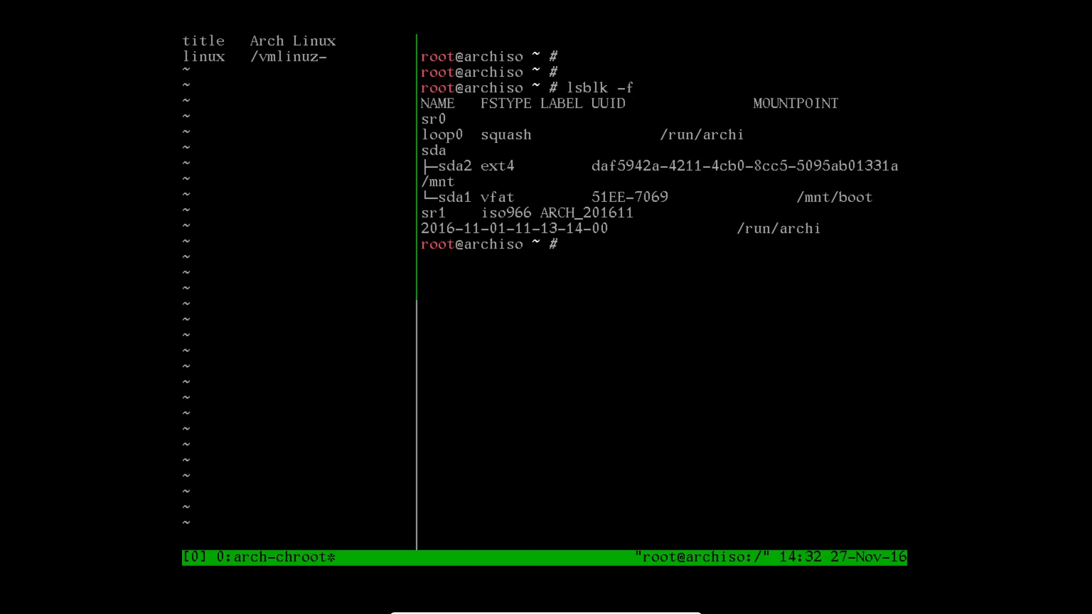
type("l")
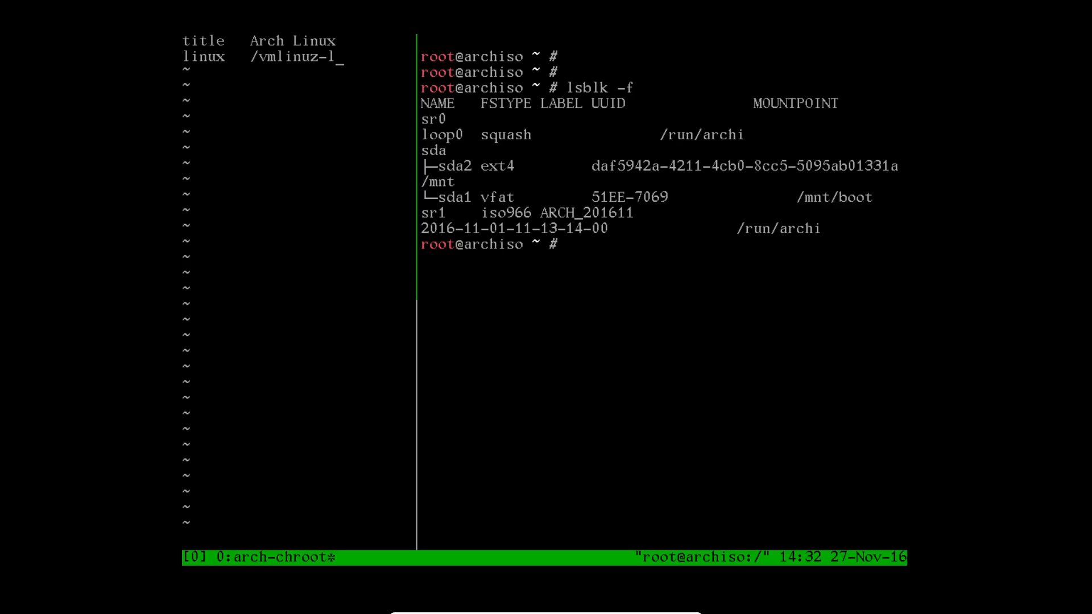
type("inux")
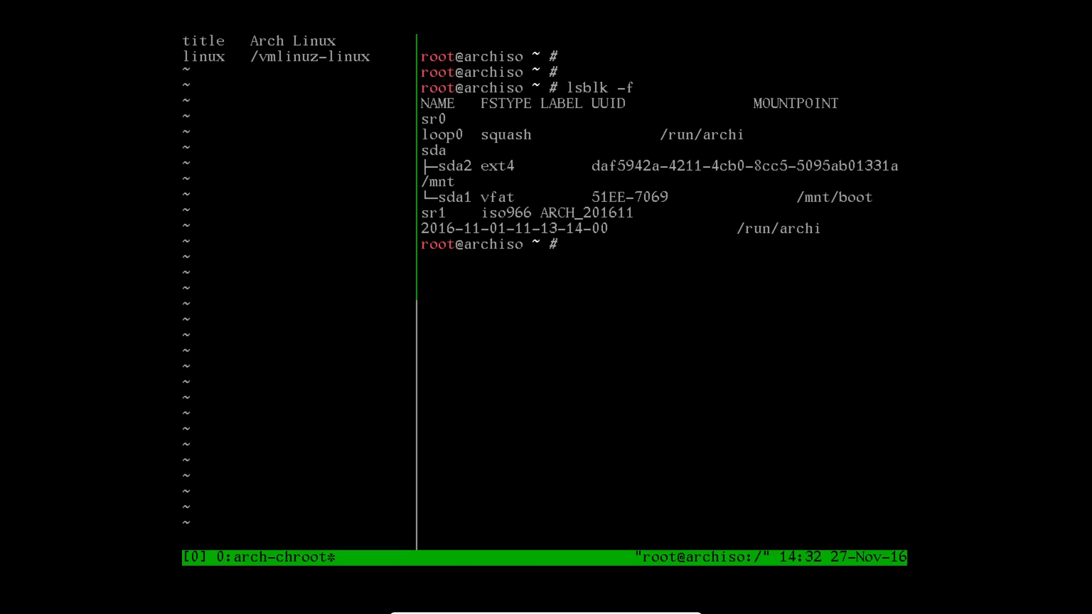
Enter the initrd /initramfs-linux.img line
type("i")
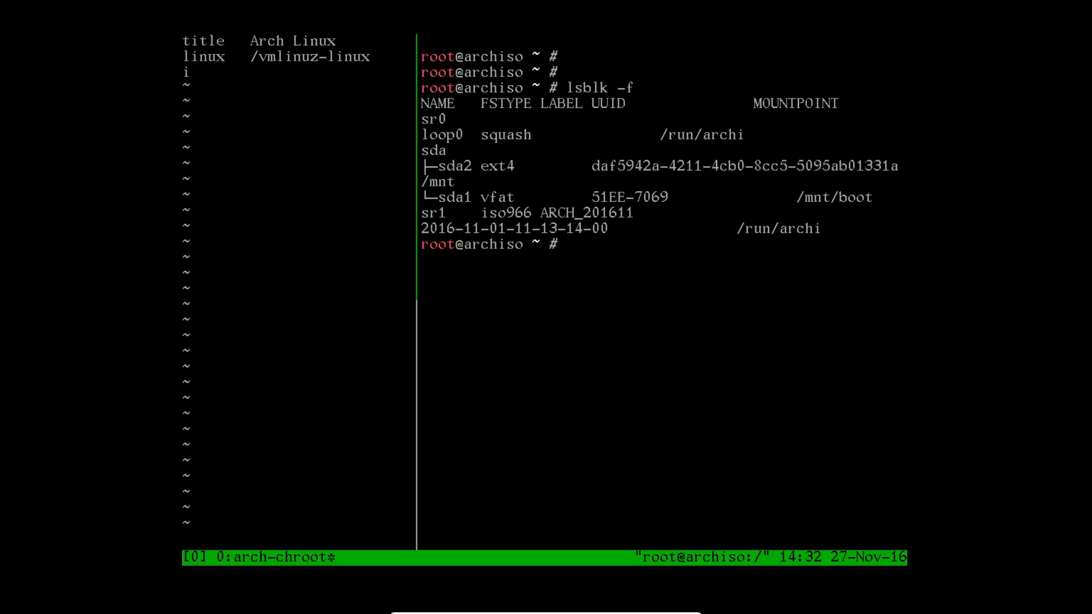
type("ti")
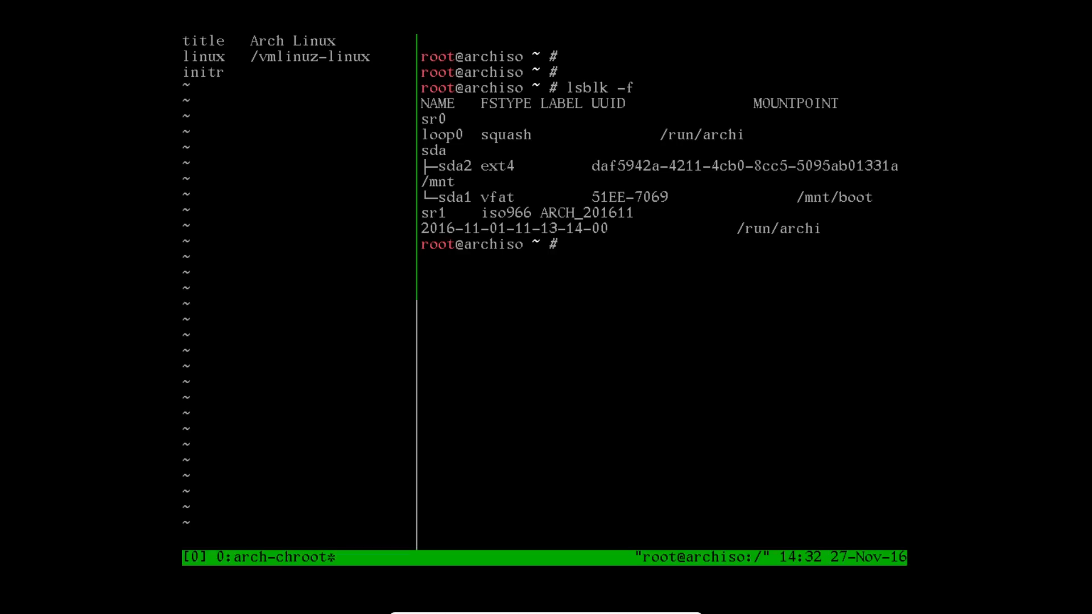
type("d")
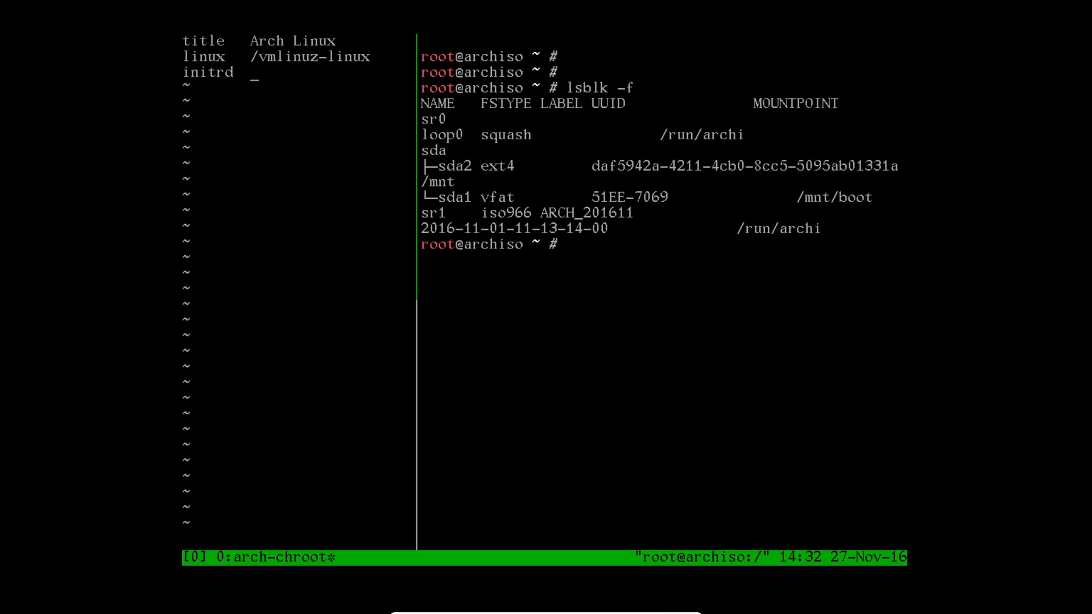
type("/io")
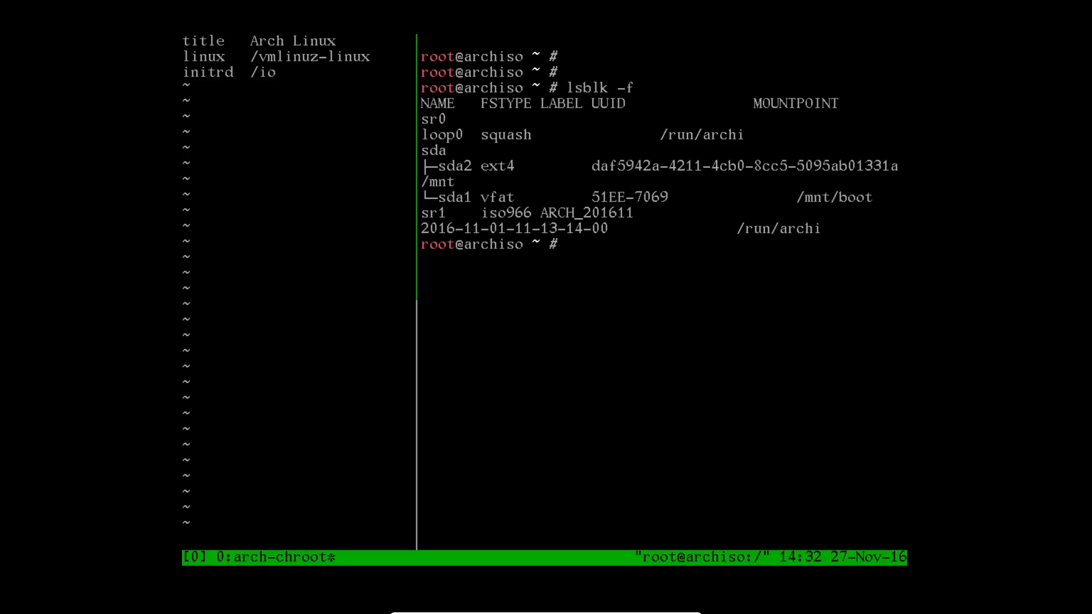
type("nitramfs")
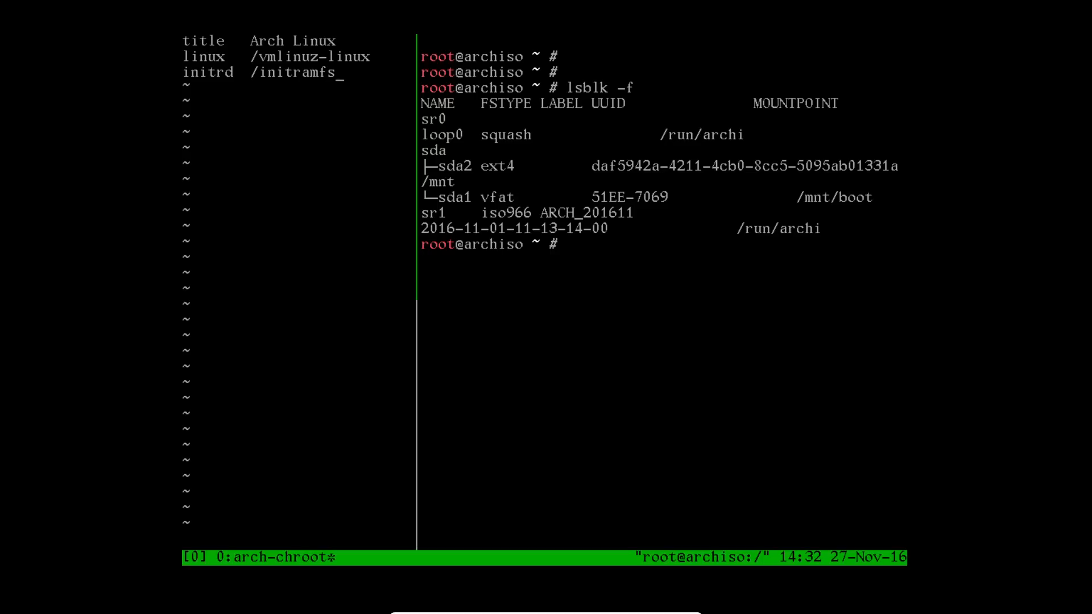
type("-linux.img")
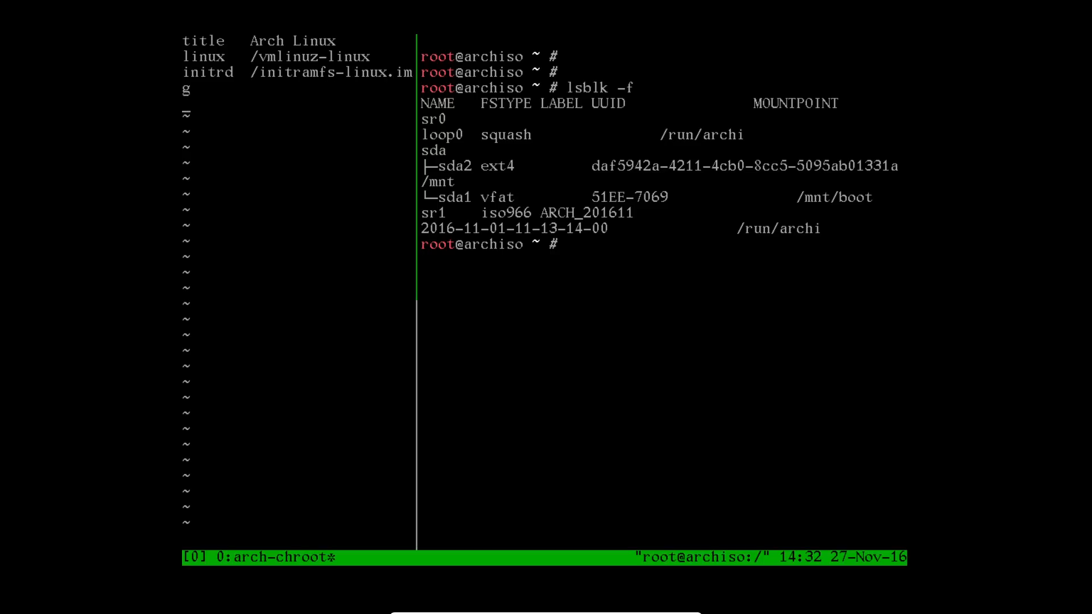
Enter options root=UUID=daf5942a-4211-4cb0-8cc5-5095ab01331a rw and save with :wq
type("options")
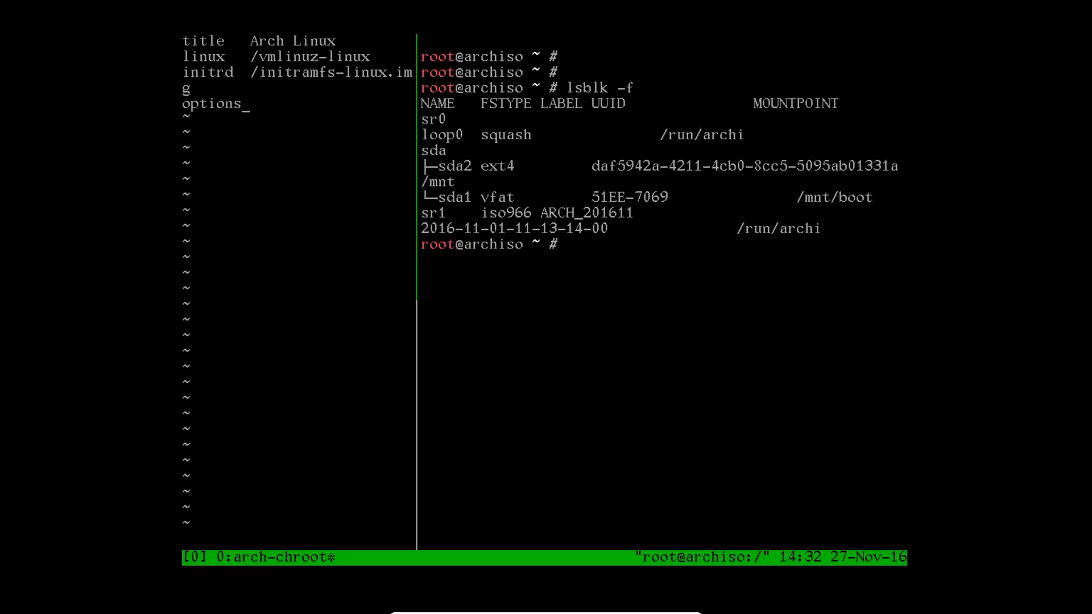
type("root")
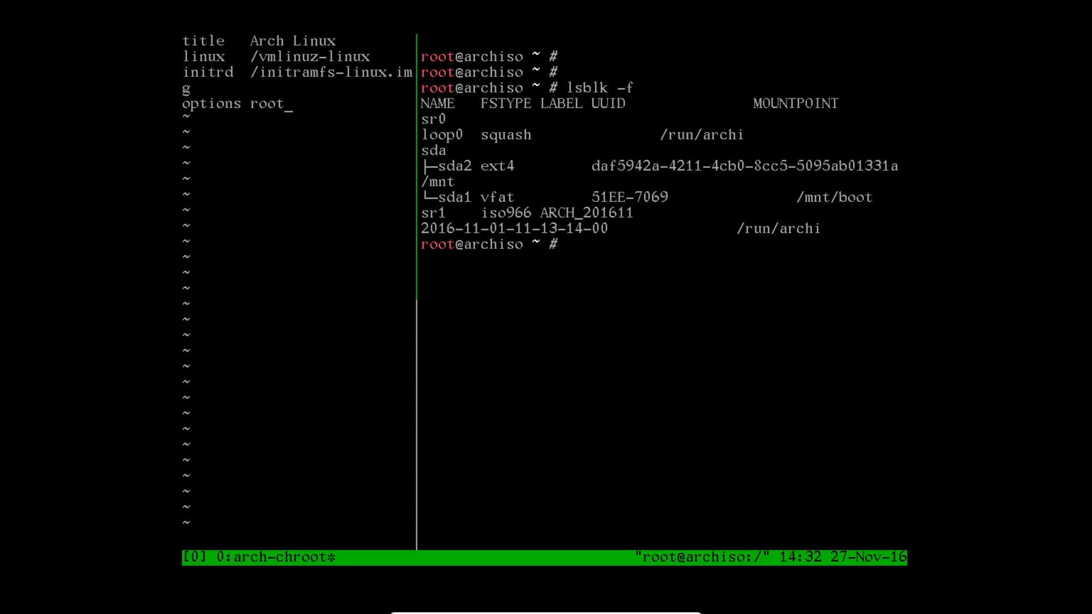
type("=")
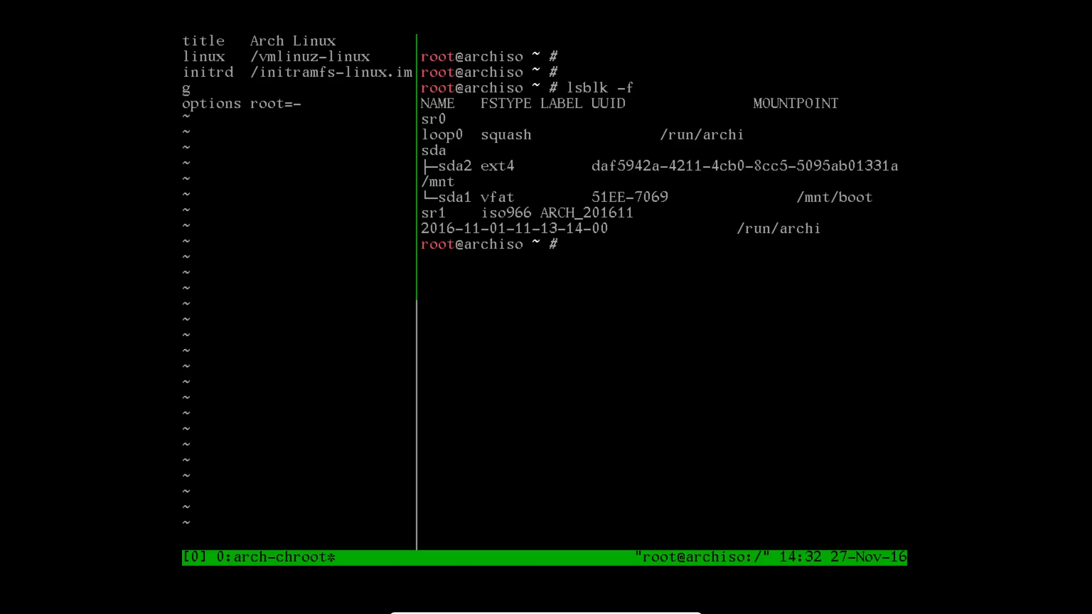
type("UUI")
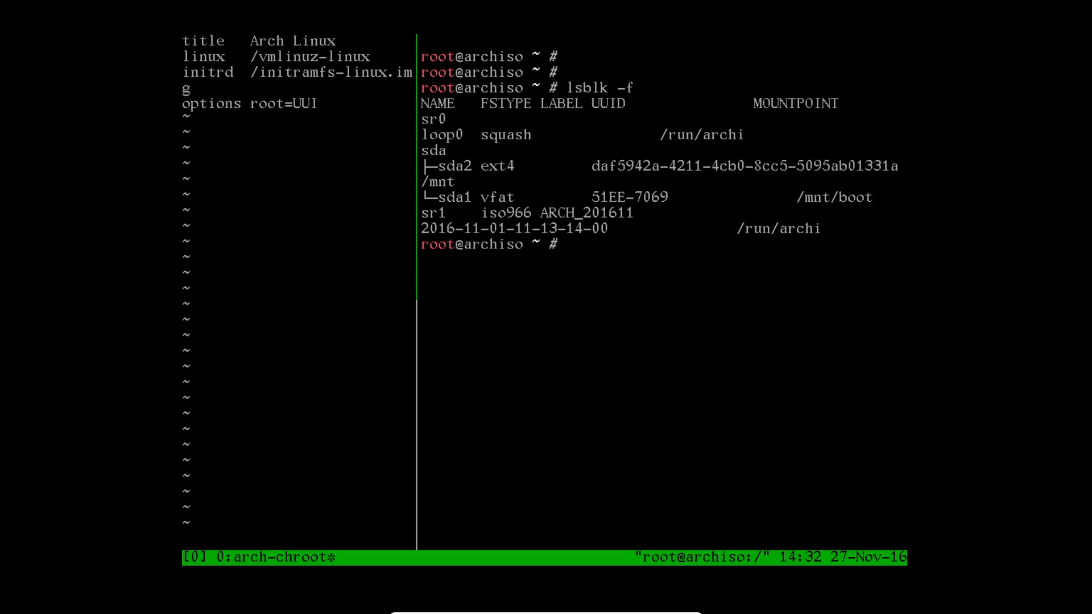
type("D=")
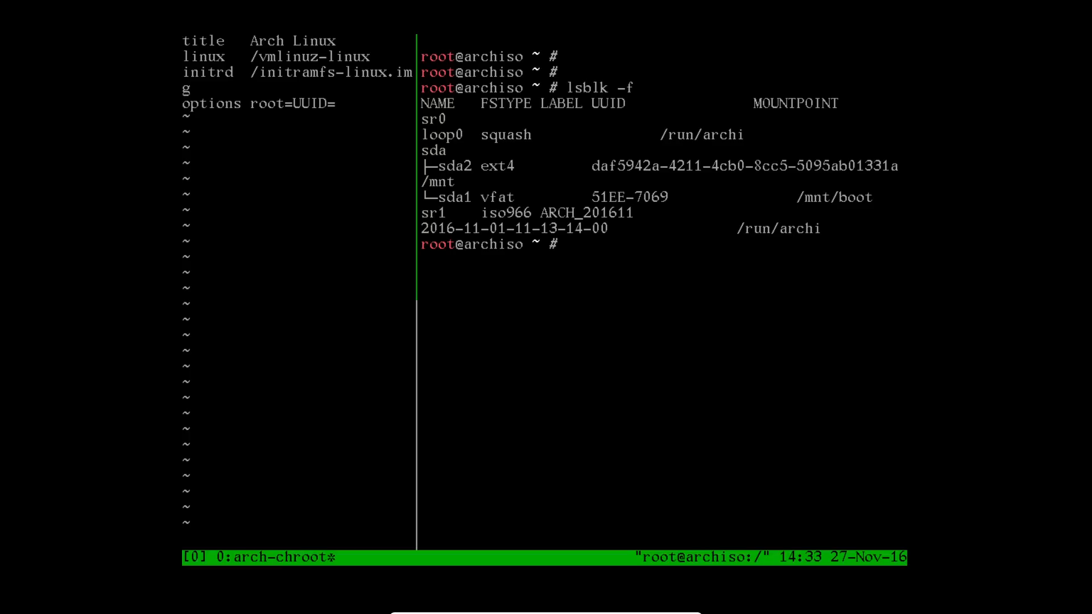
type("daf5942a-4211-4cb0-8cc5-5095ab01331a")
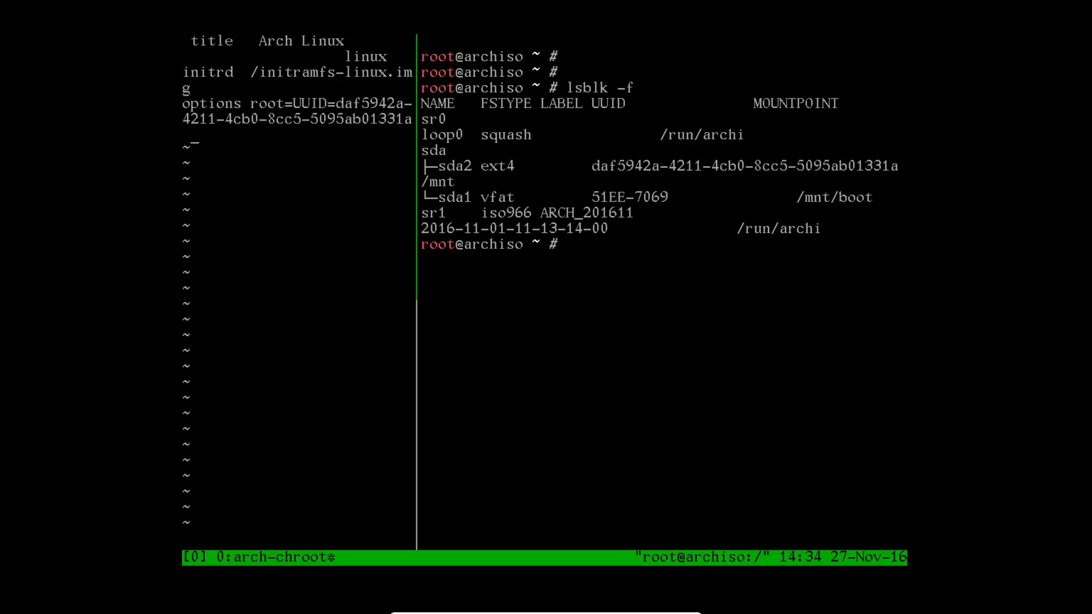
type("rw")
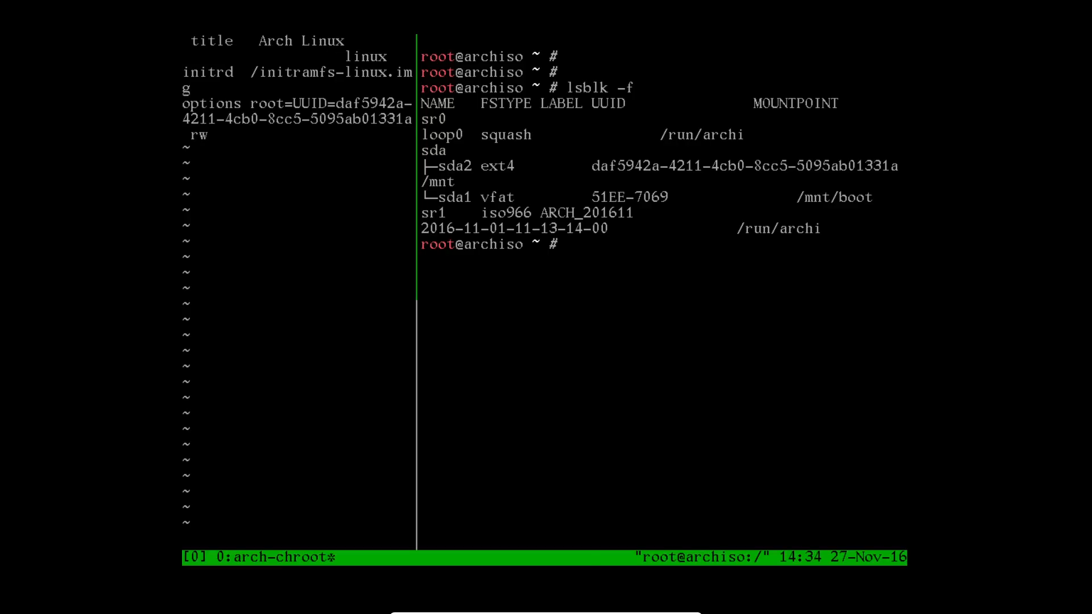
type(":wq")
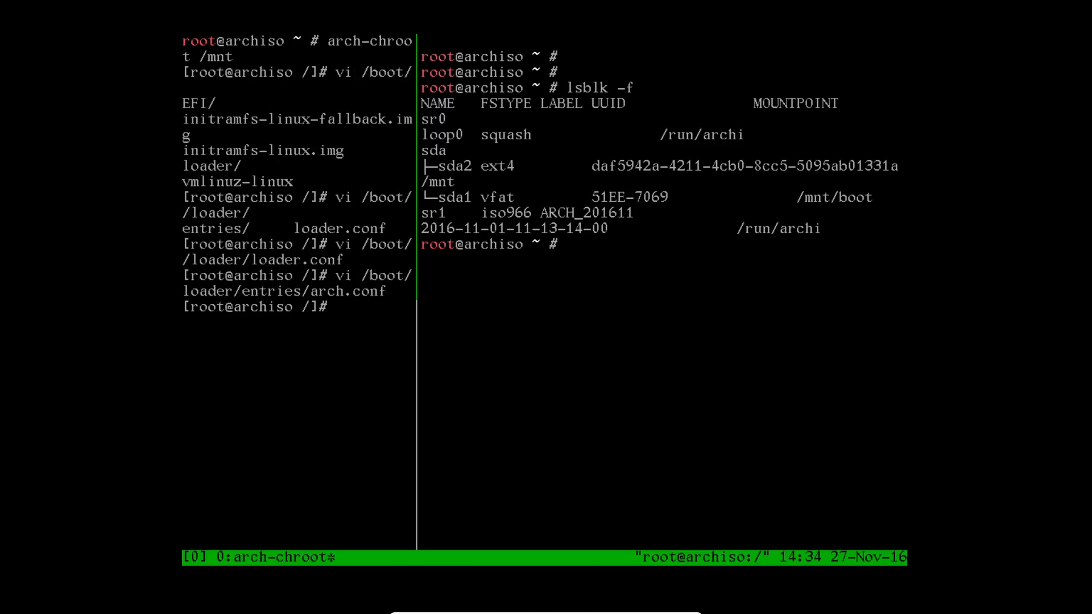
Exit the chroot, reboot into the installed system, log in as root on vbox-arch00 and verify with whoami
type("exit")
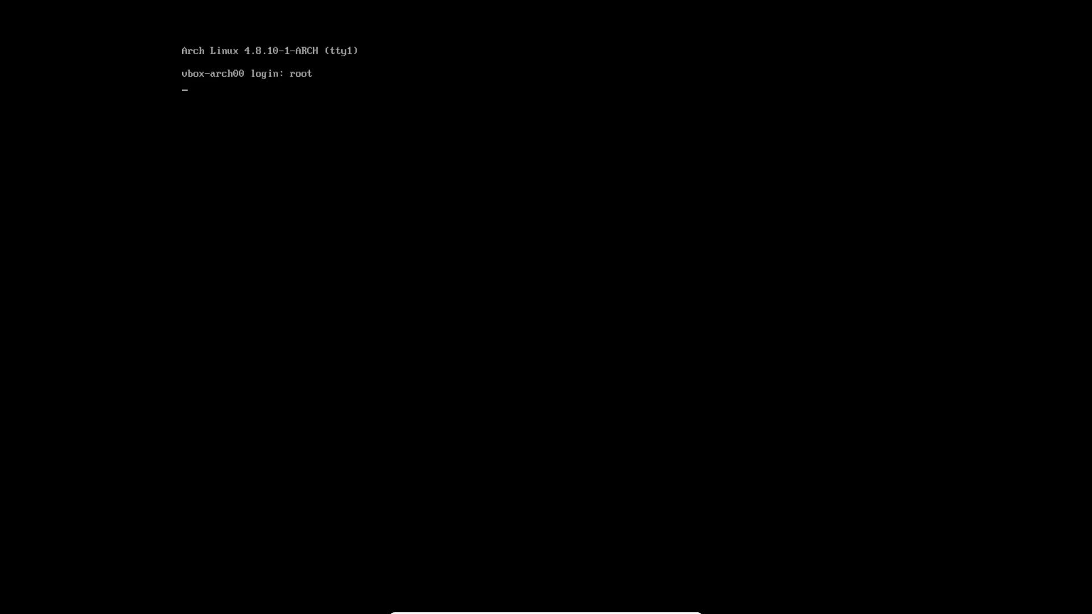
key("Return")
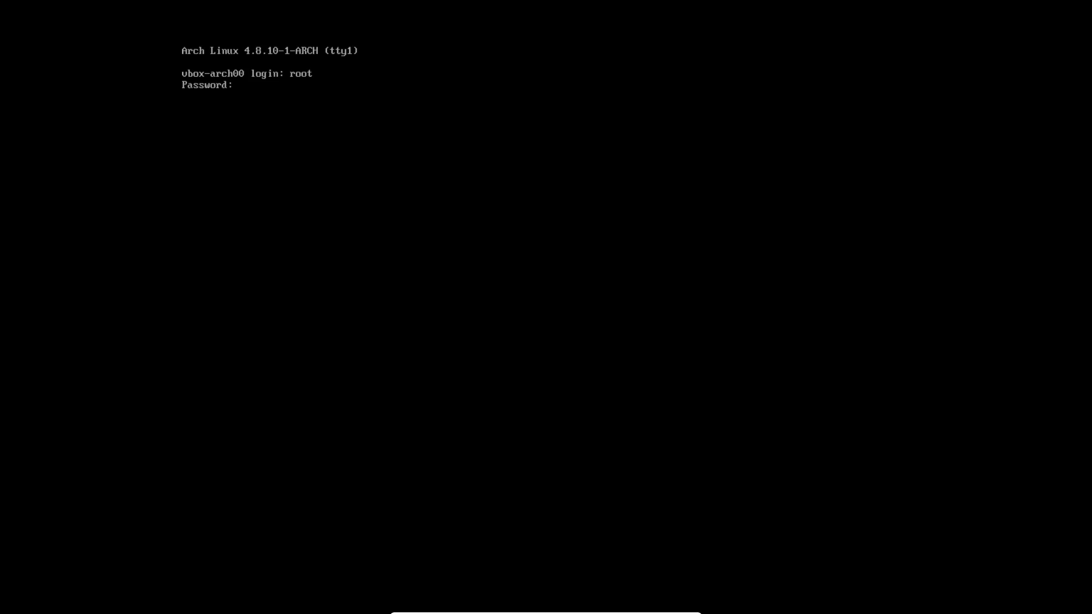
key("Return")
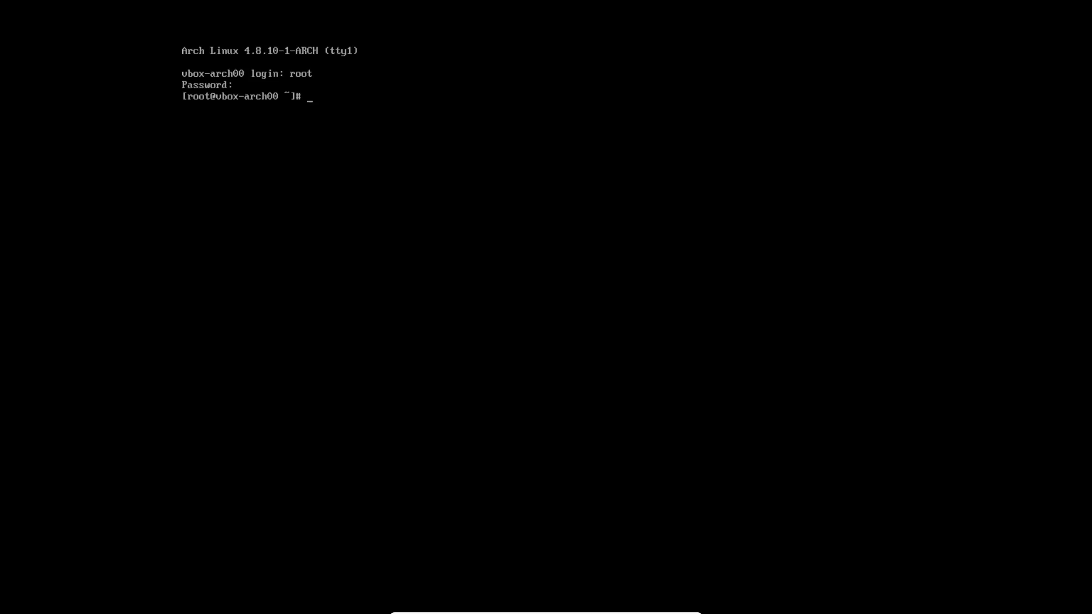
type("whoami")
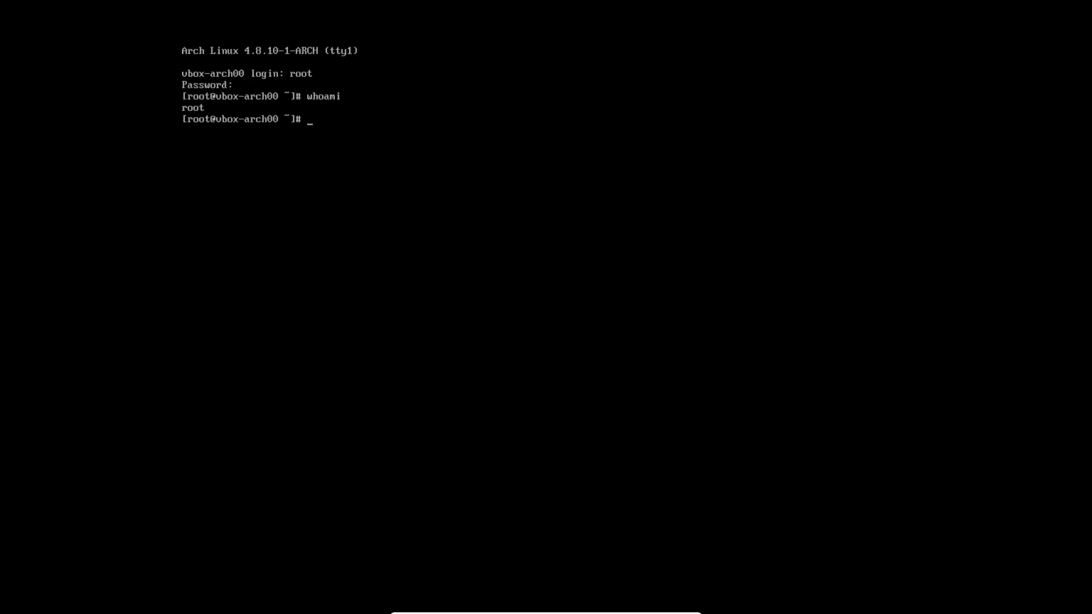